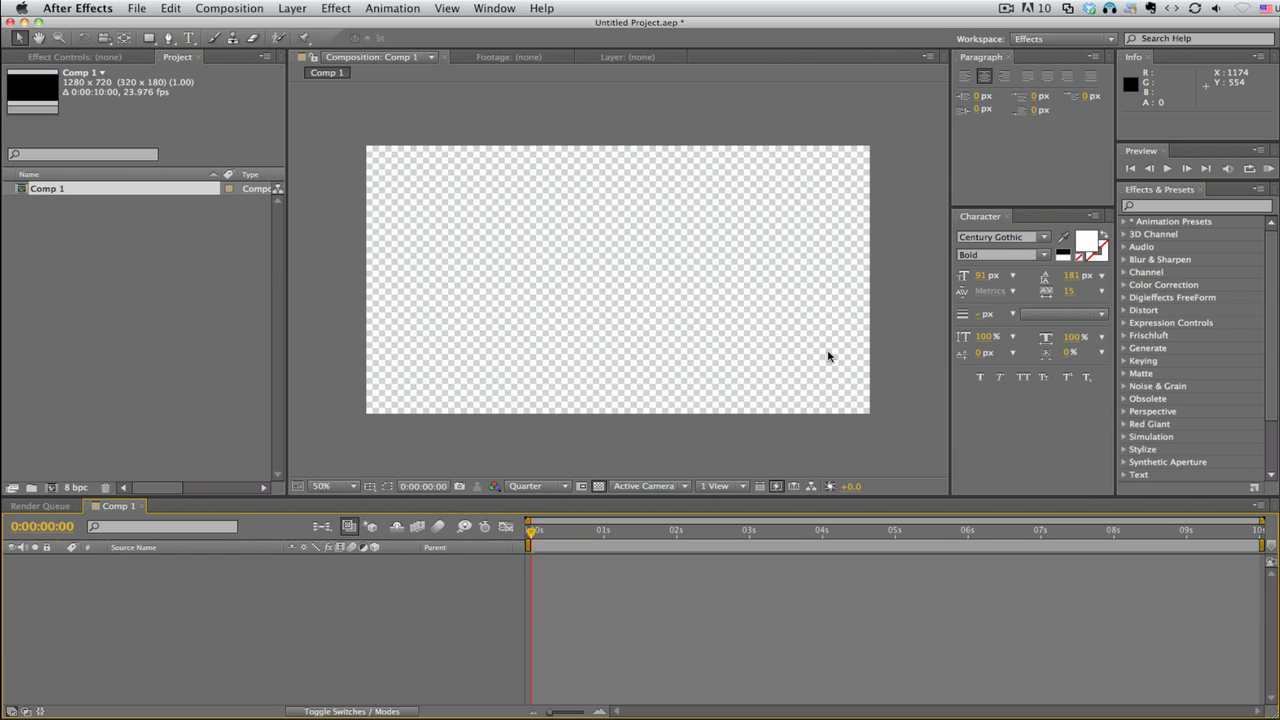
mouse_move(856, 347)
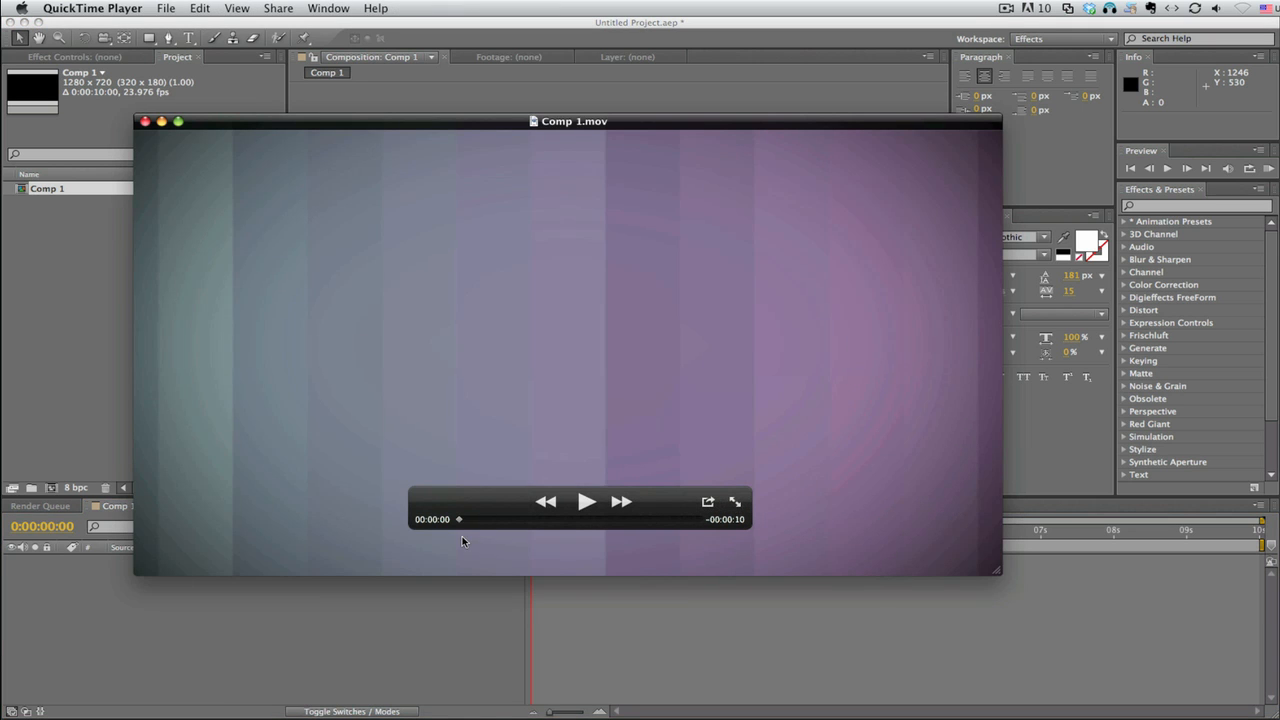
Play the Comp 1 reference movie in QuickTime Player, then close it.
left_click(586, 501)
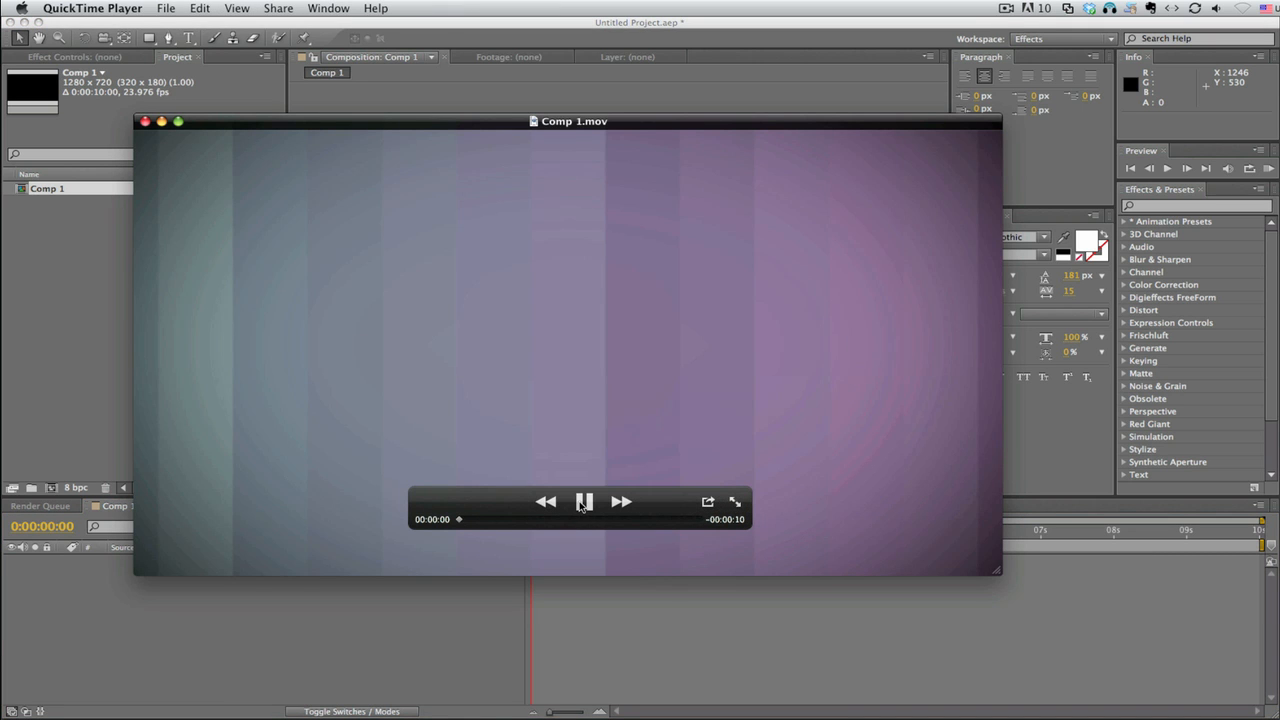
left_click(584, 501)
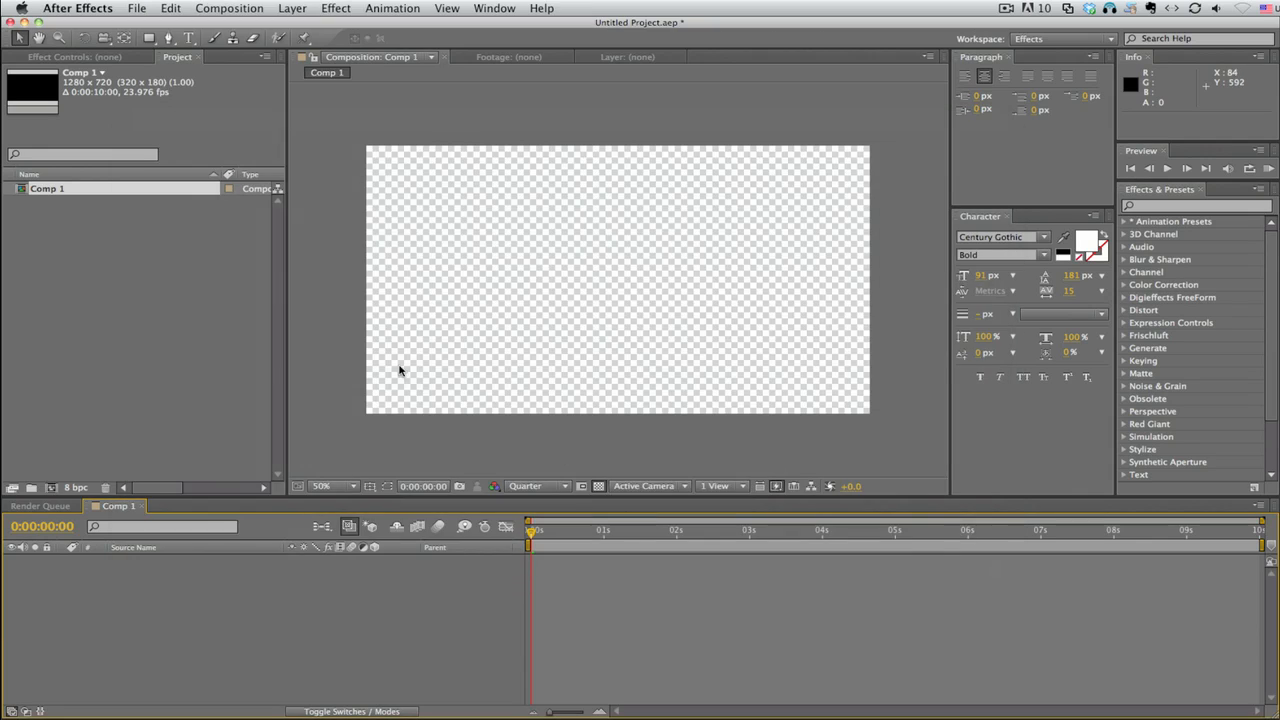
mouse_move(313, 188)
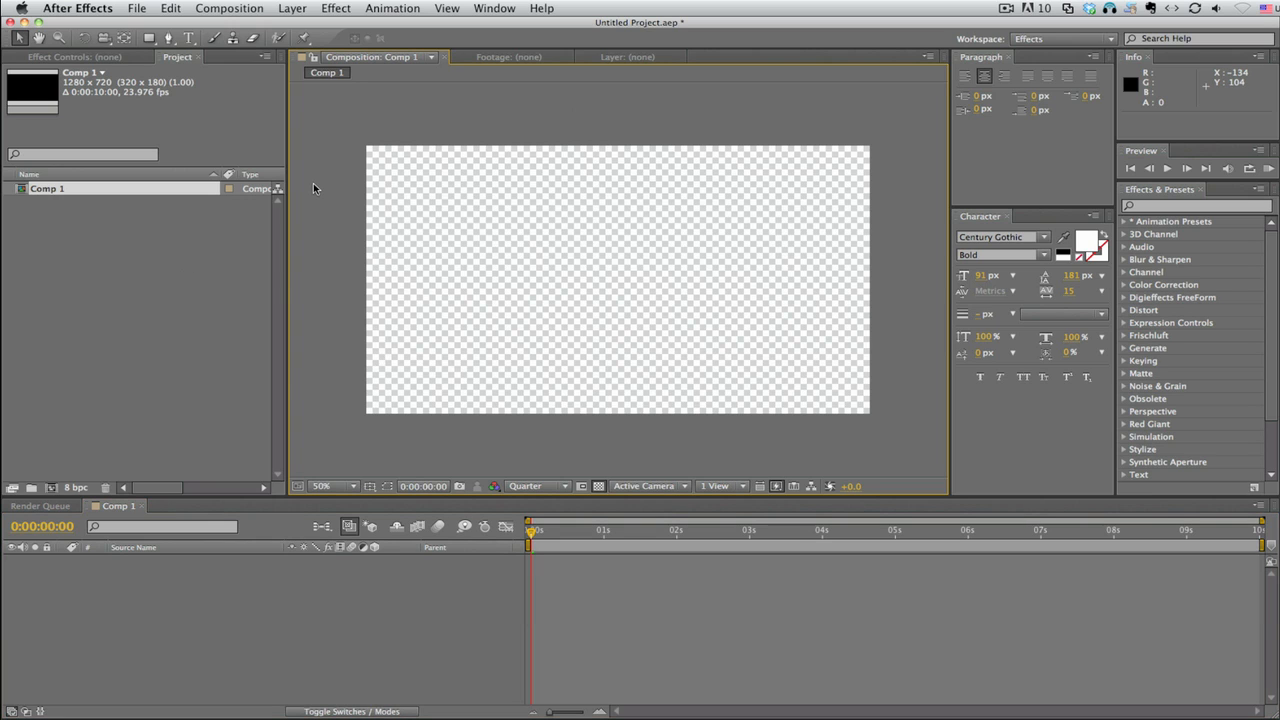
mouse_move(153, 180)
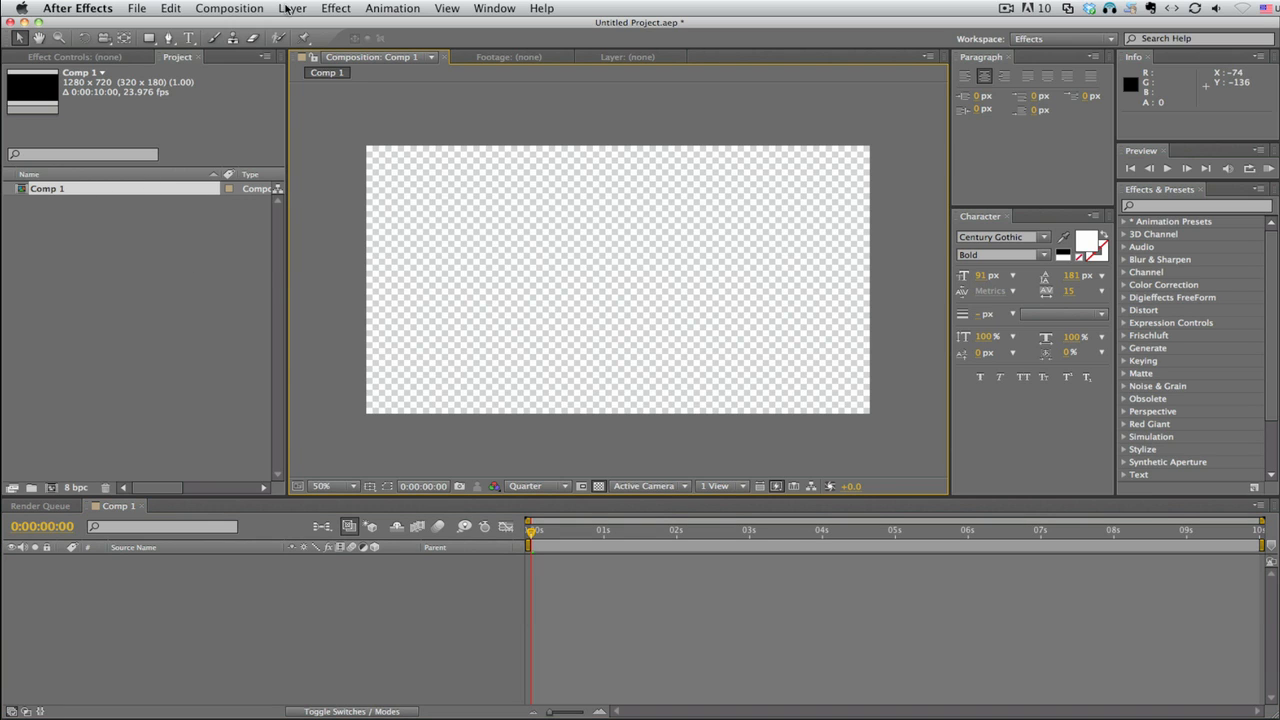
Create a solid named 'color backgound' and apply a 4-Color Gradient to it.
left_click(265, 8)
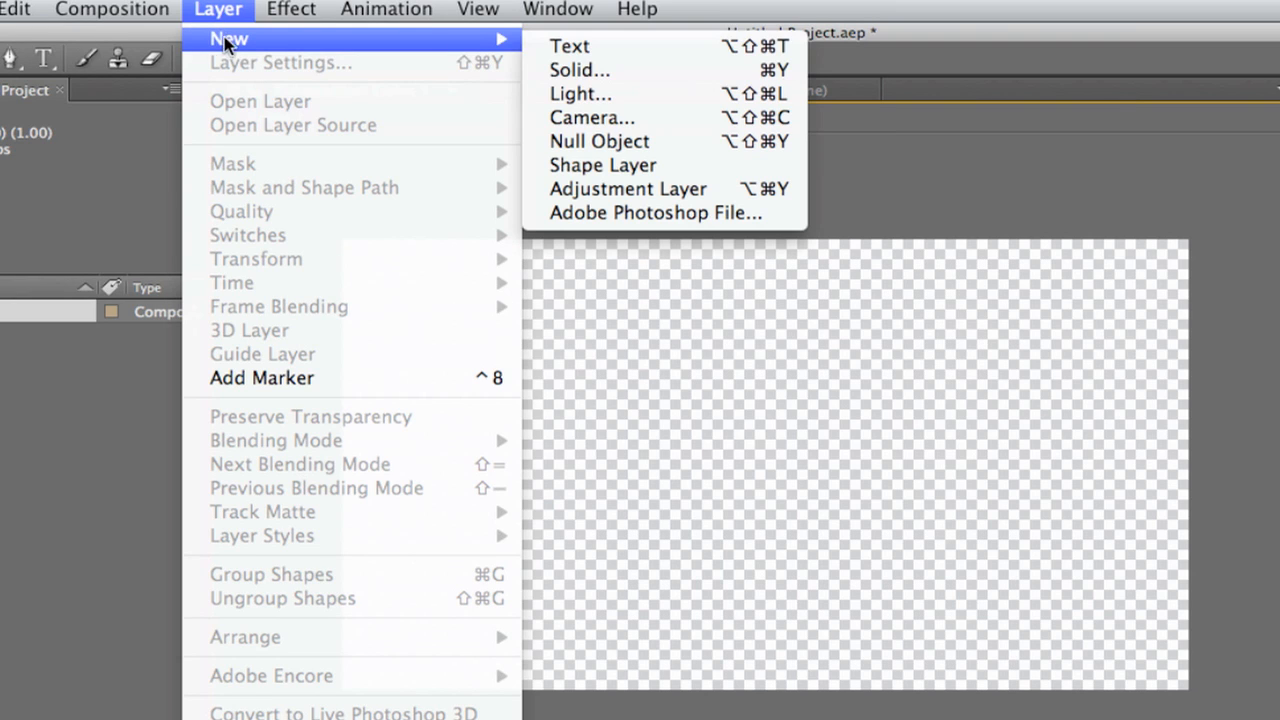
left_click(580, 70)
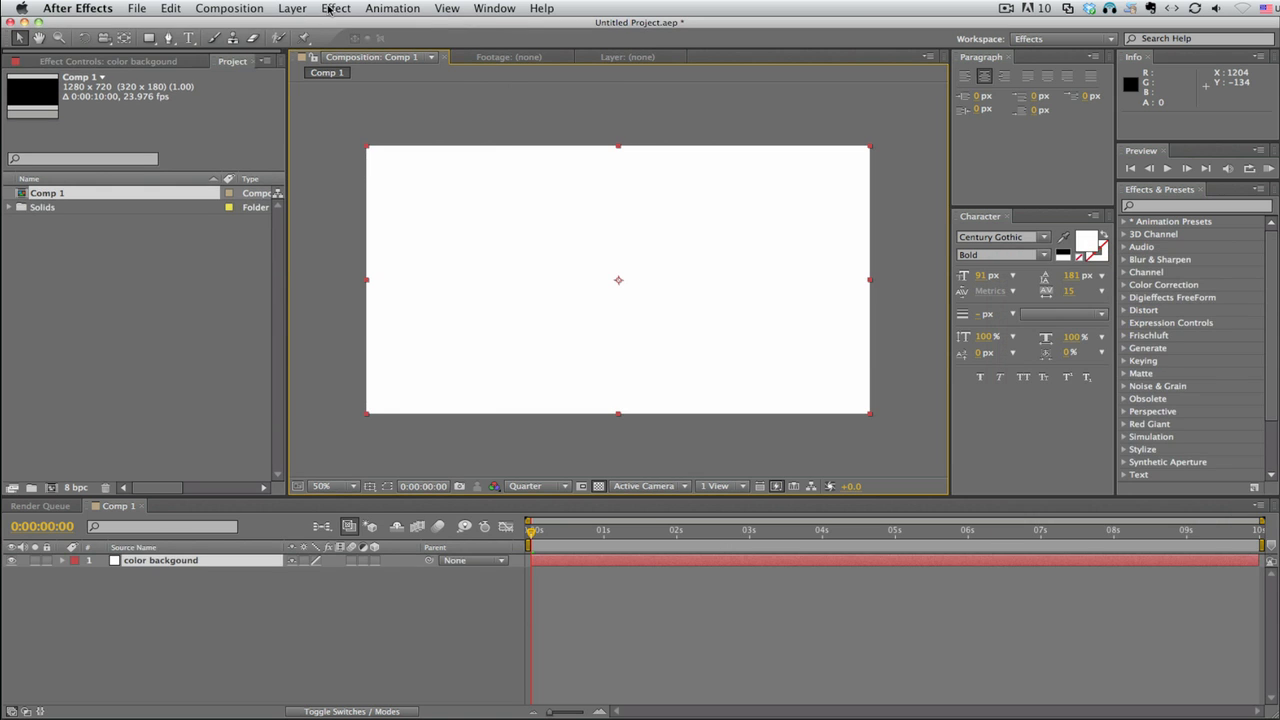
left_click(335, 8)
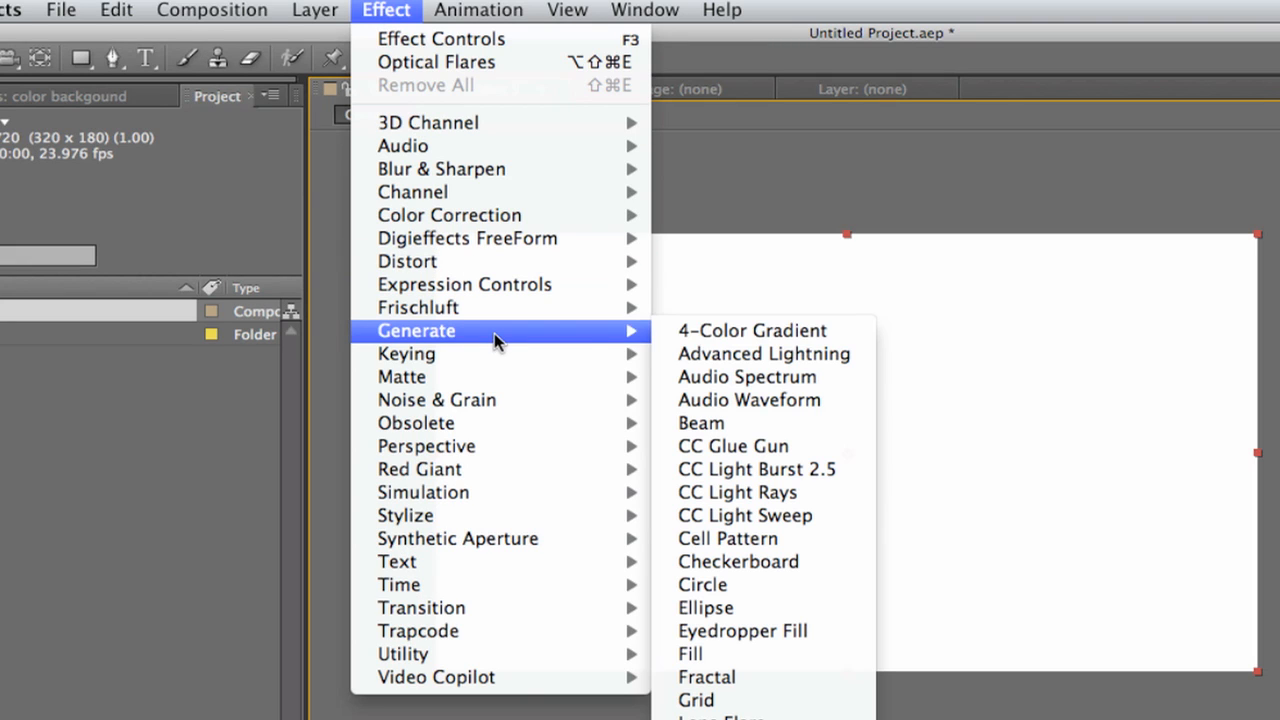
left_click(751, 330)
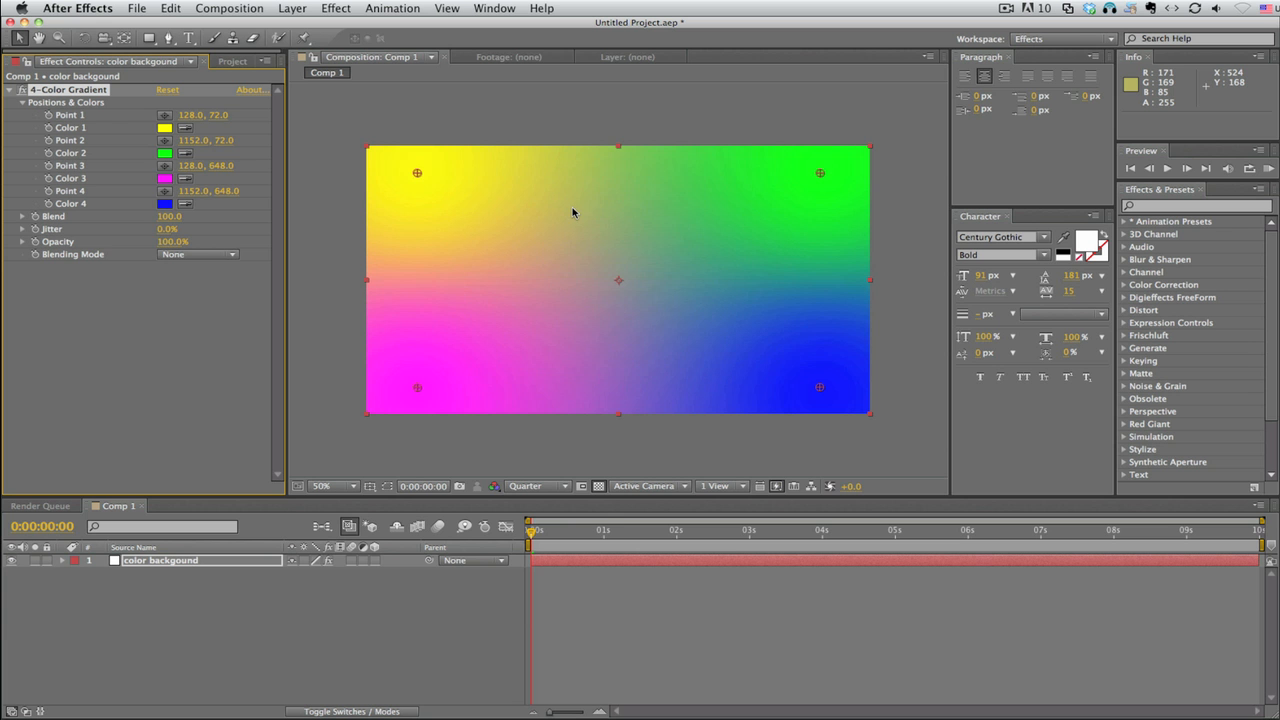
mouse_move(571, 214)
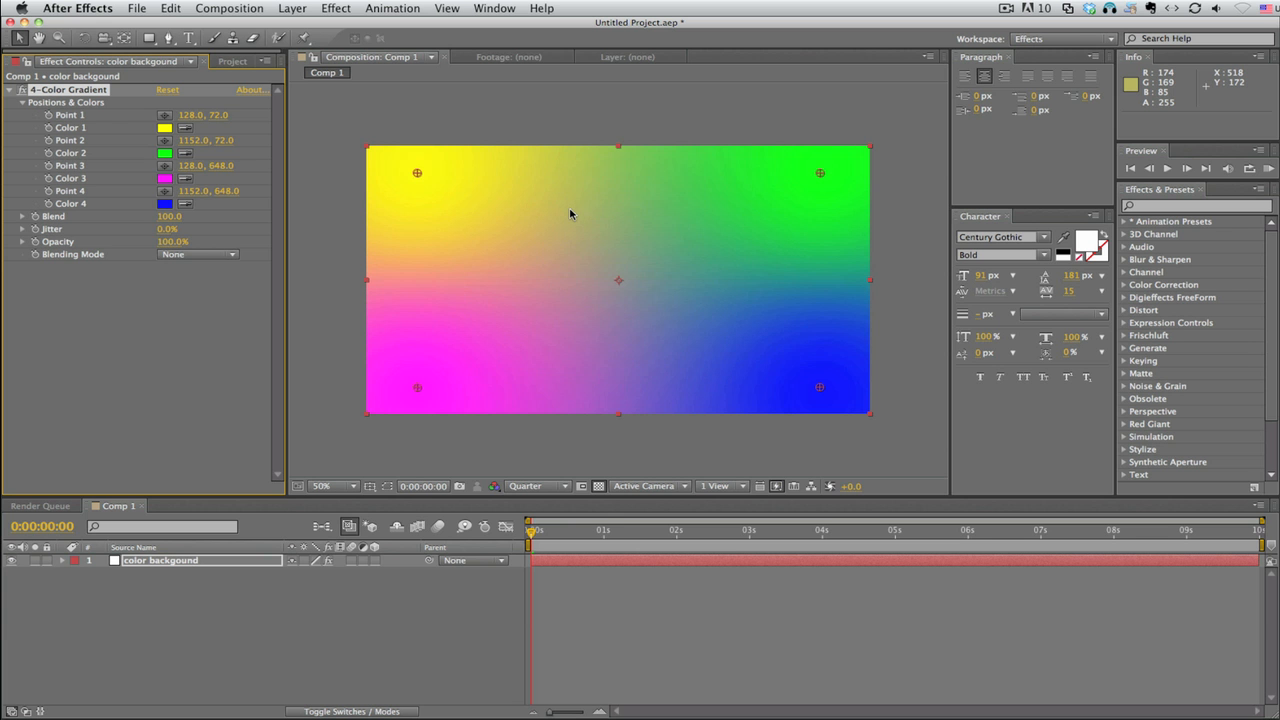
mouse_move(503, 251)
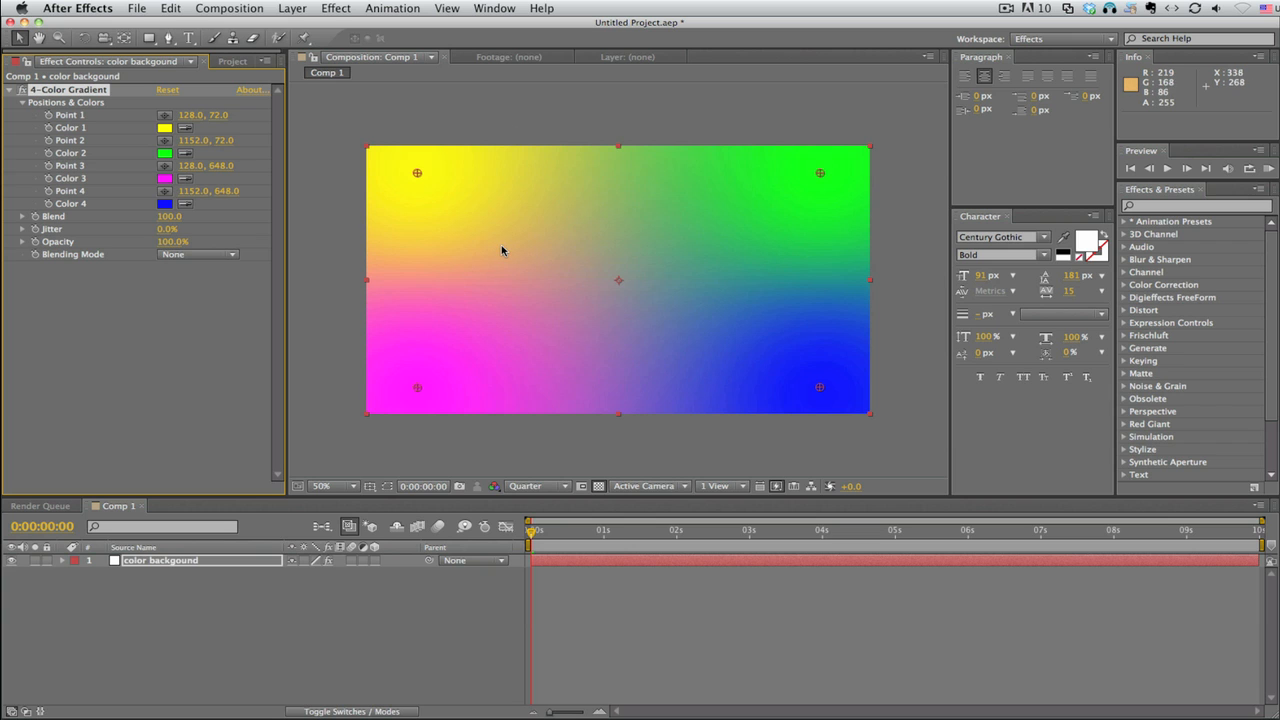
Reposition two 4-Color Gradient points and scrub the reference movie ahead to its title.
left_click_drag(417, 172, 667, 266)
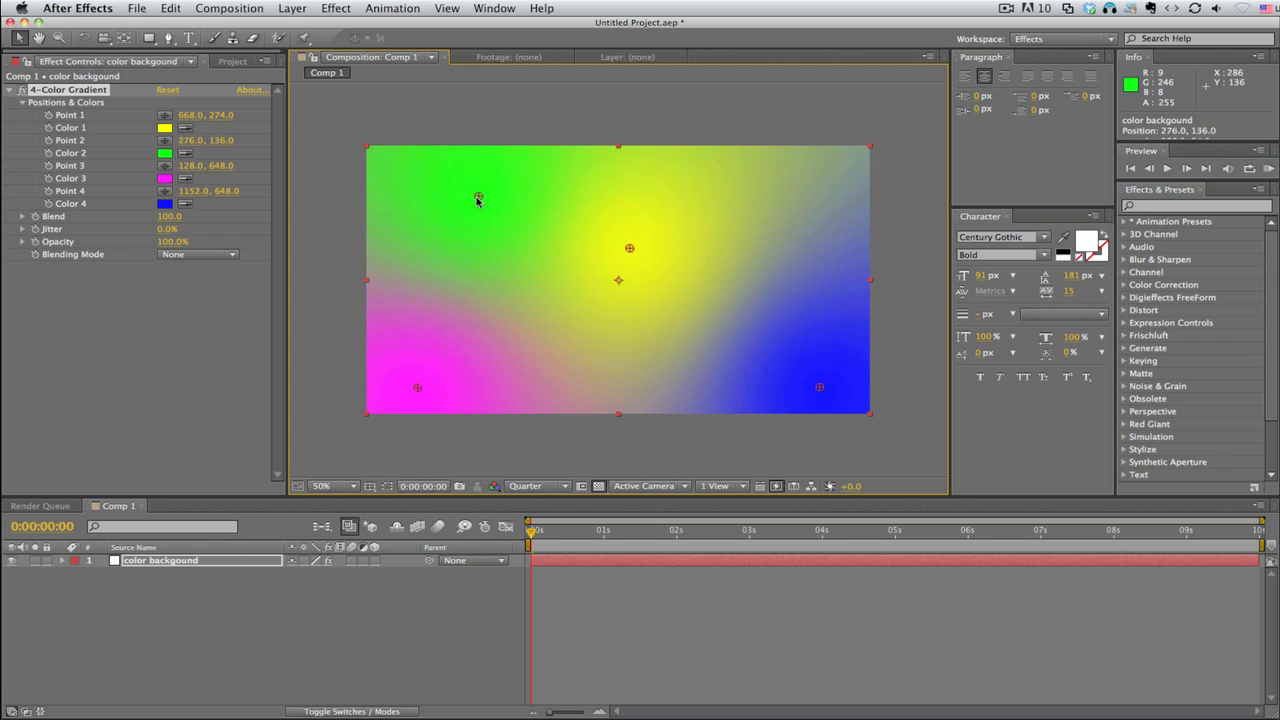
left_click_drag(478, 198, 552, 206)
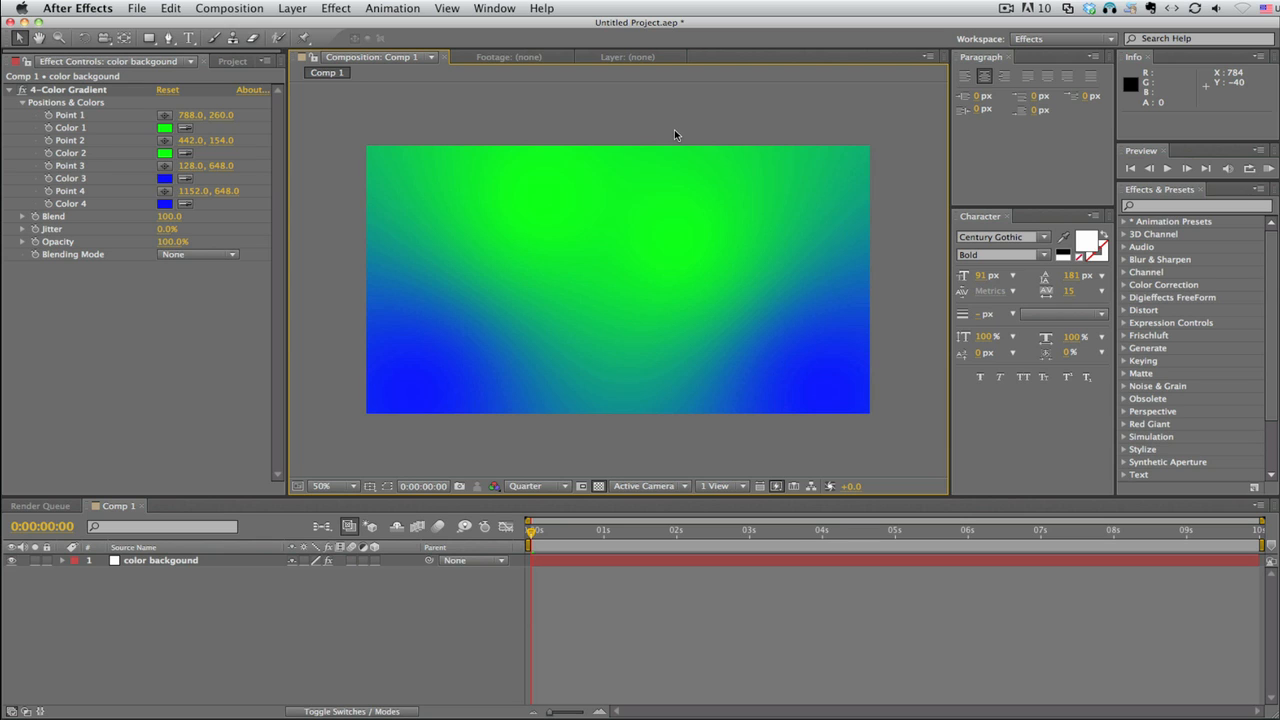
mouse_move(392, 595)
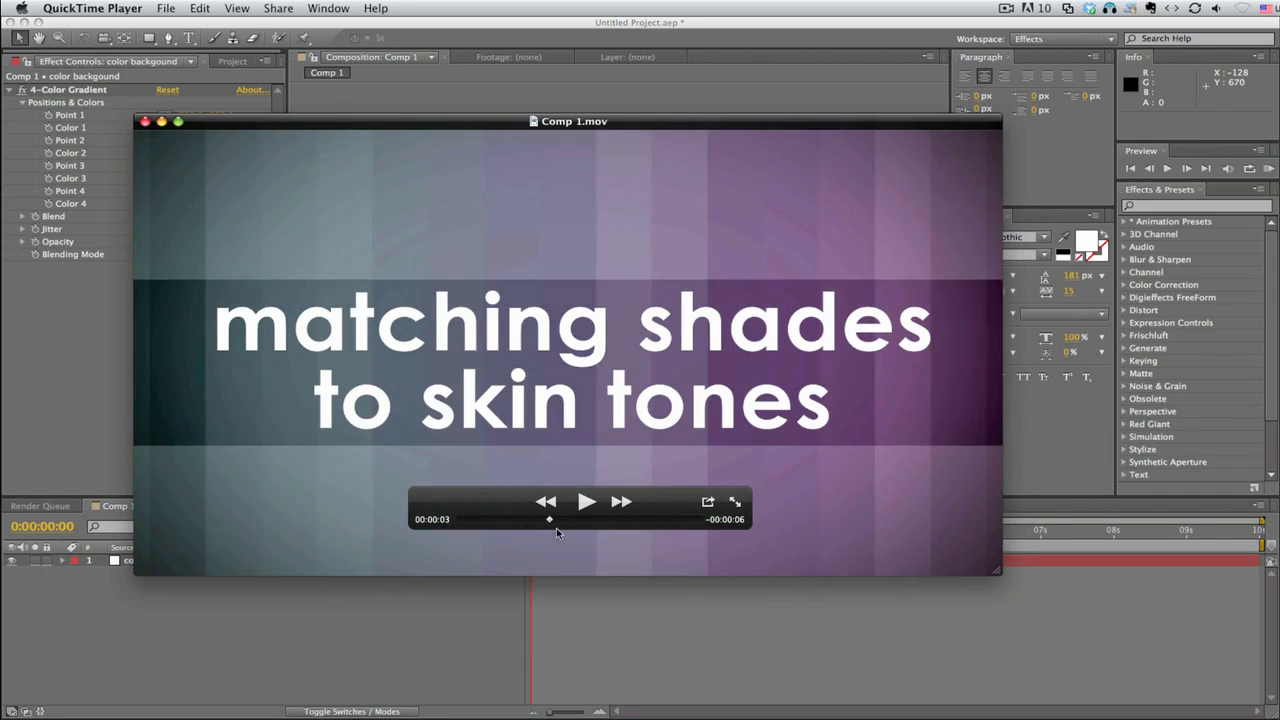
left_click_drag(548, 518, 622, 518)
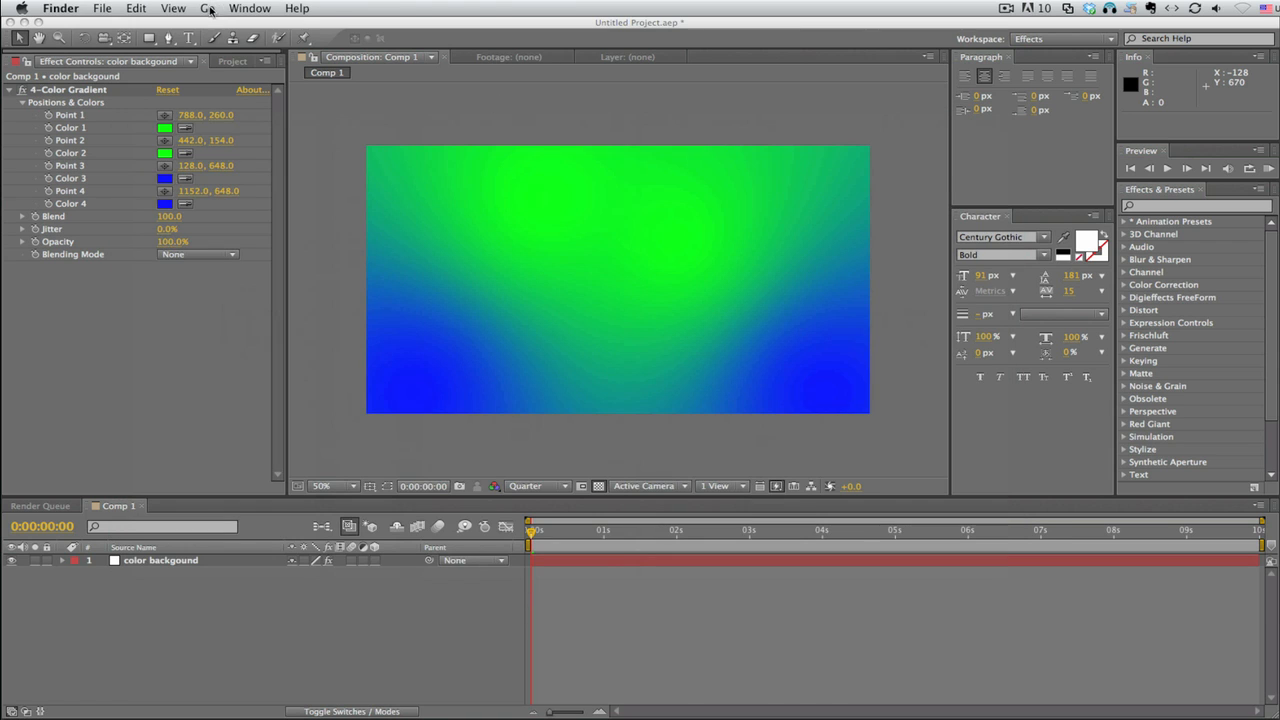
Create a white solid named 'particle' and apply CC Particle Systems II to it.
left_click(292, 8)
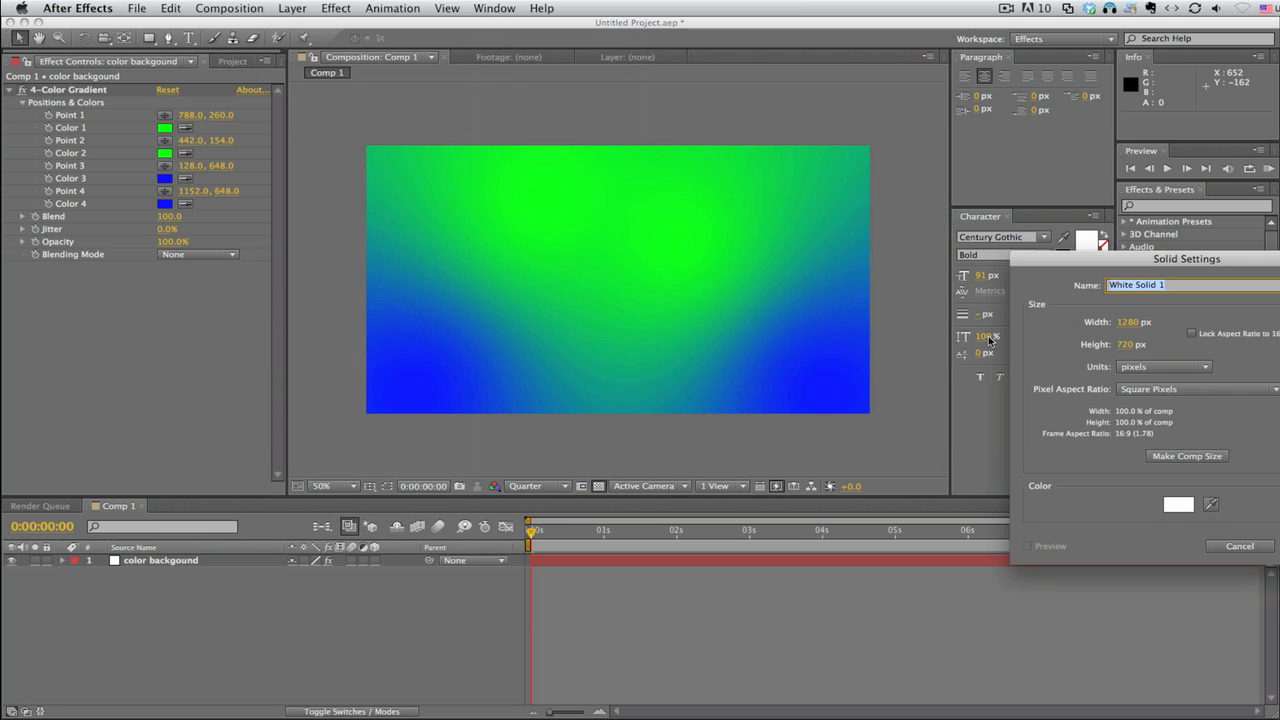
left_click_drag(1187, 258, 809, 205)
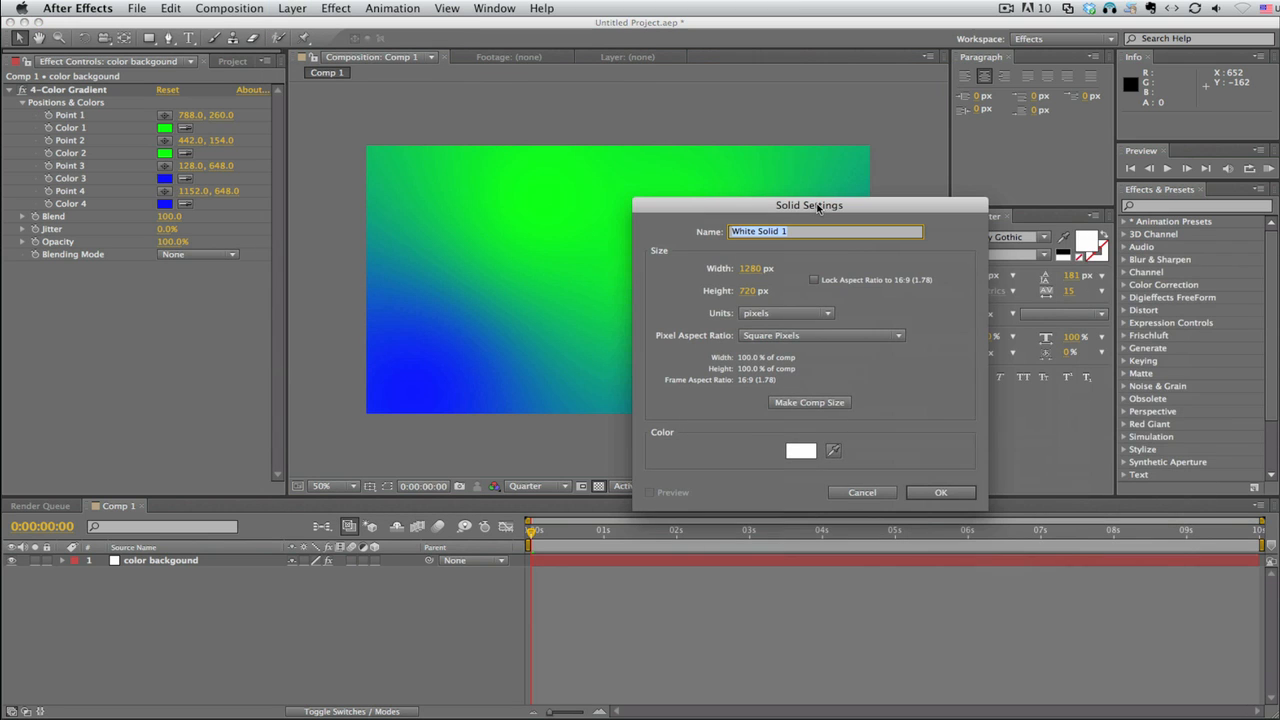
type("particle")
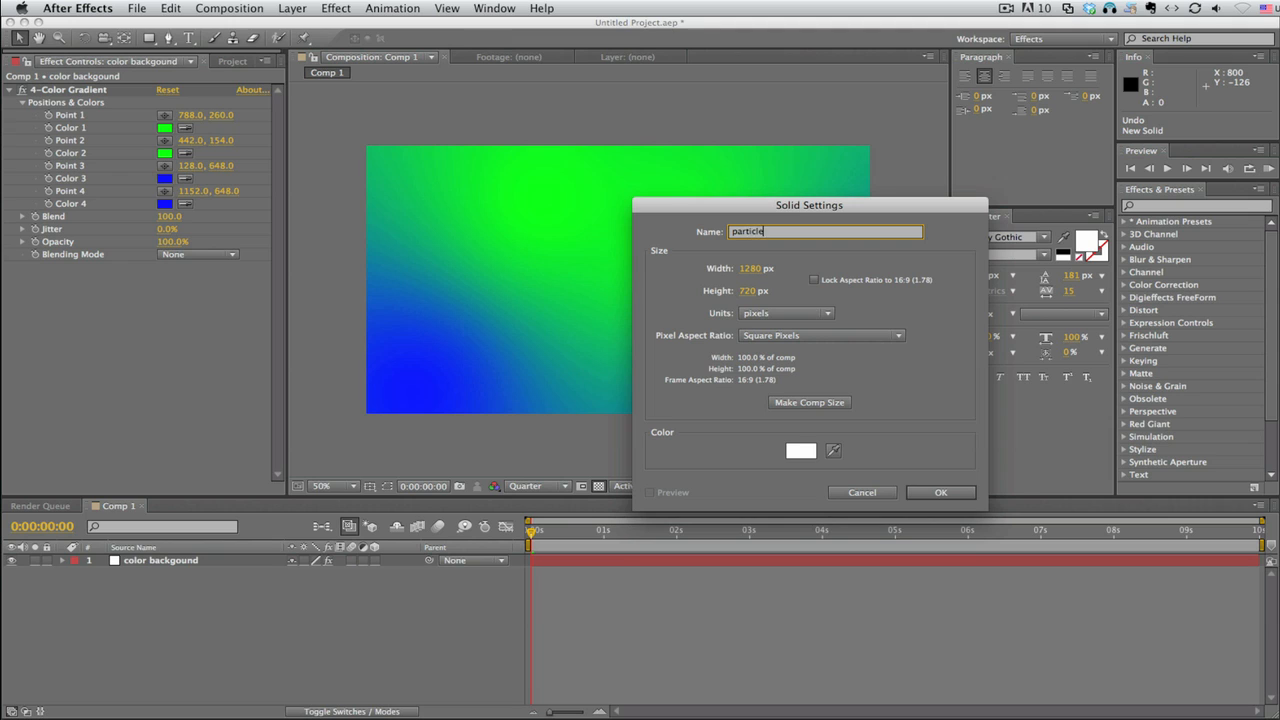
left_click(940, 492)
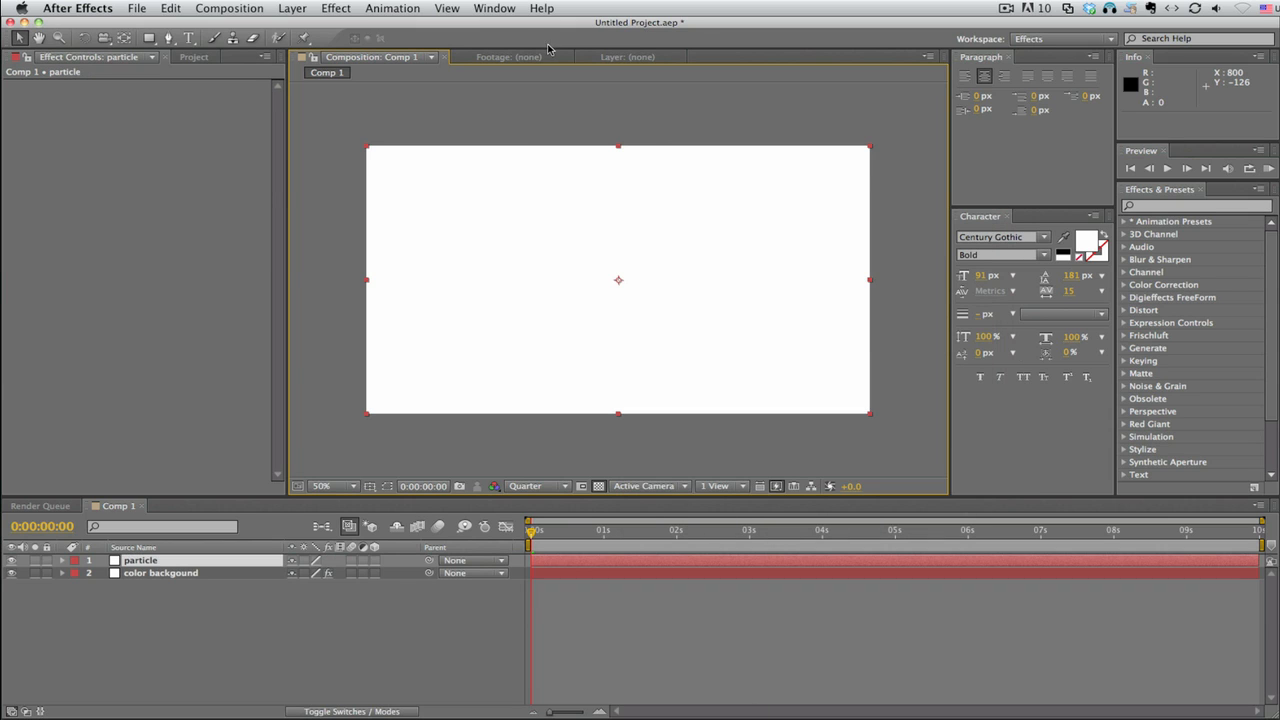
mouse_move(335, 8)
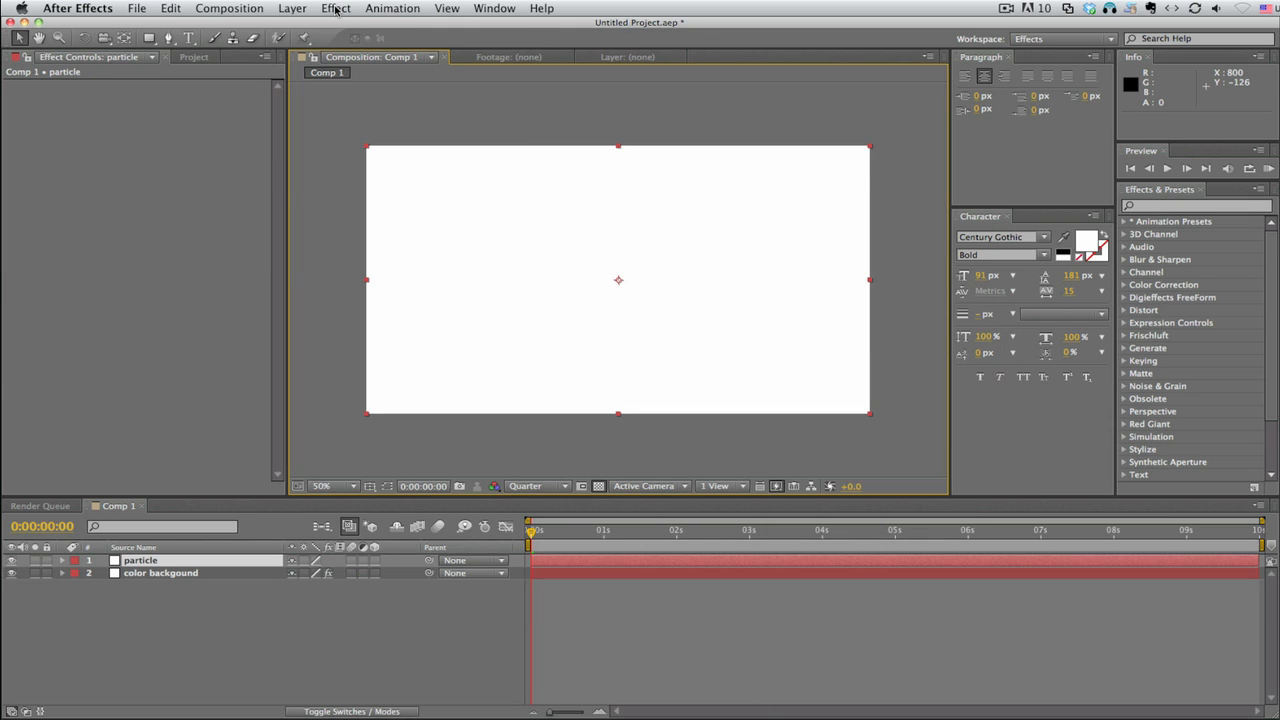
left_click(335, 8)
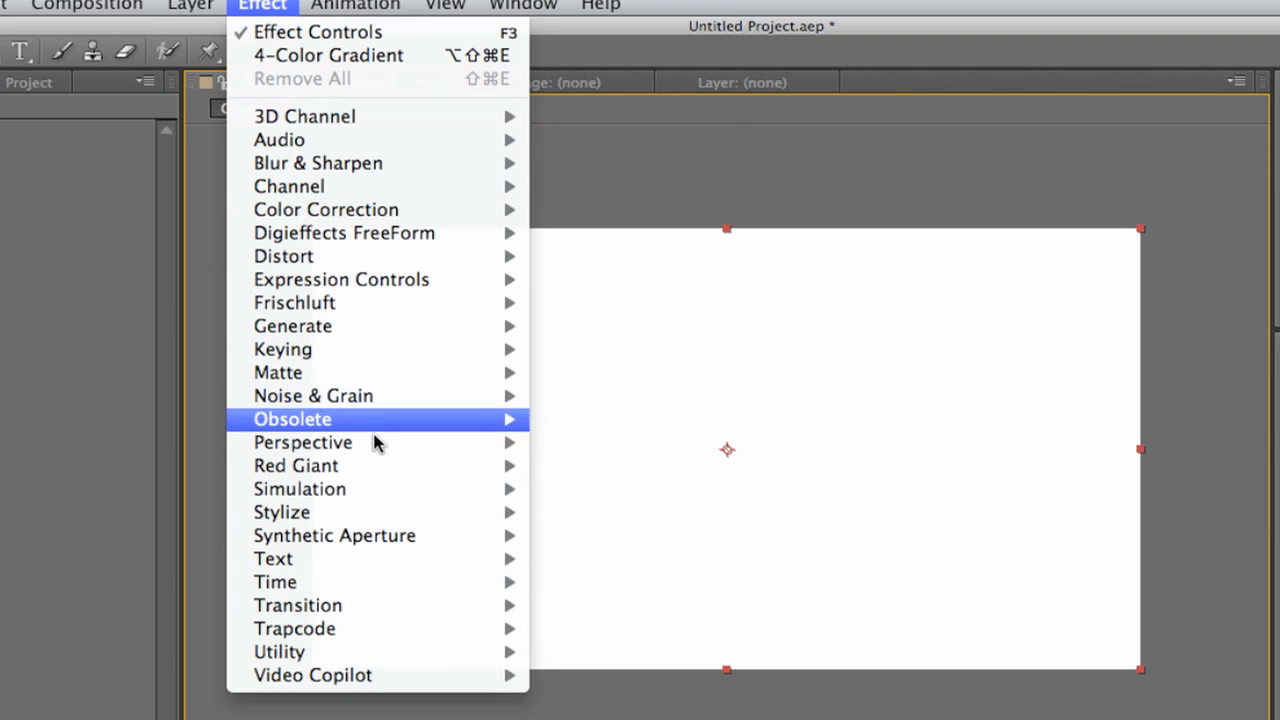
mouse_move(300, 489)
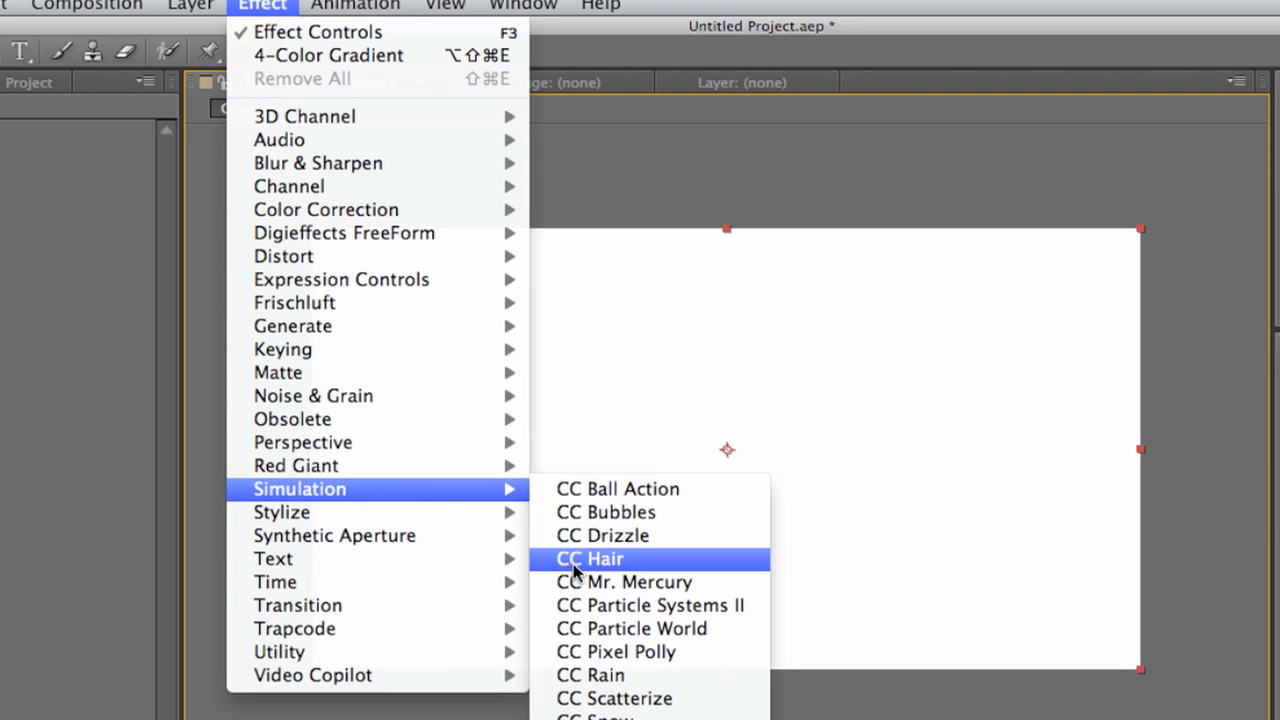
left_click(589, 558)
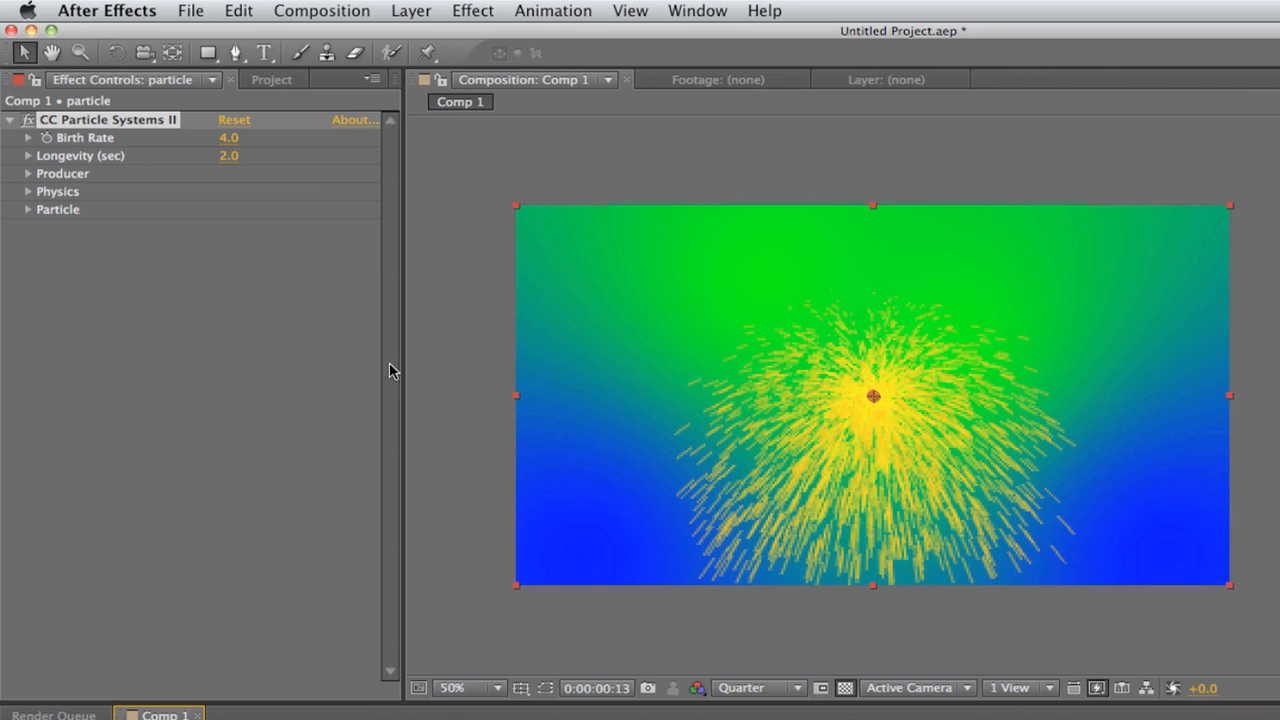
mouse_move(152, 222)
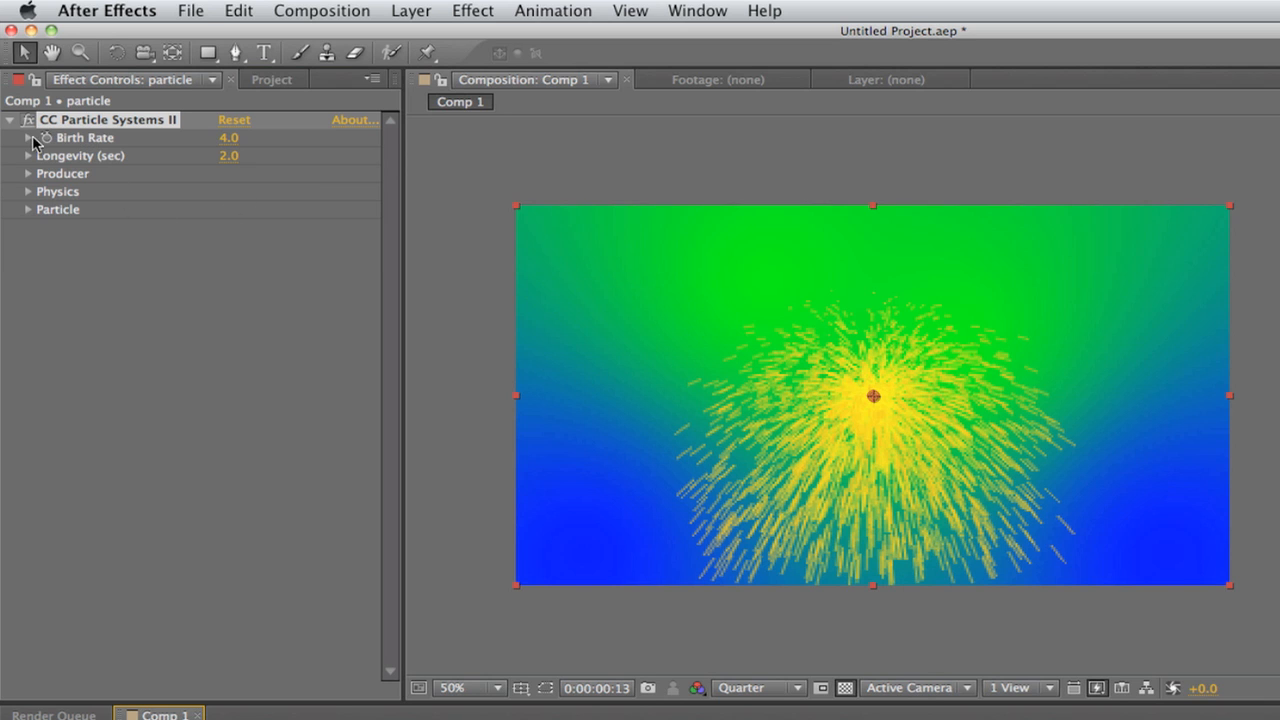
Set the particle Gravity to a slight negative value and Longevity to 15.
left_click(28, 173)
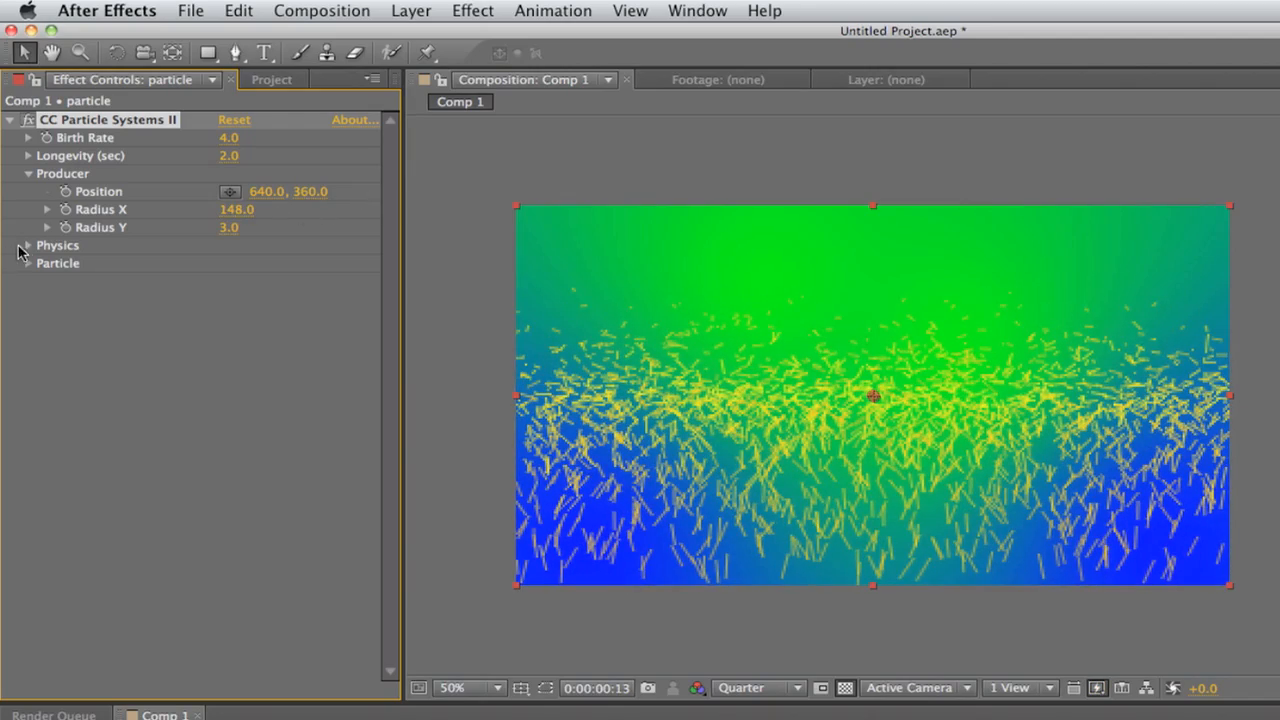
left_click(28, 245)
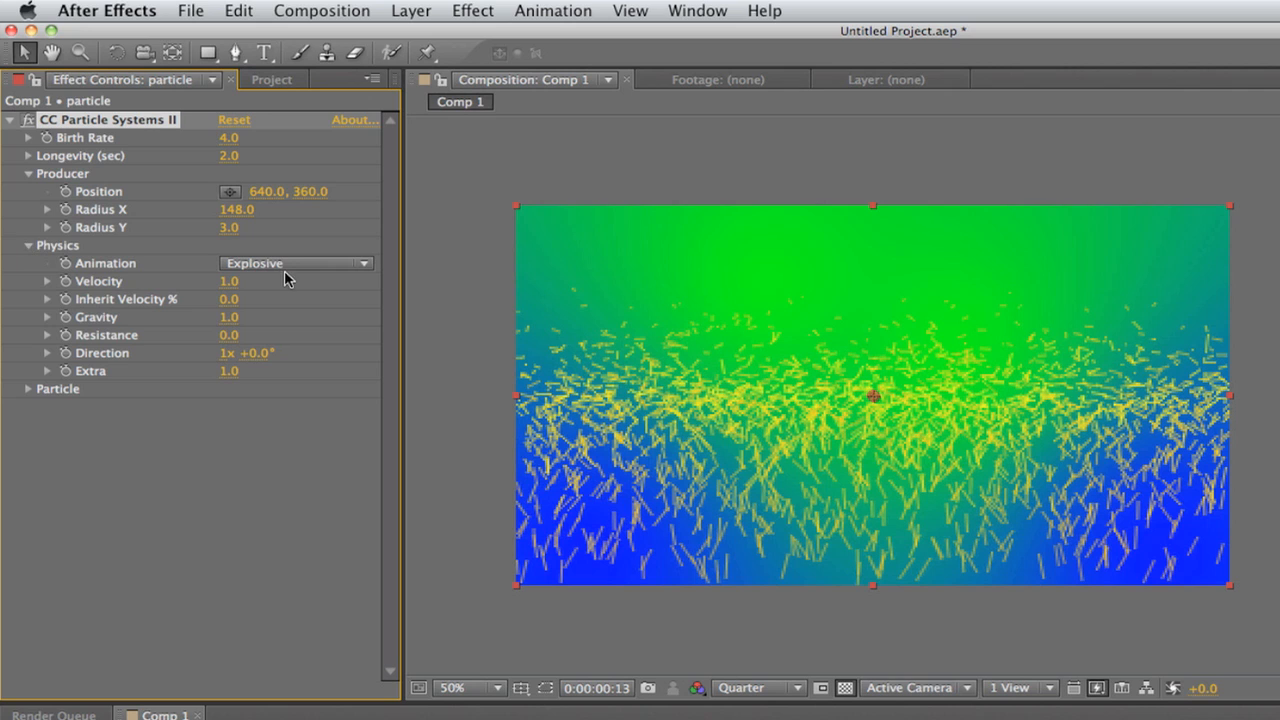
double_click(229, 281)
type("0.2")
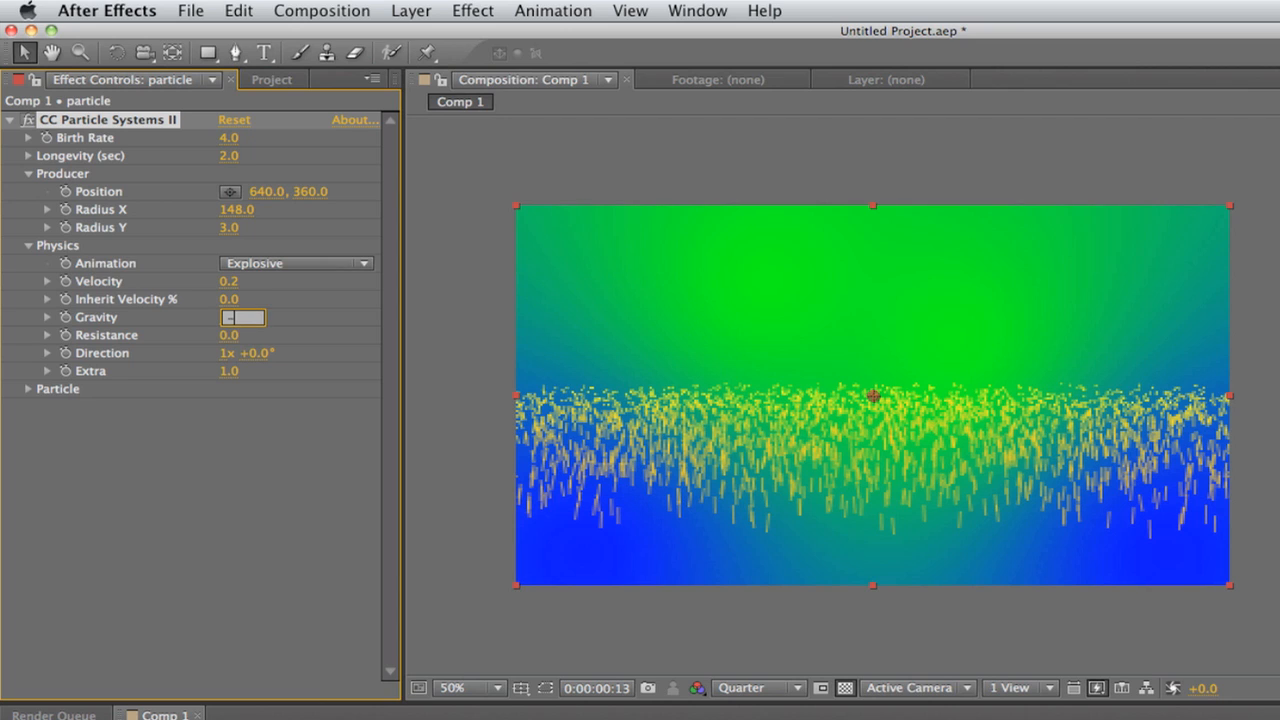
type("-.0")
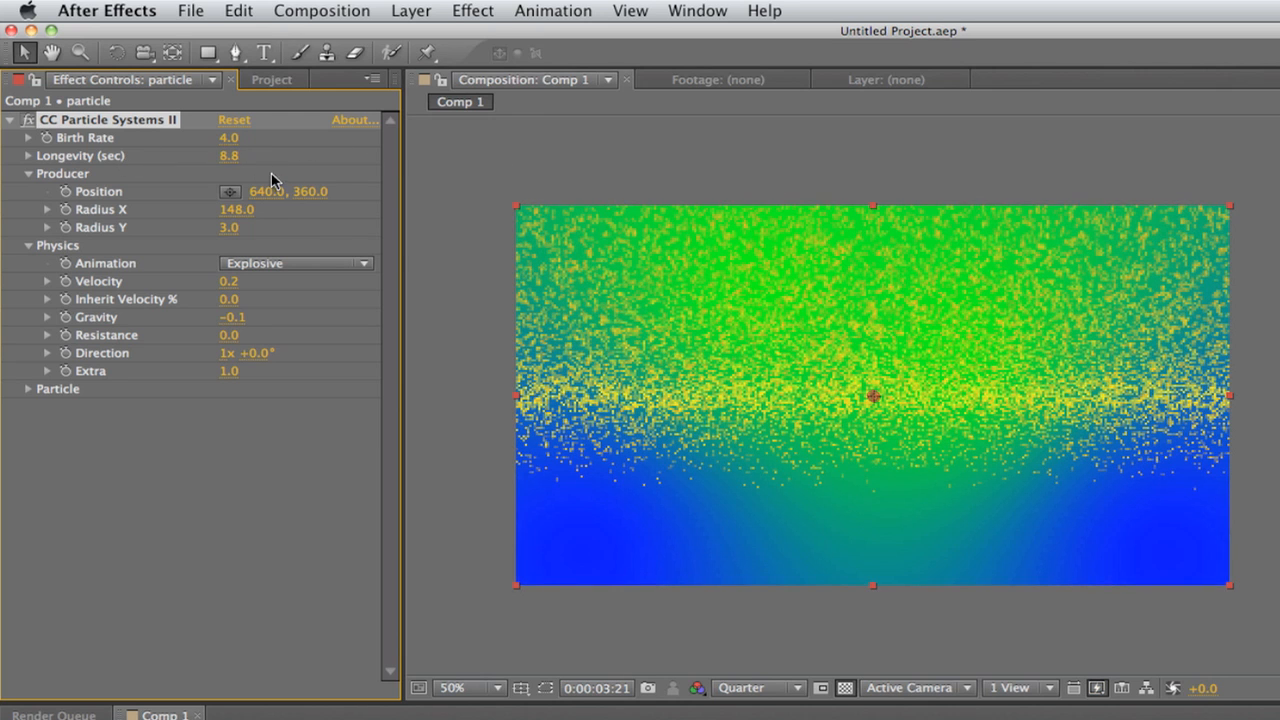
left_click(229, 155)
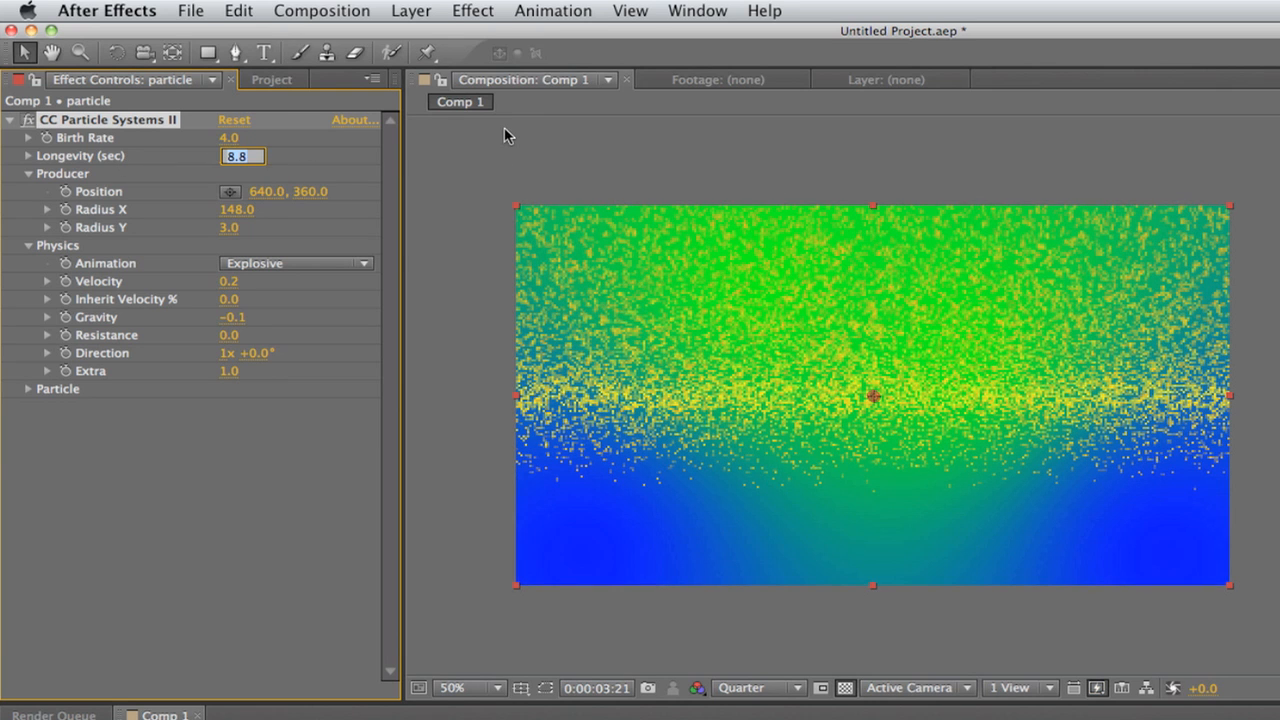
type("15.0")
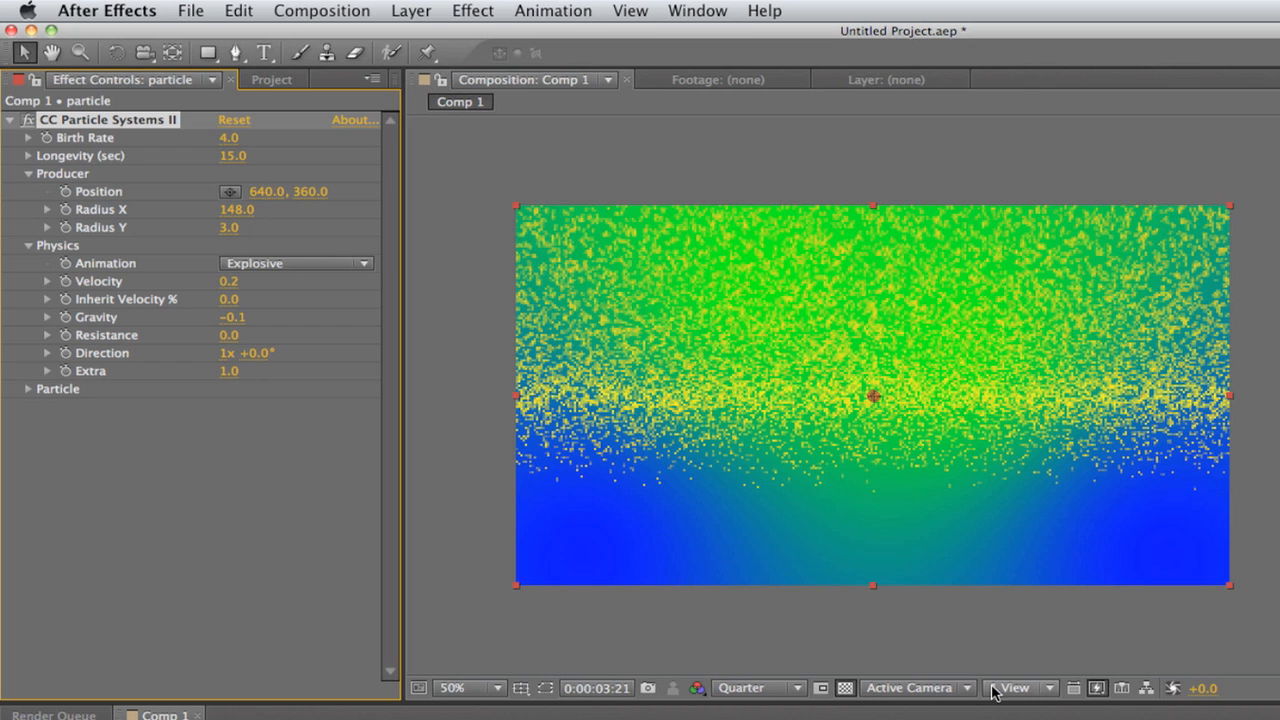
left_click(1015, 687)
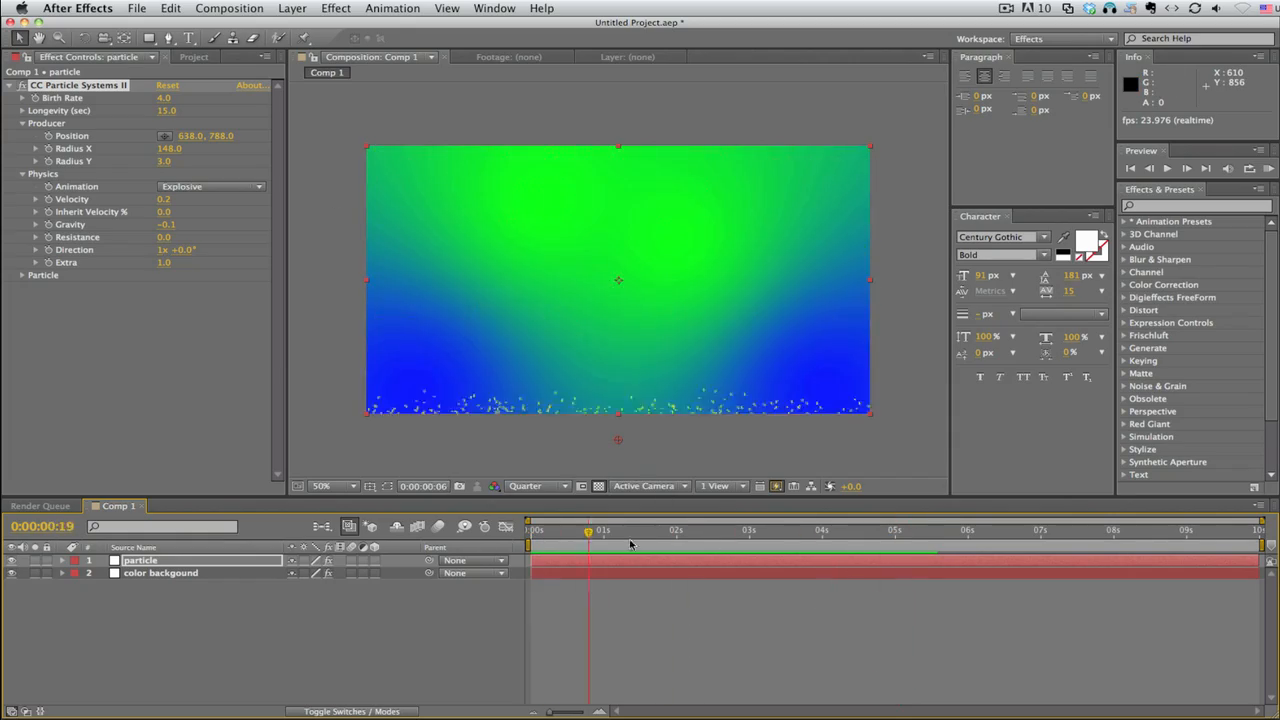
Scrub the timeline to preview particles rising from below the frame.
left_click_drag(588, 530, 876, 530)
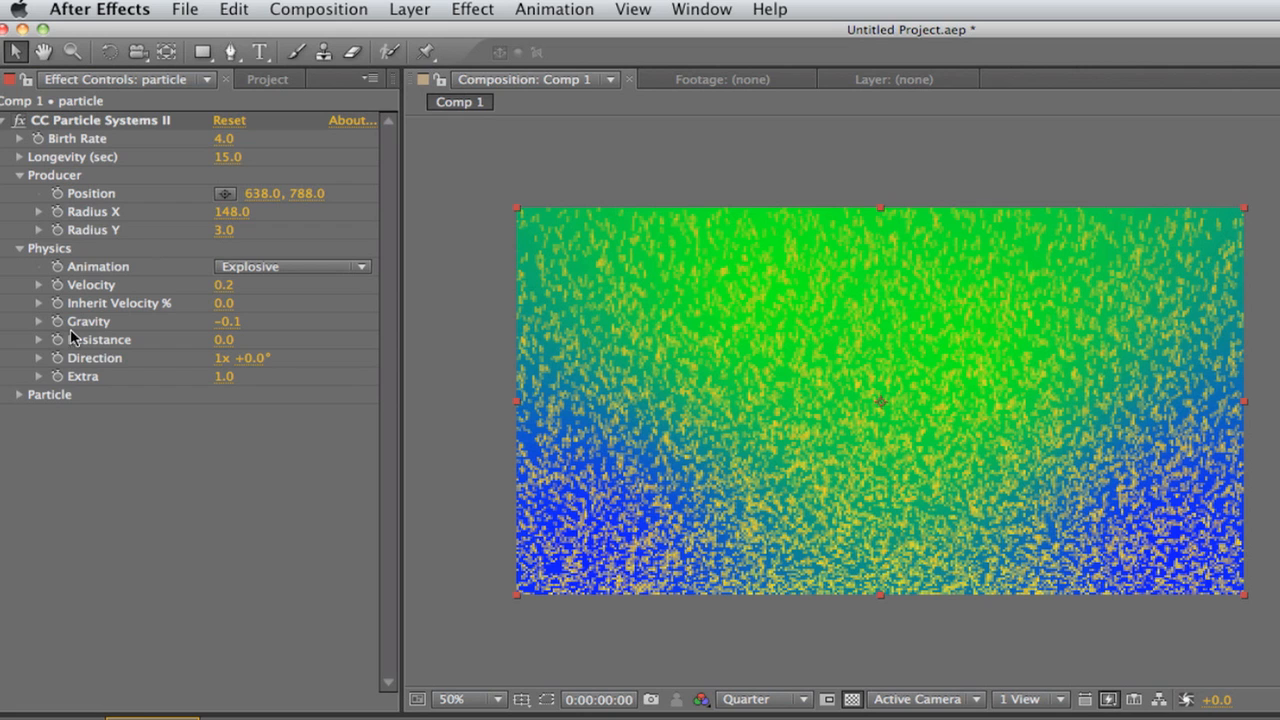
Make the particle birth and death colours white and set Particle Type to Shaded Sphere.
left_click(19, 394)
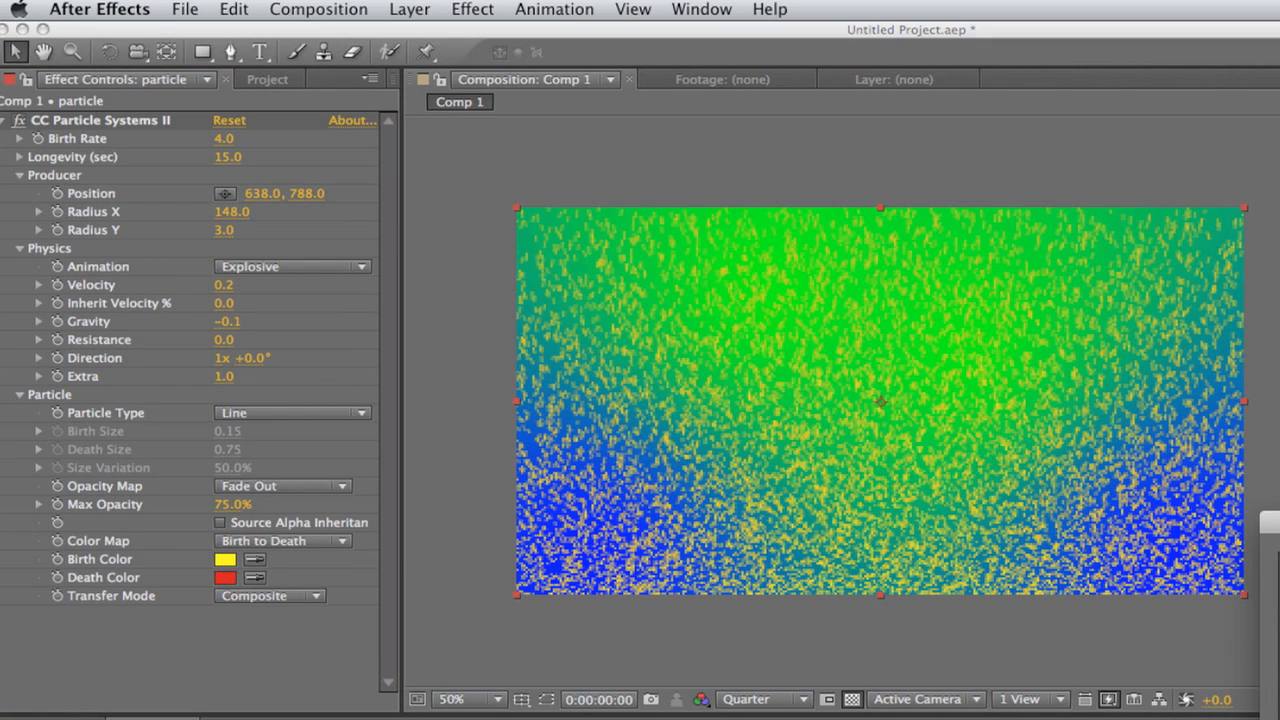
left_click(225, 559)
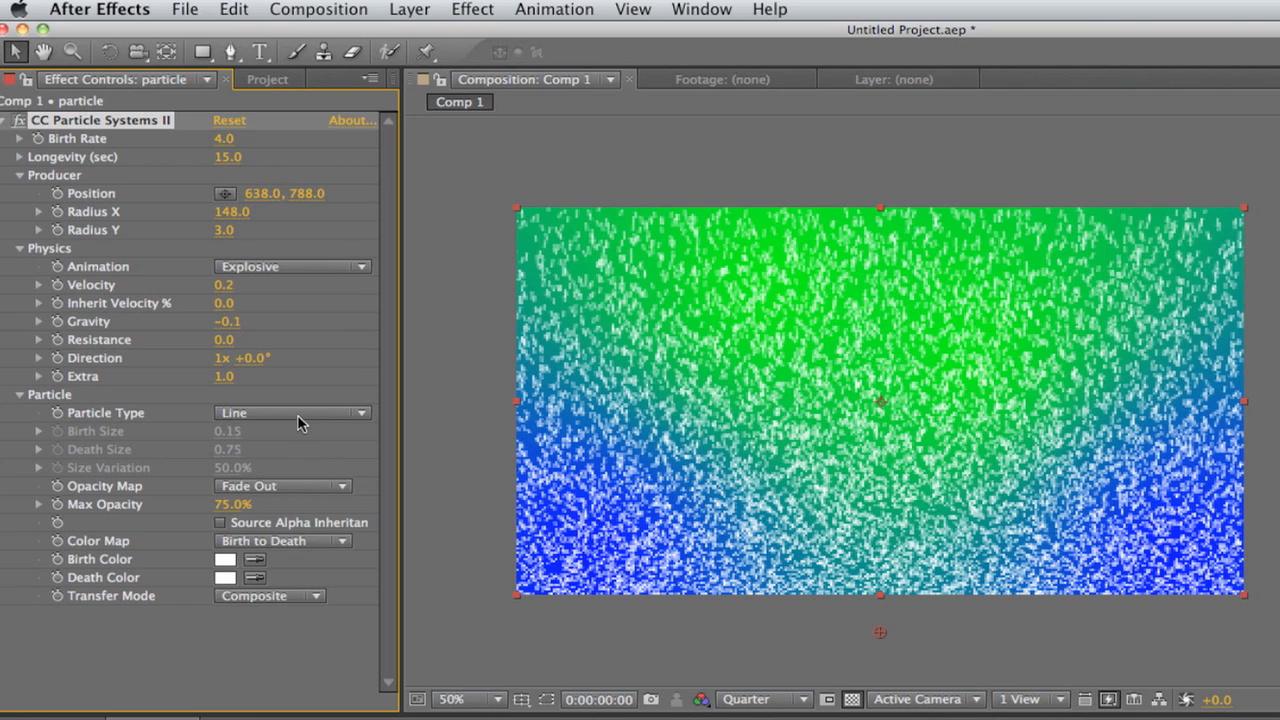
left_click(290, 412)
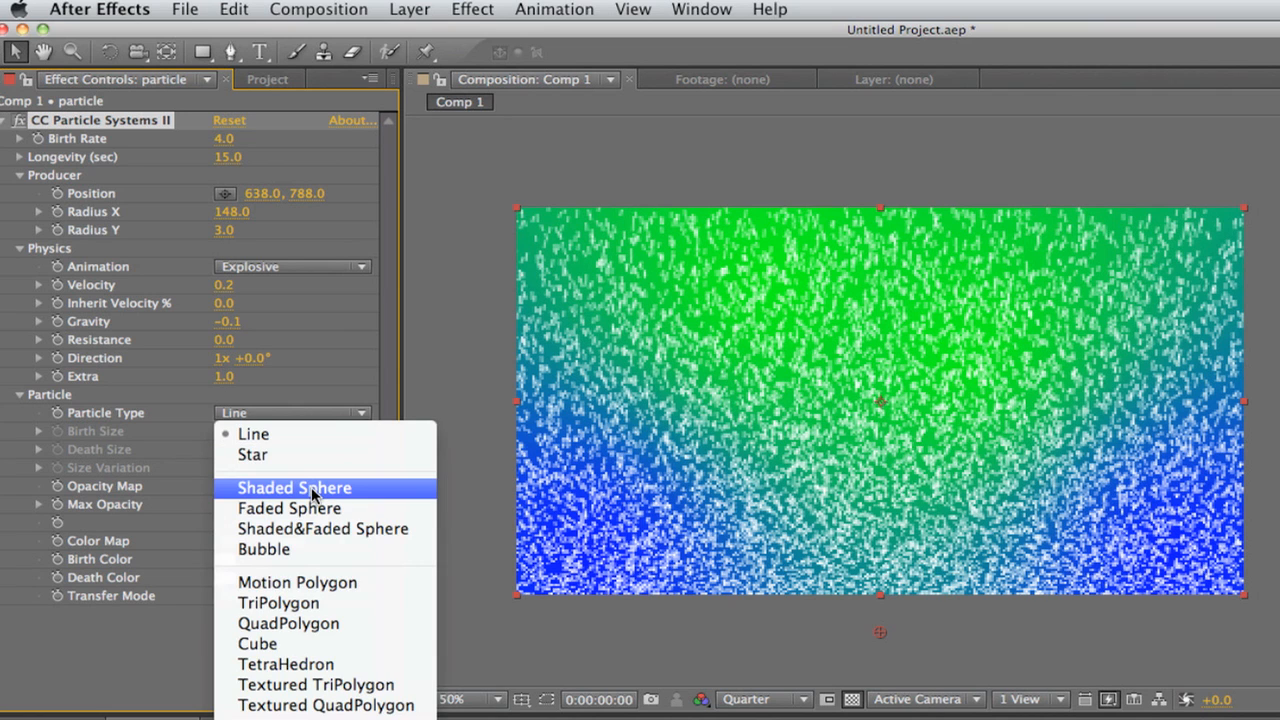
left_click(294, 487)
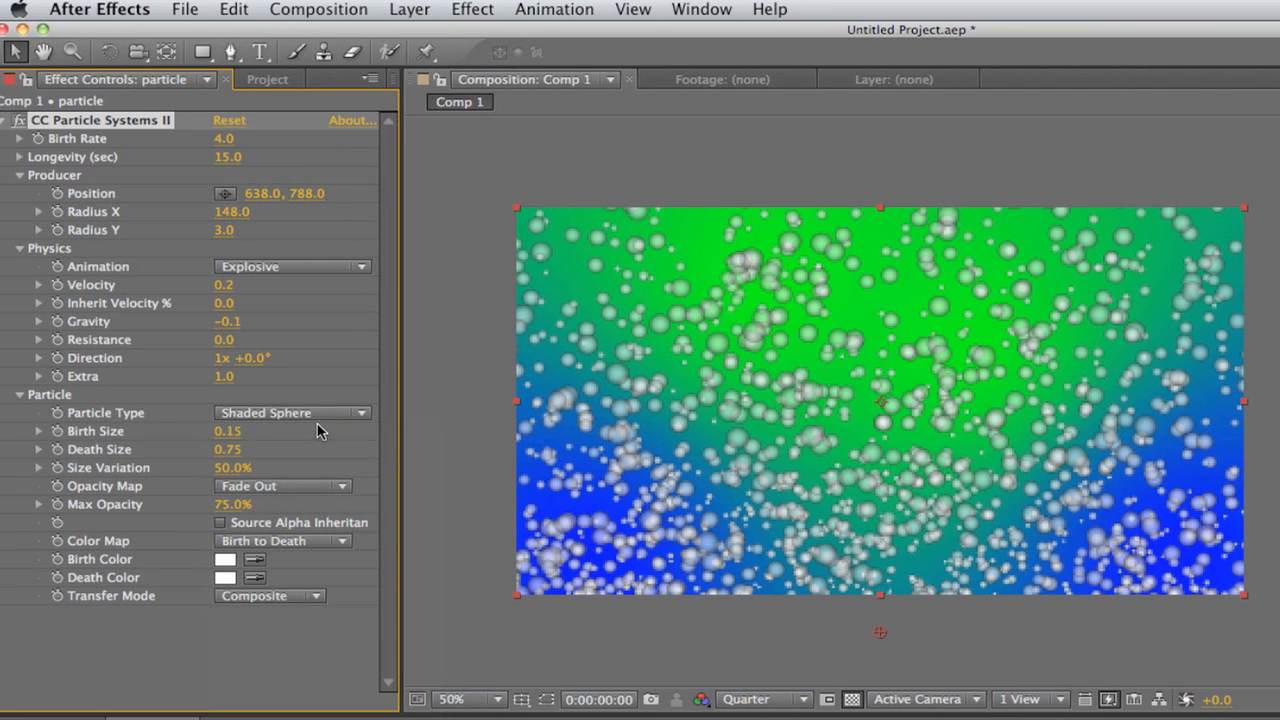
left_click(292, 412)
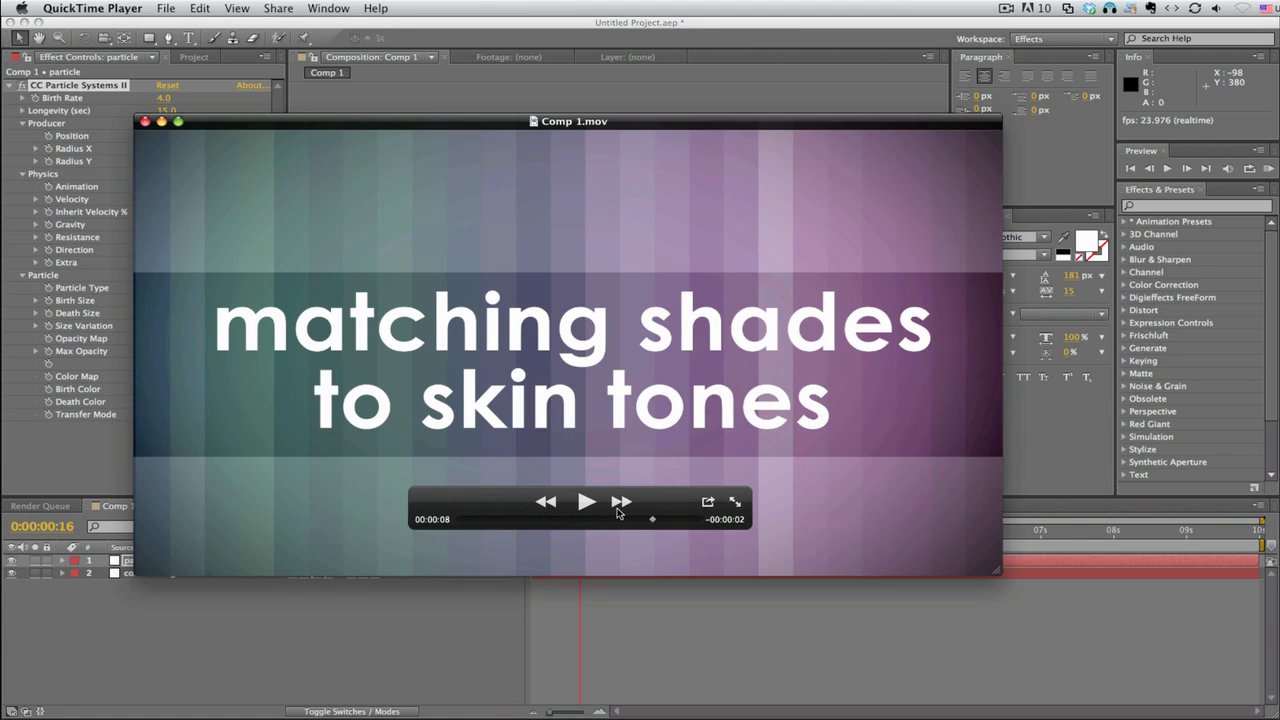
left_click(586, 502)
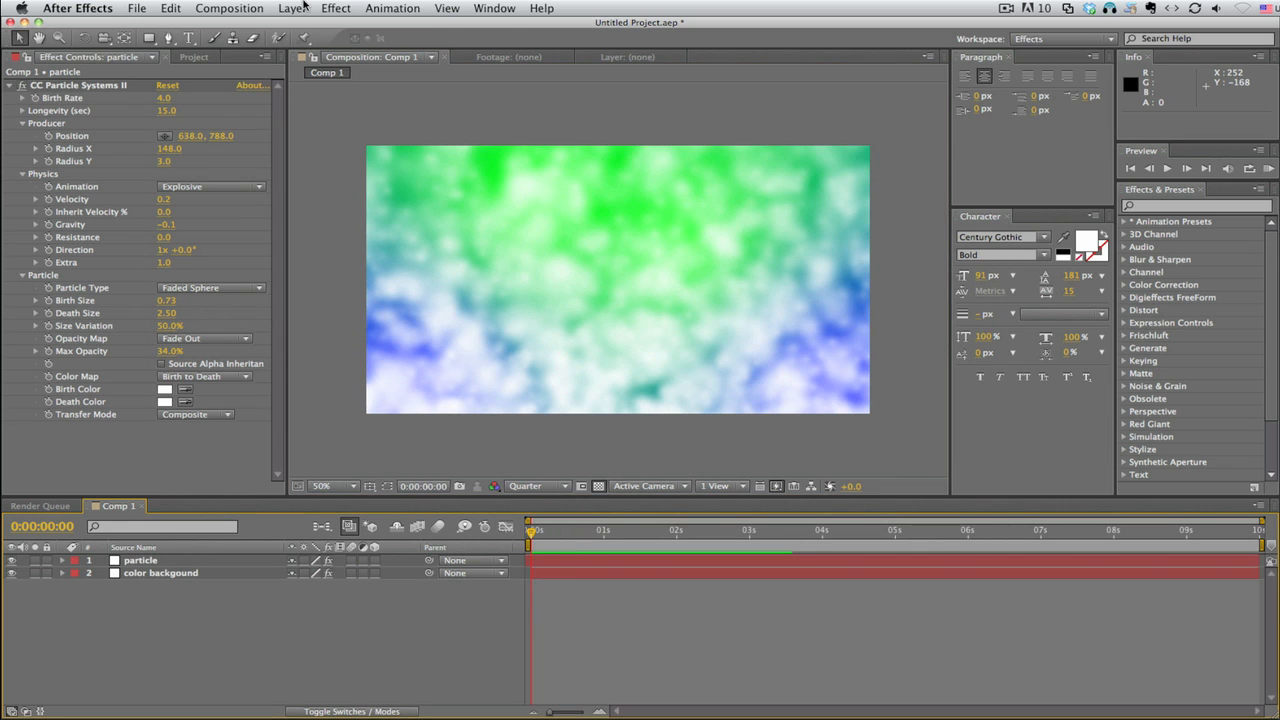
left_click(291, 8)
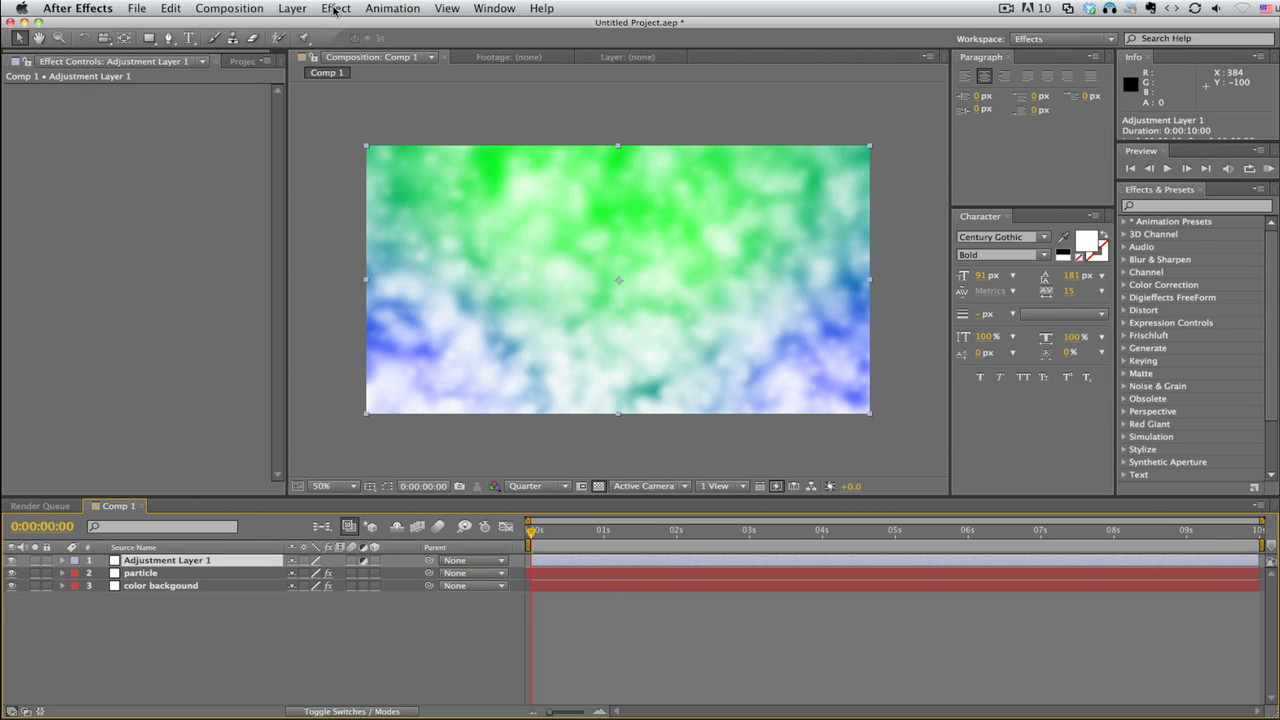
Apply the Mosaic effect to the adjustment layer.
left_click(335, 8)
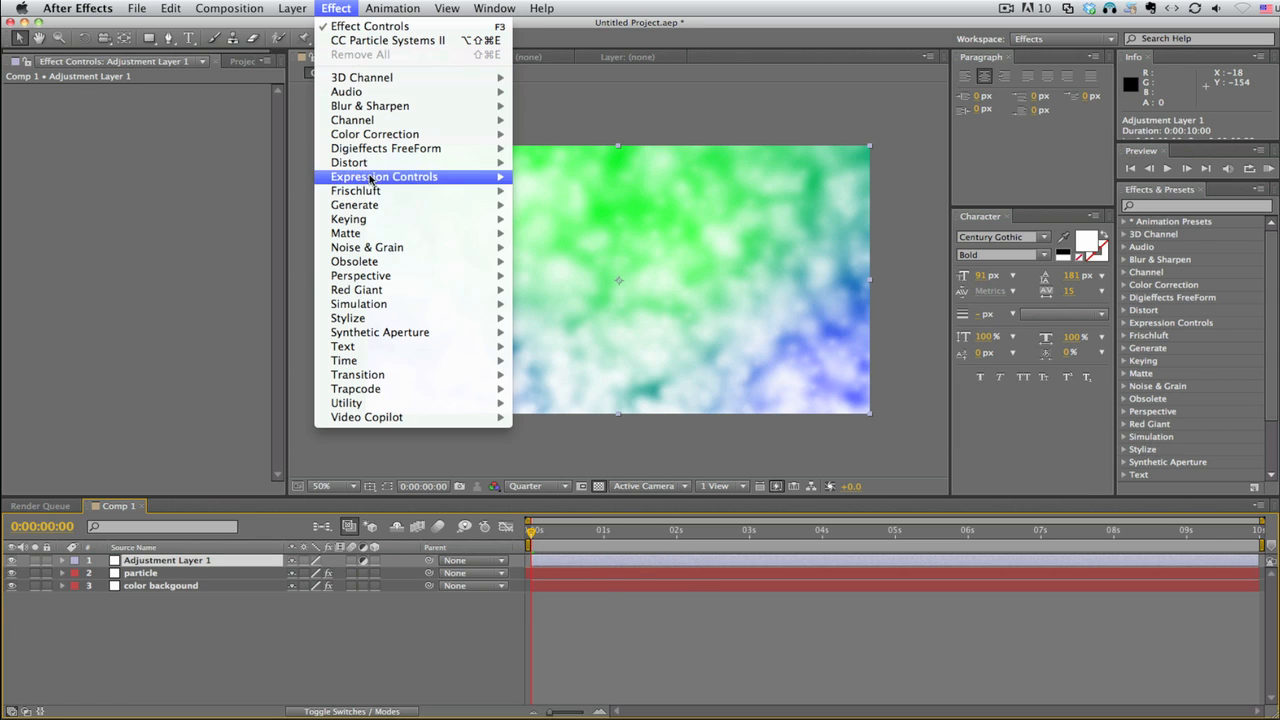
mouse_move(348, 318)
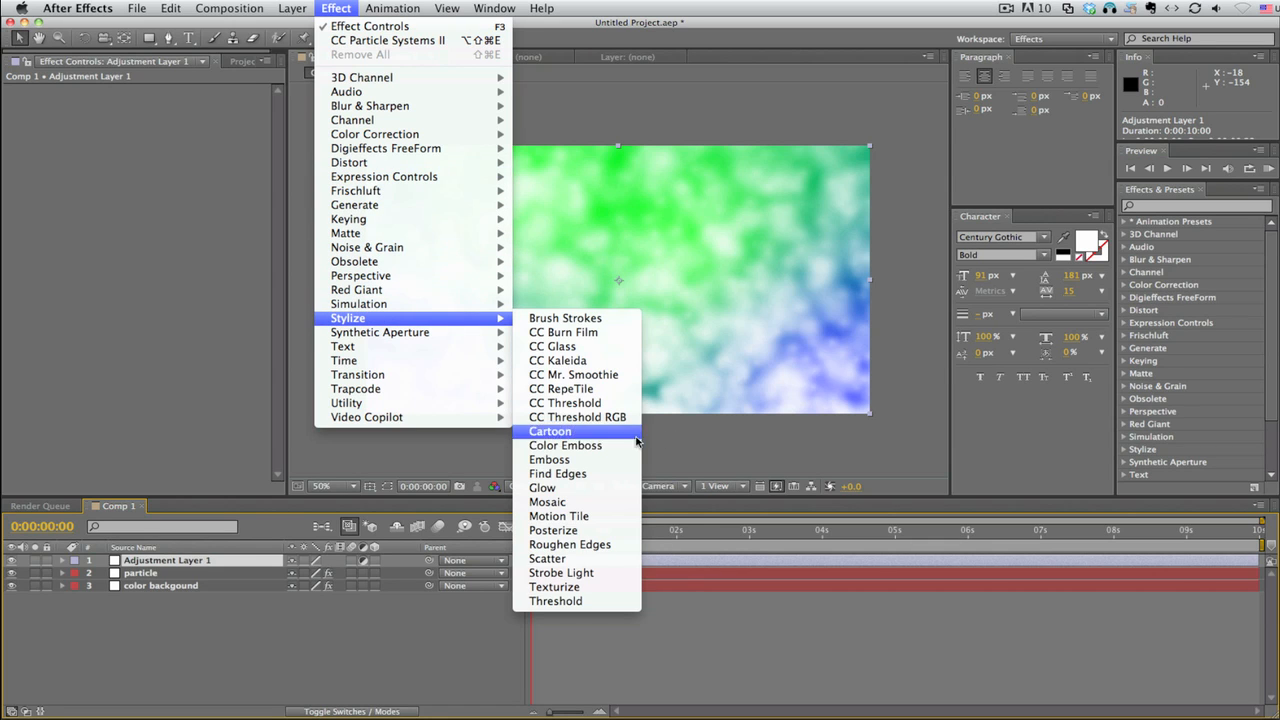
left_click(547, 501)
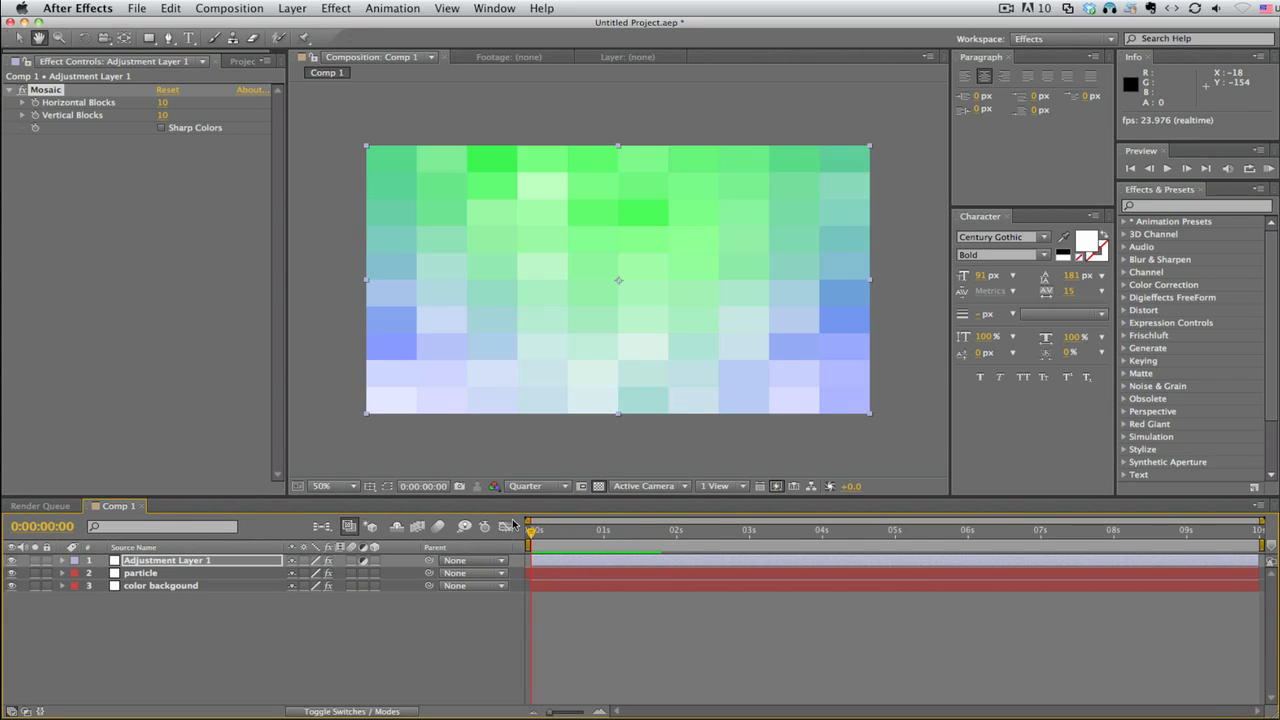
left_click(591, 530)
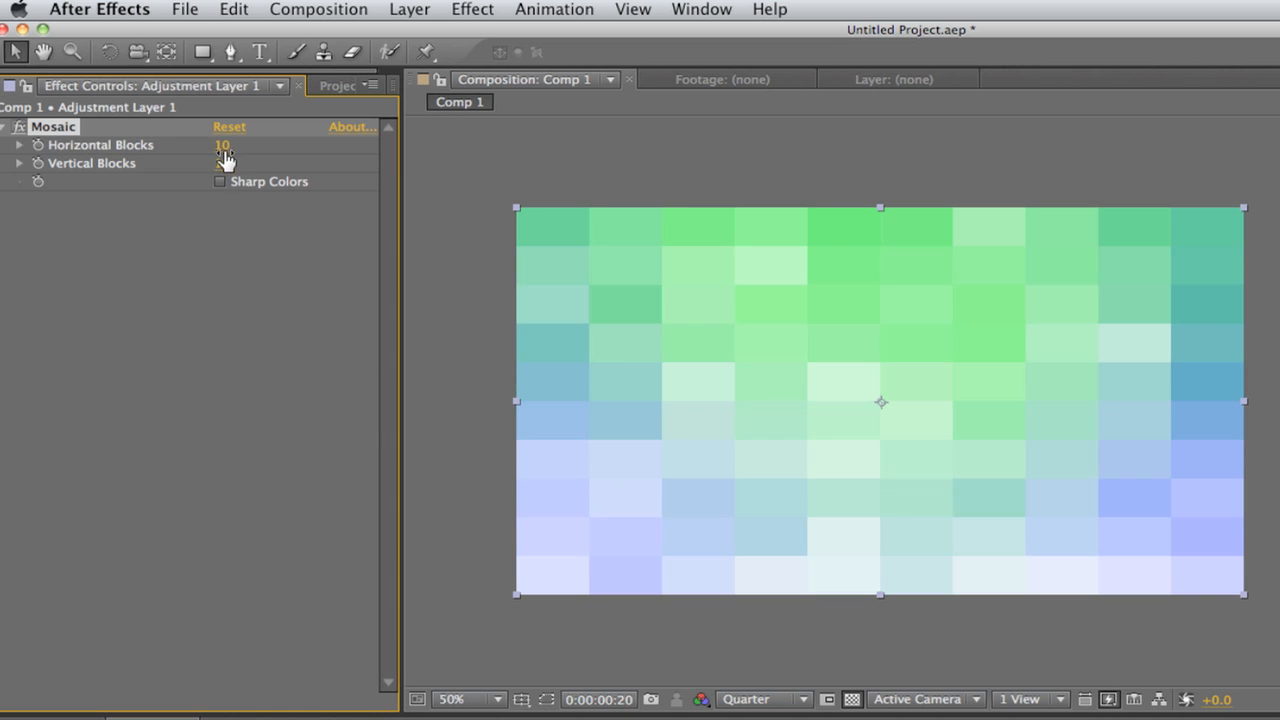
Set Mosaic to 25 horizontal blocks and 1 vertical block.
left_click_drag(222, 163, 218, 163)
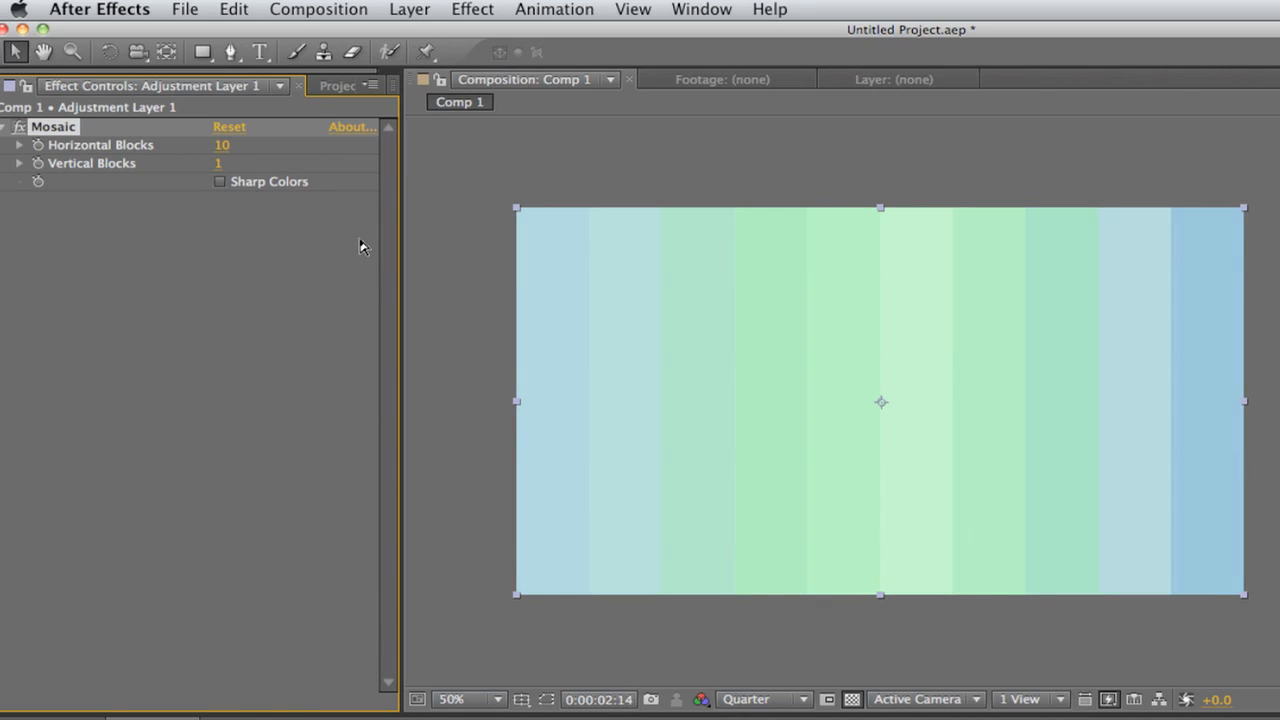
left_click_drag(222, 145, 245, 145)
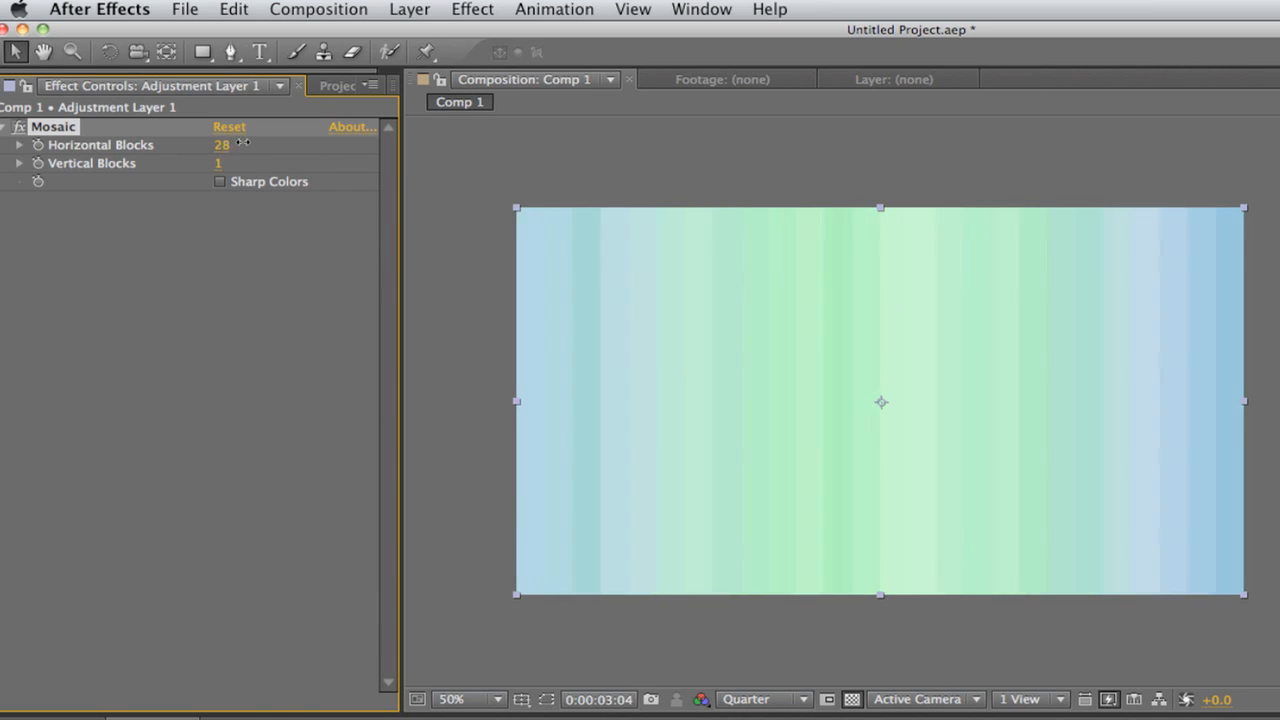
left_click_drag(225, 144, 222, 144)
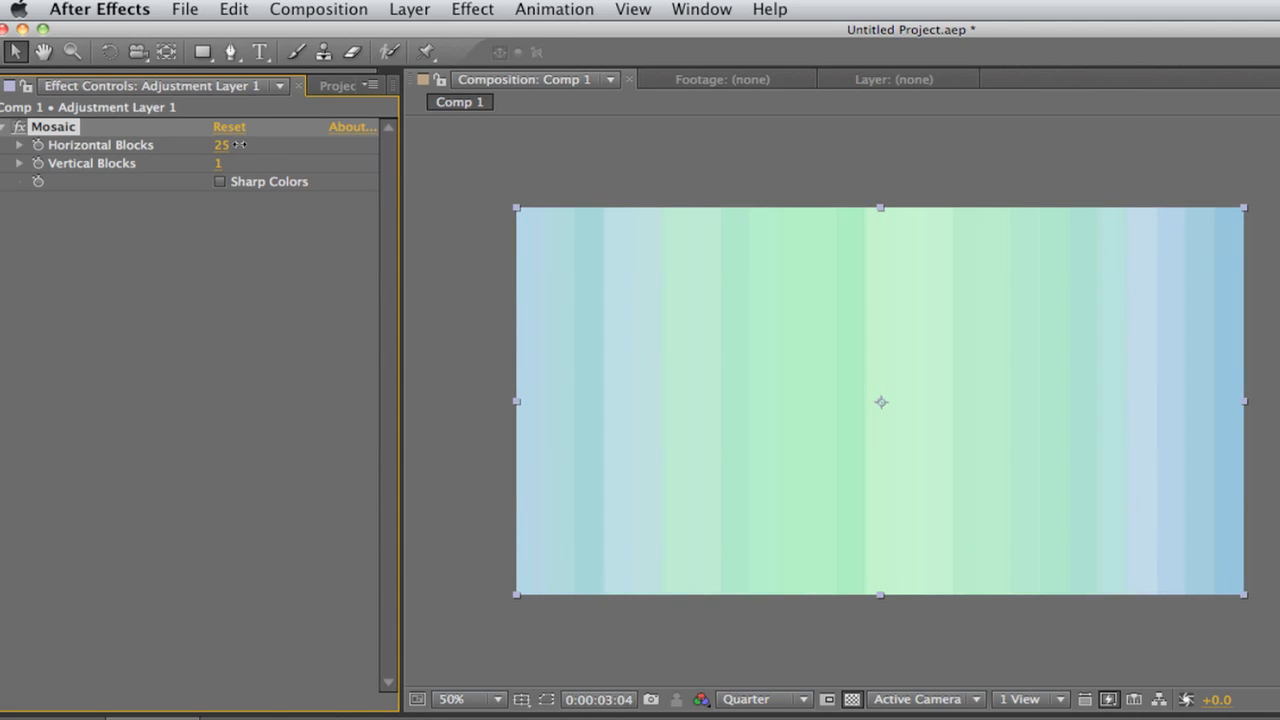
left_click_drag(222, 144, 210, 144)
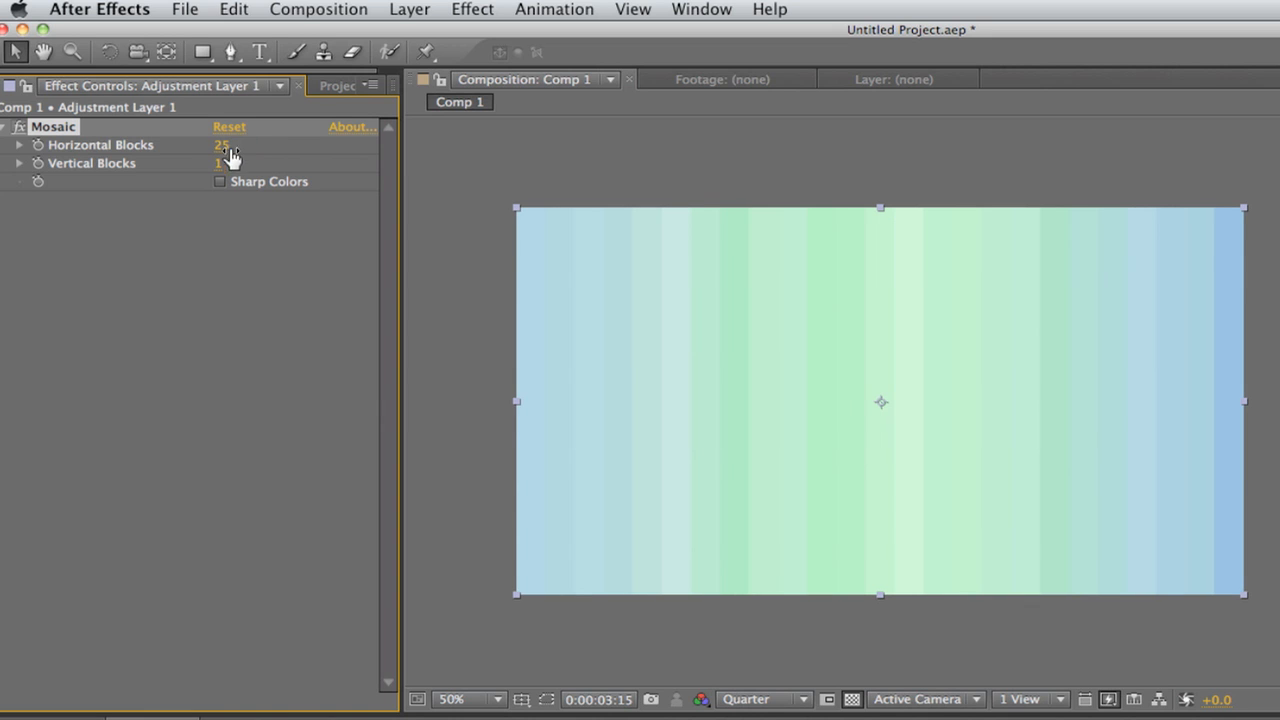
left_click(220, 181)
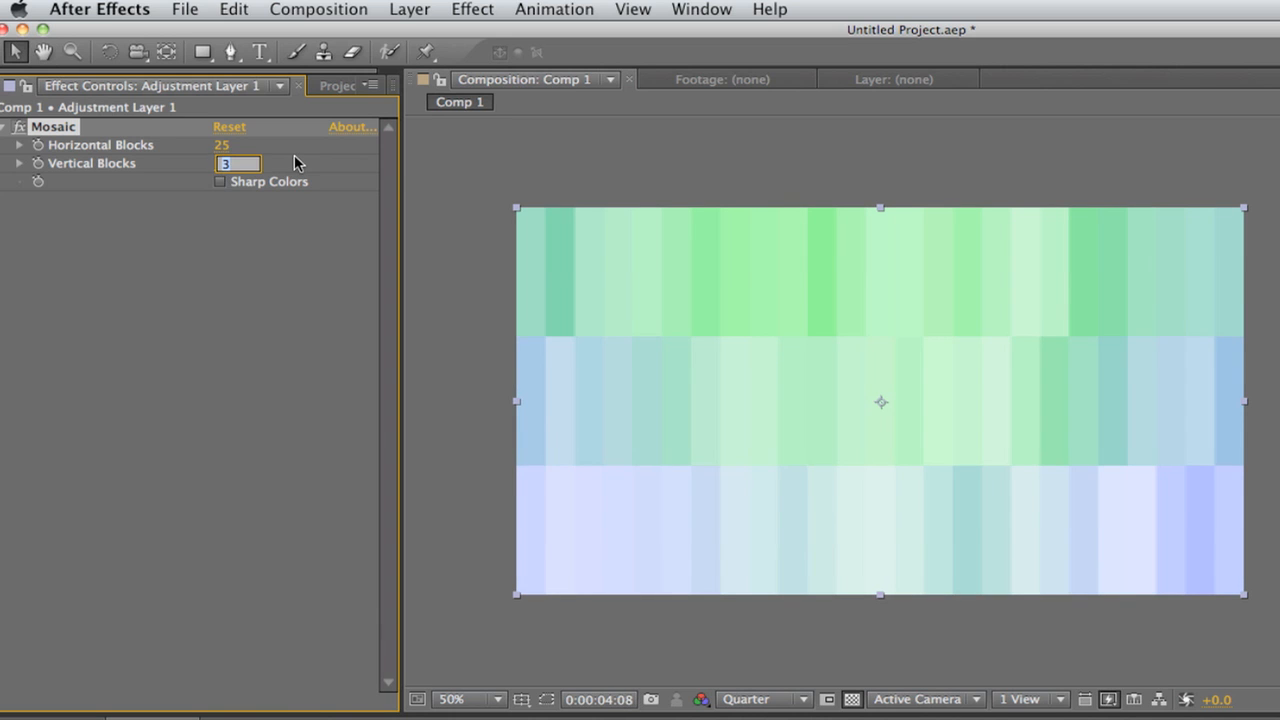
type("1")
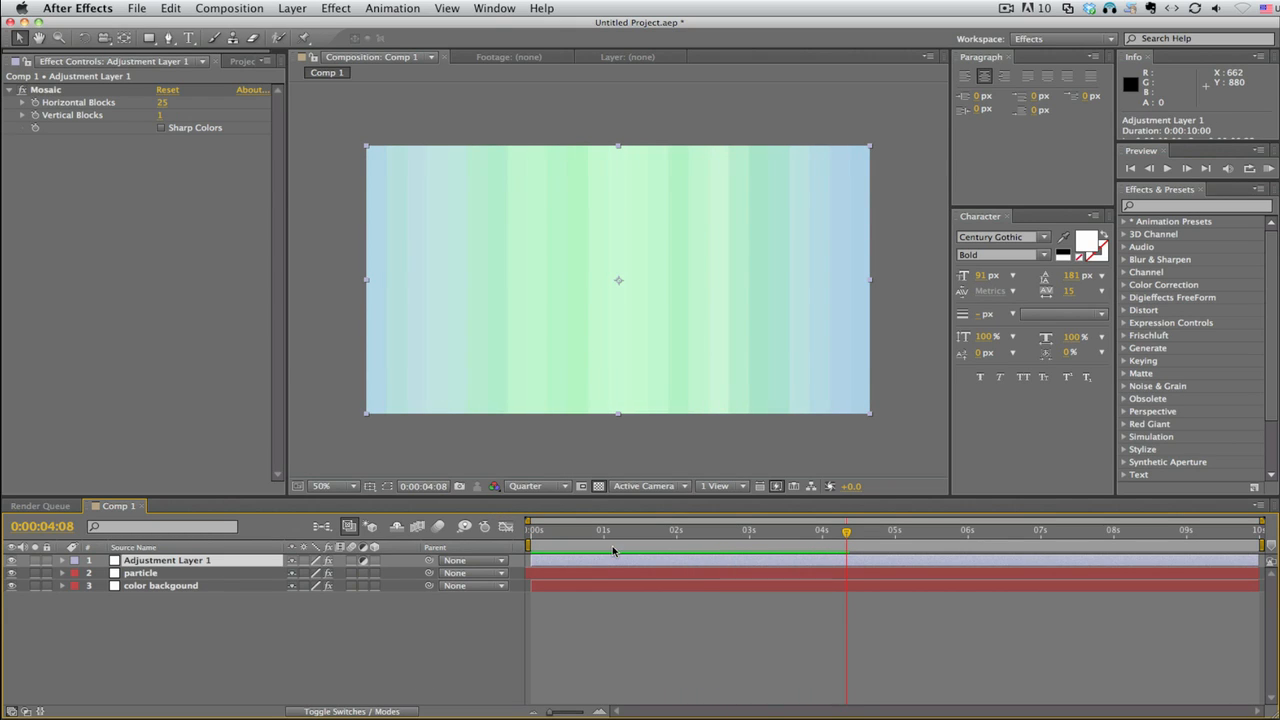
Apply Curves and bend the RGB curve into an S-shape to darken the shadows.
left_click(336, 8)
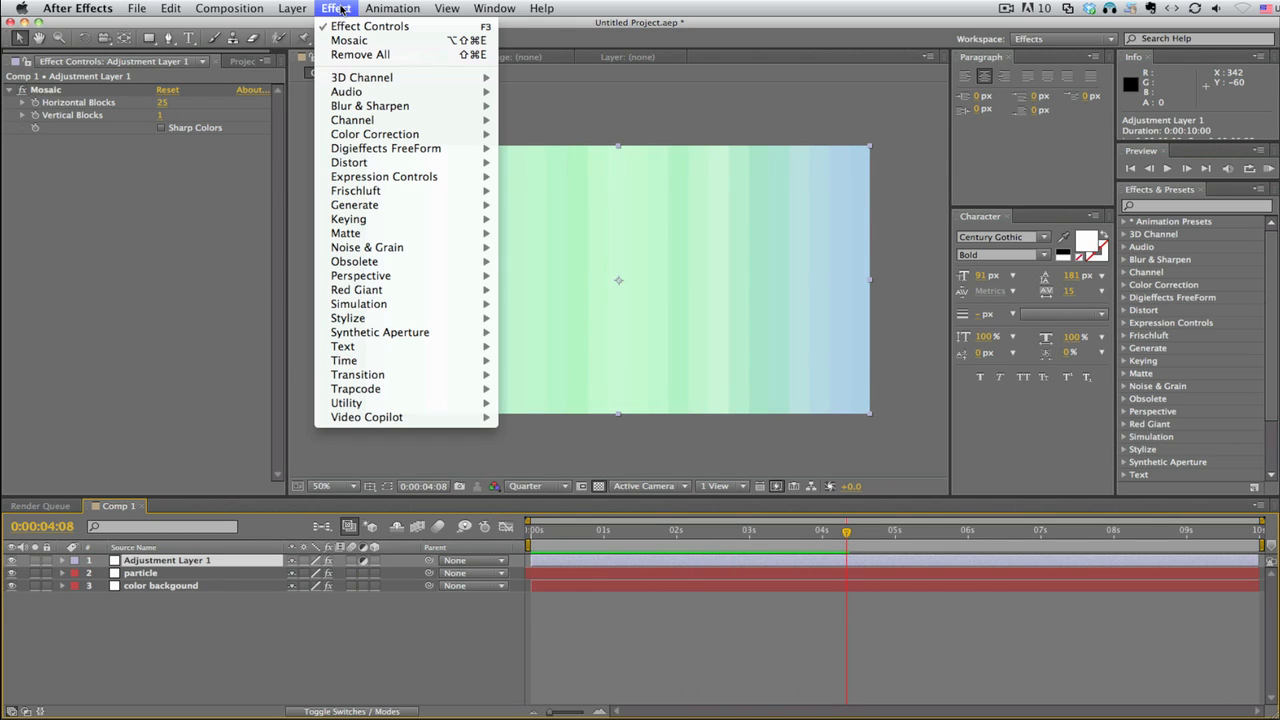
mouse_move(375, 133)
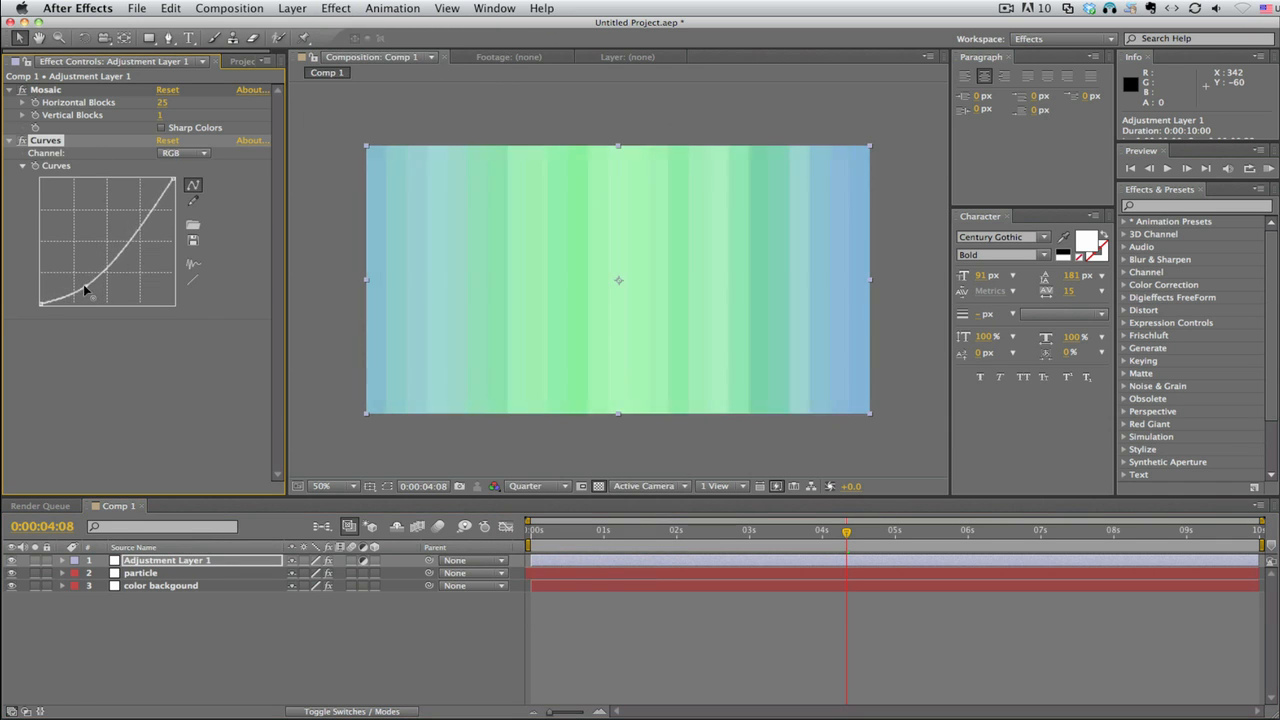
left_click_drag(85, 290, 150, 240)
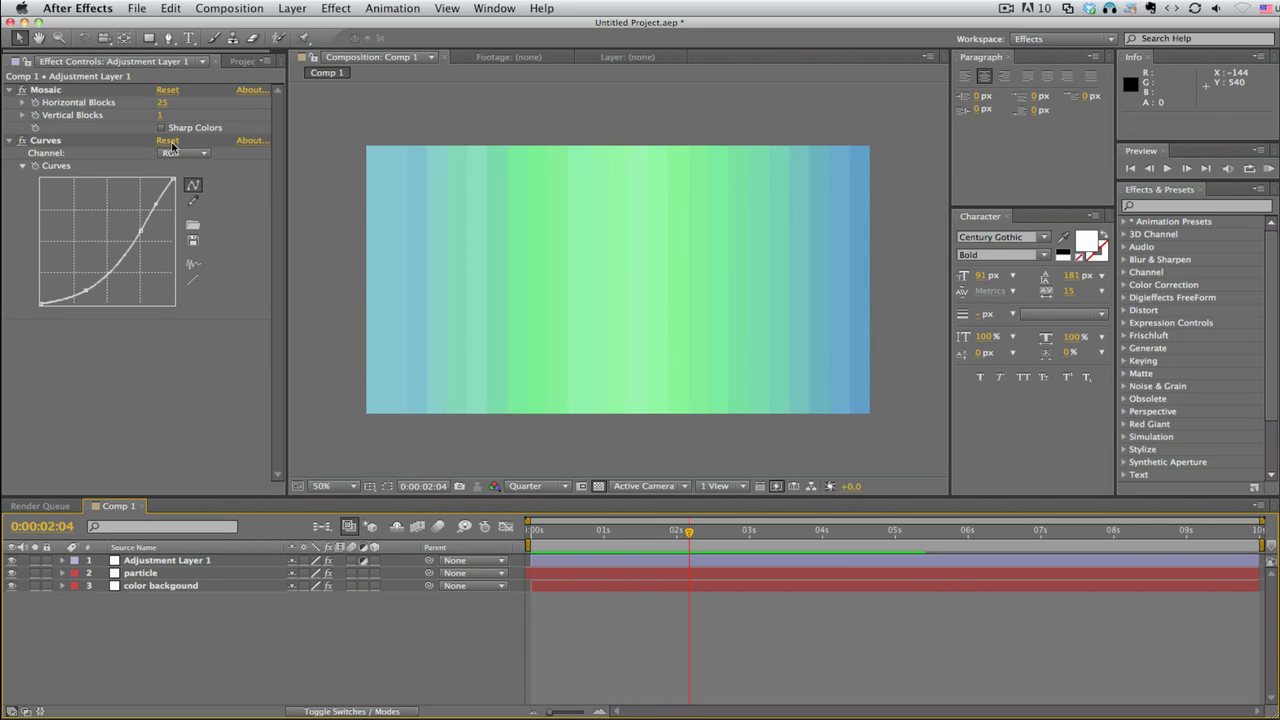
left_click(292, 8)
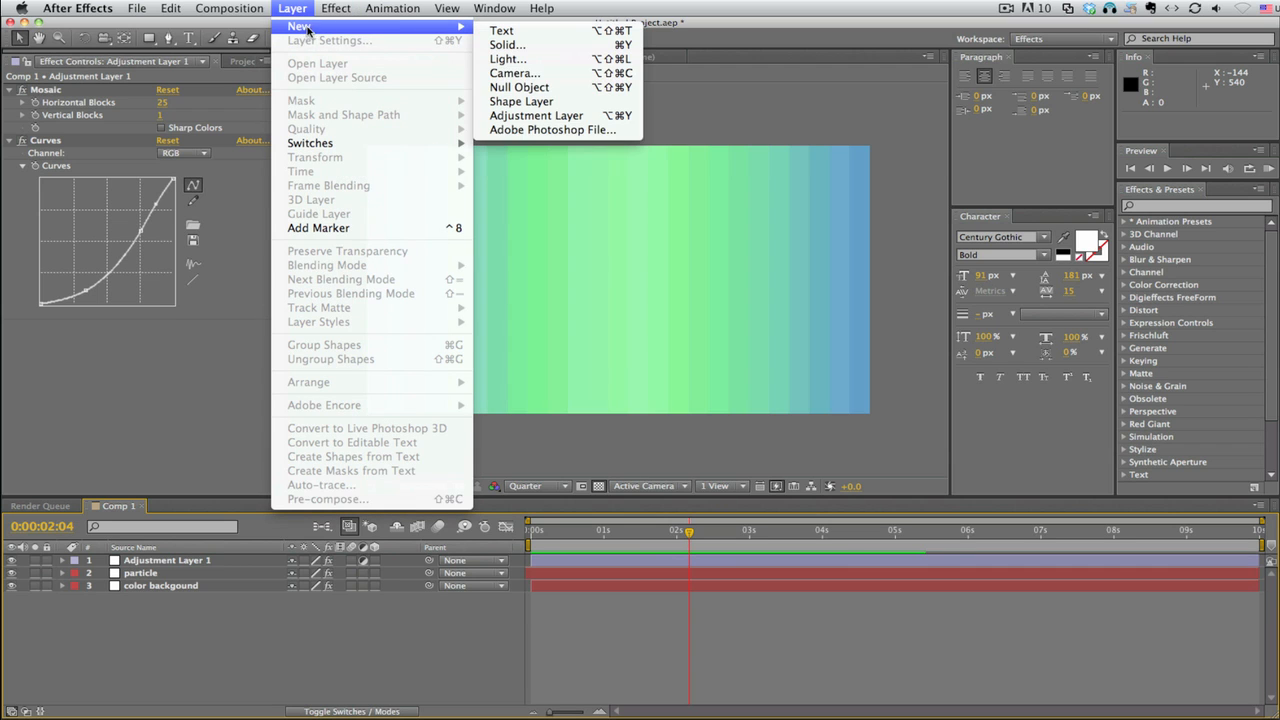
Add Adjustment Layer 2 and select the Ellipse Tool.
left_click(536, 115)
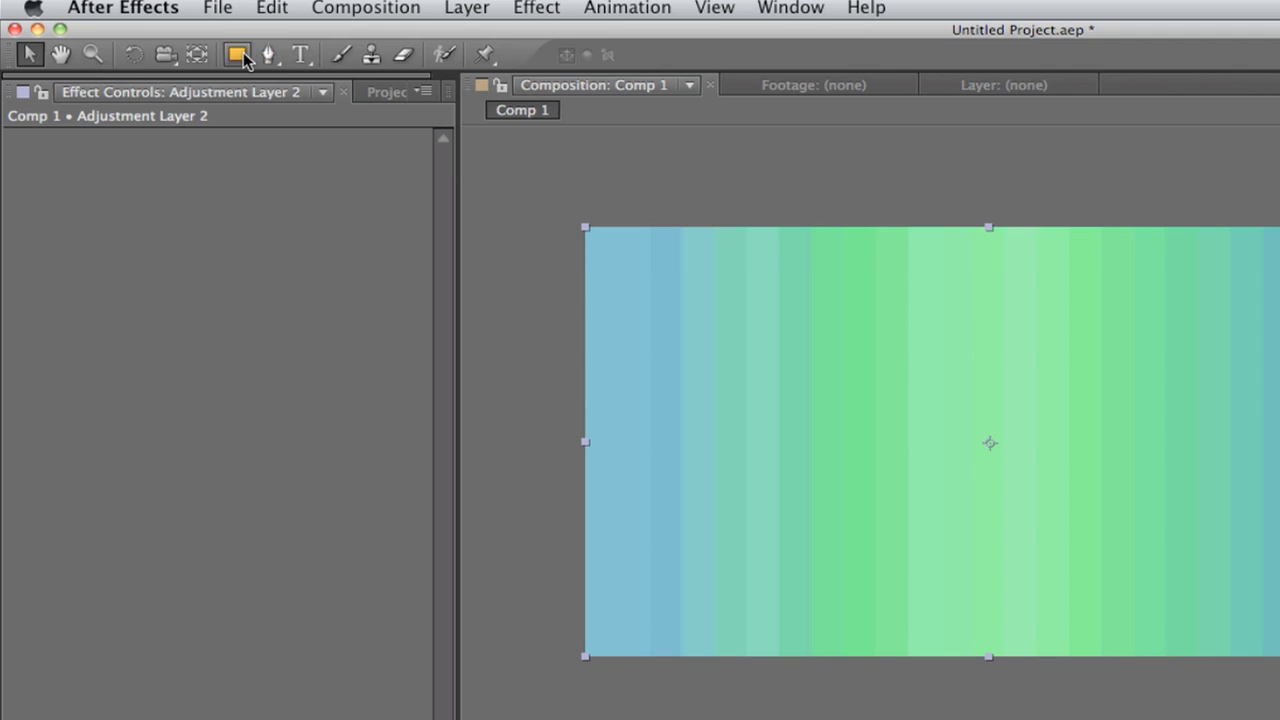
left_click(237, 54)
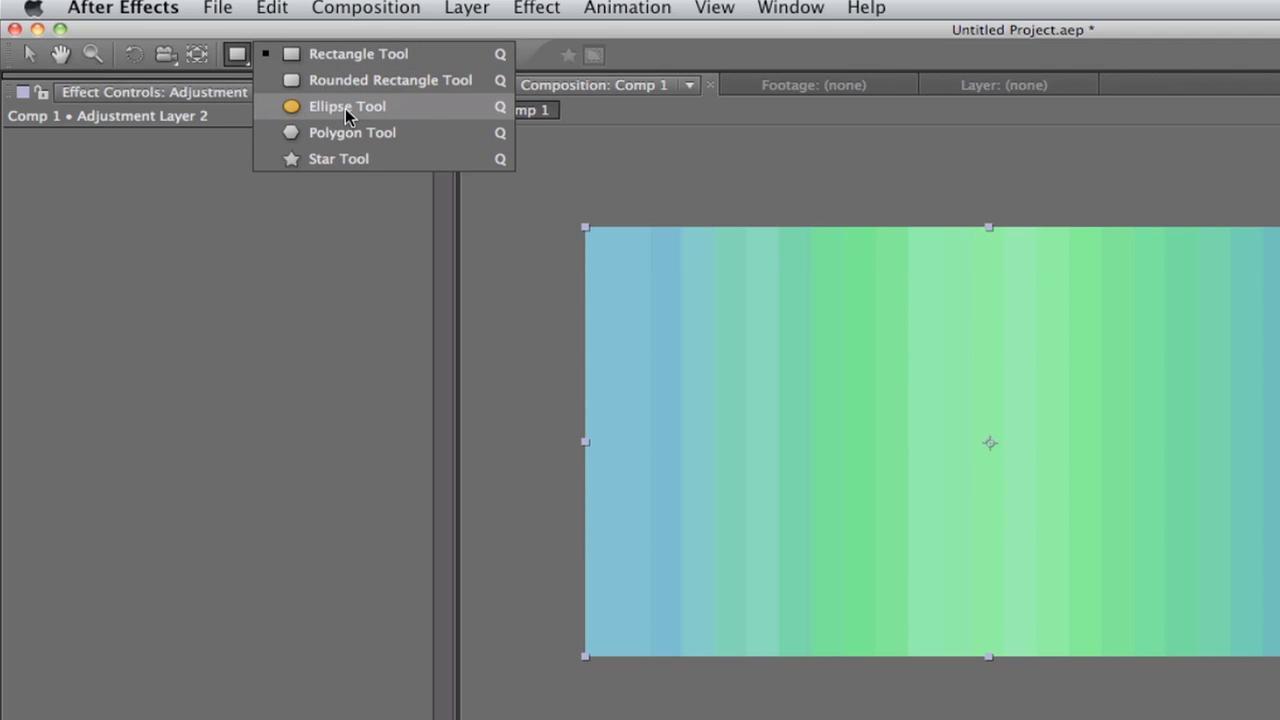
left_click(347, 106)
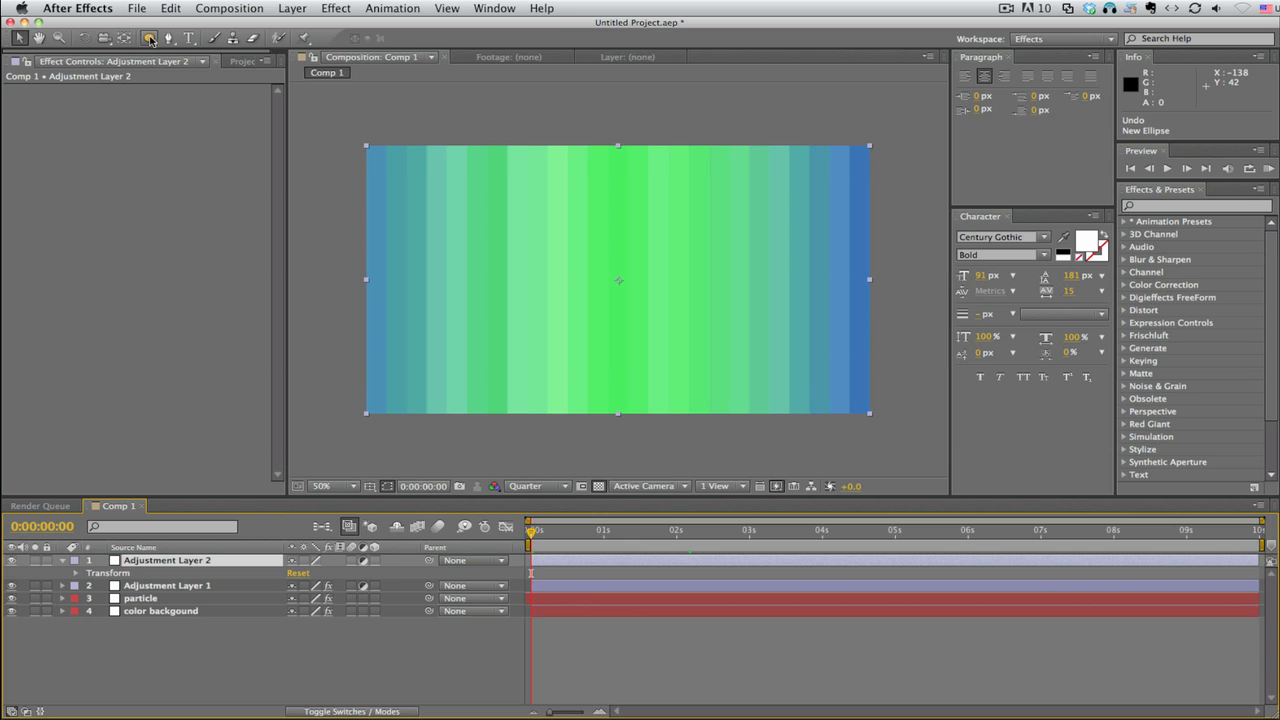
mouse_move(150, 38)
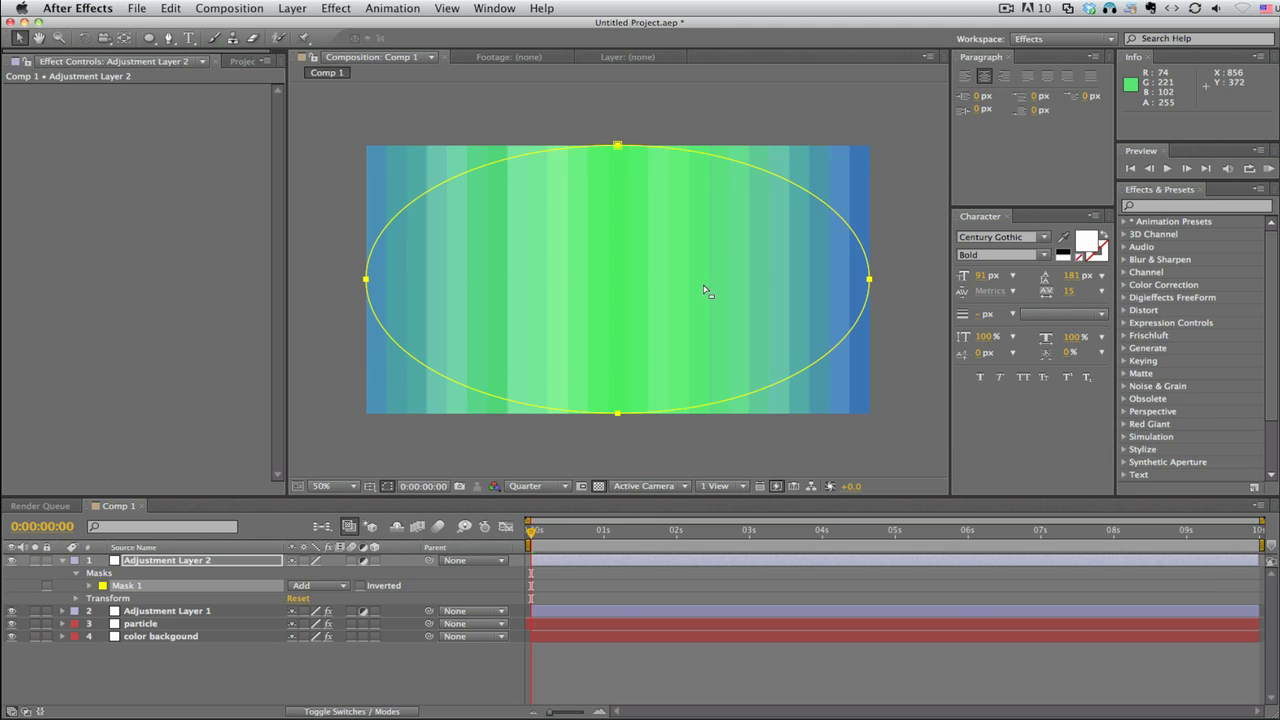
mouse_move(628, 395)
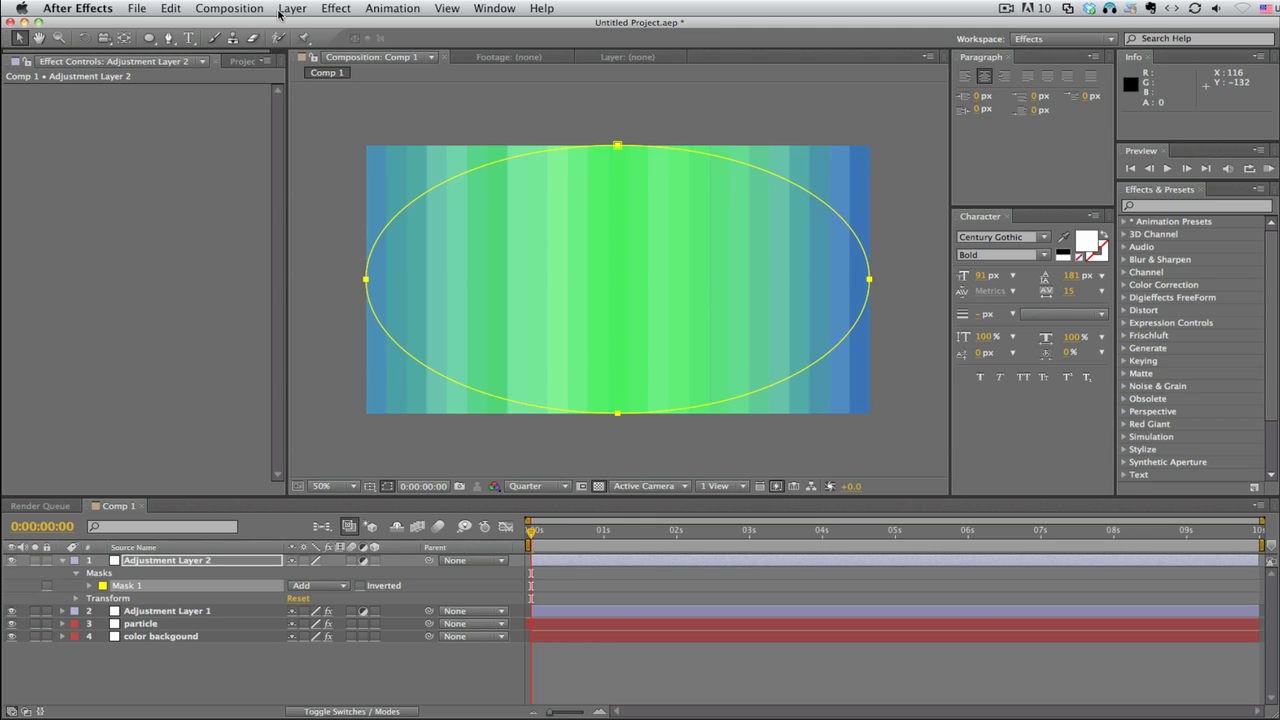
Apply a lowered Exposure to Adjustment Layer 2 and change Mask 1's mode for a vignette.
left_click(335, 8)
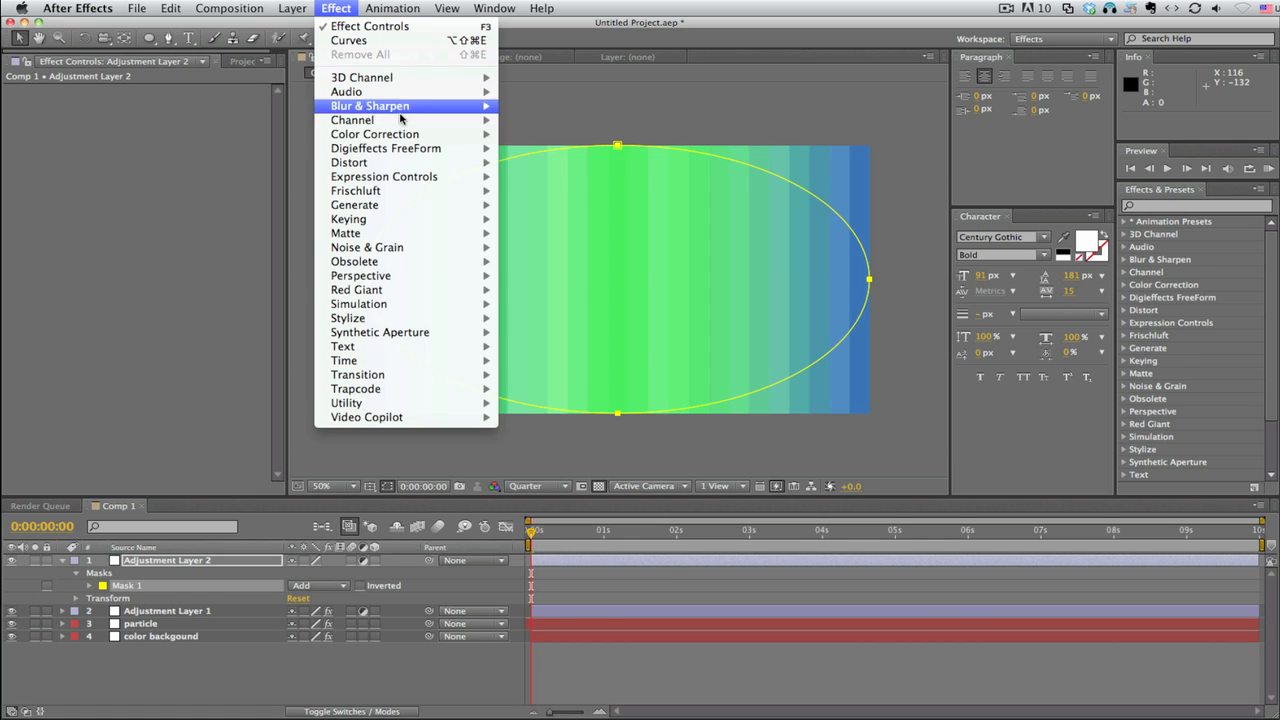
mouse_move(374, 133)
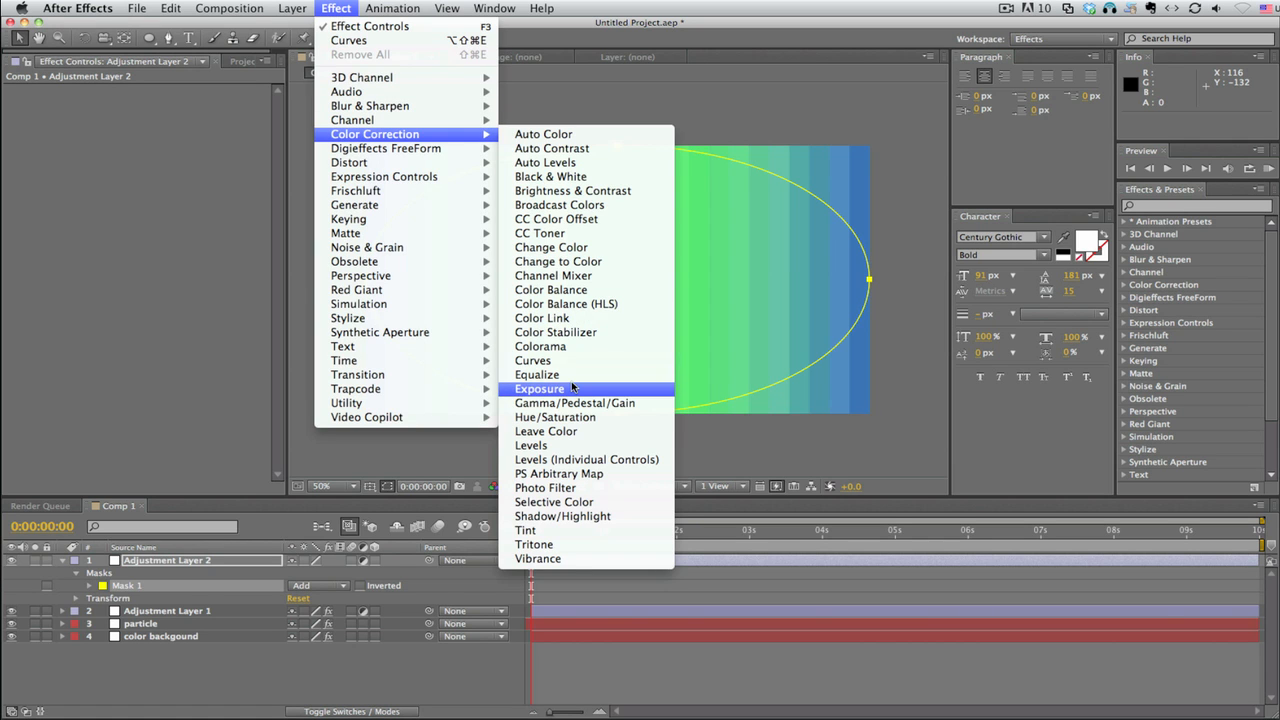
left_click(540, 388)
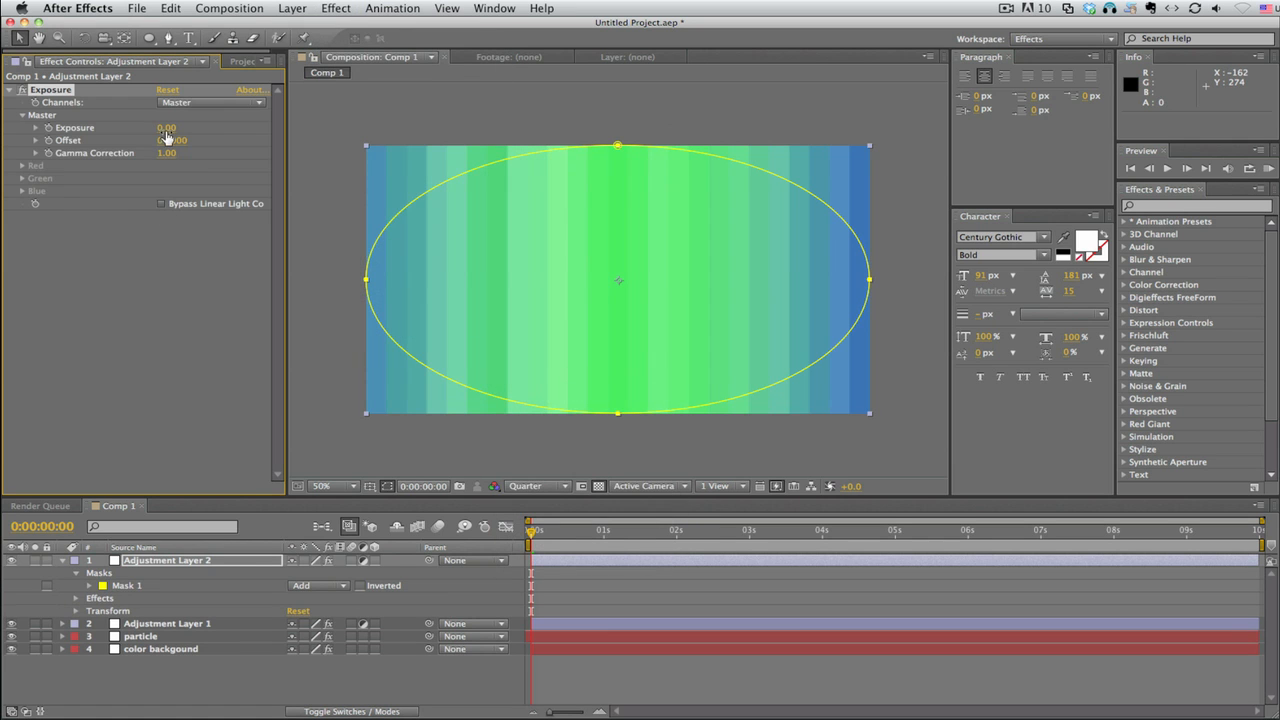
left_click_drag(167, 128, 155, 132)
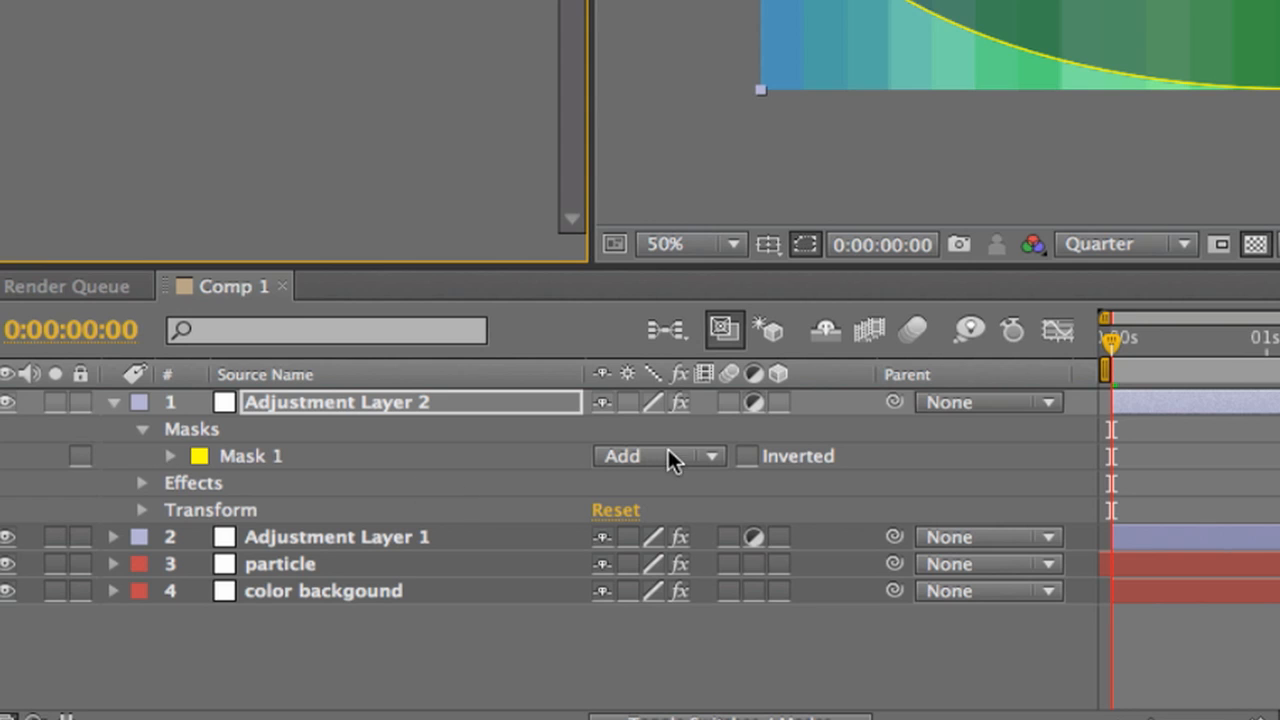
left_click(657, 456)
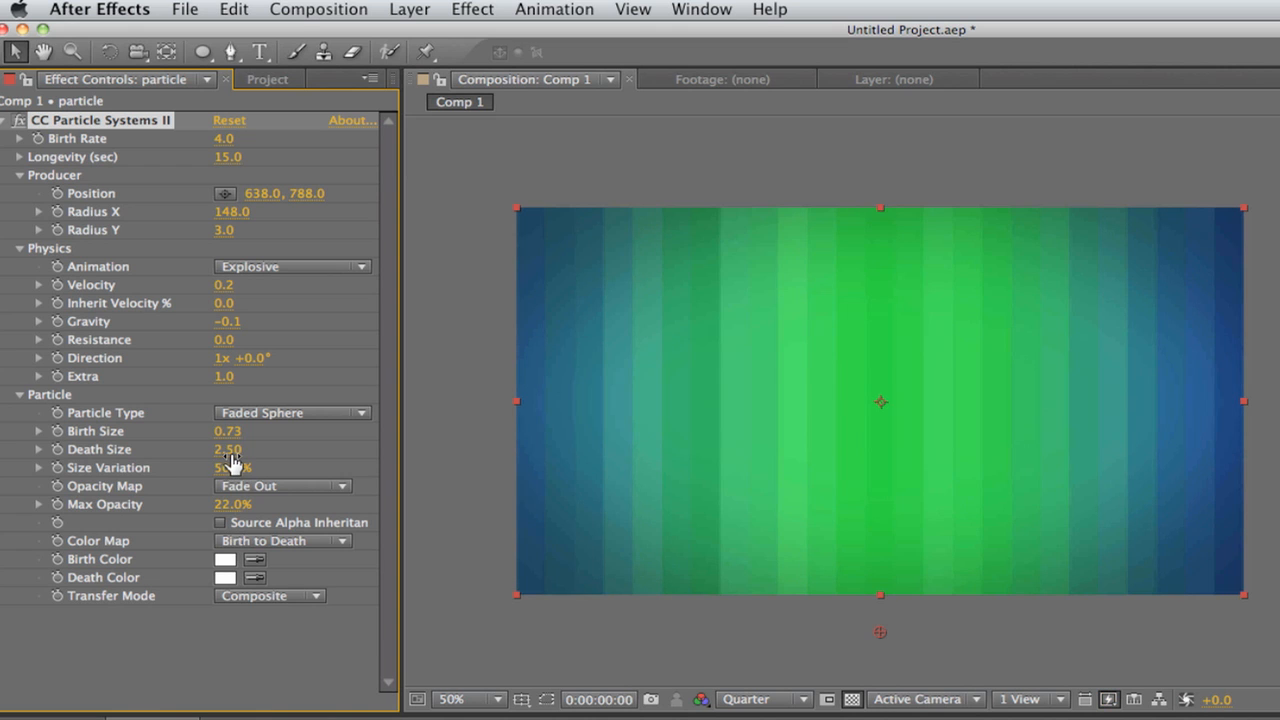
Scrub the particles' Death Size lower in CC Particle Systems II.
left_click_drag(235, 449, 188, 449)
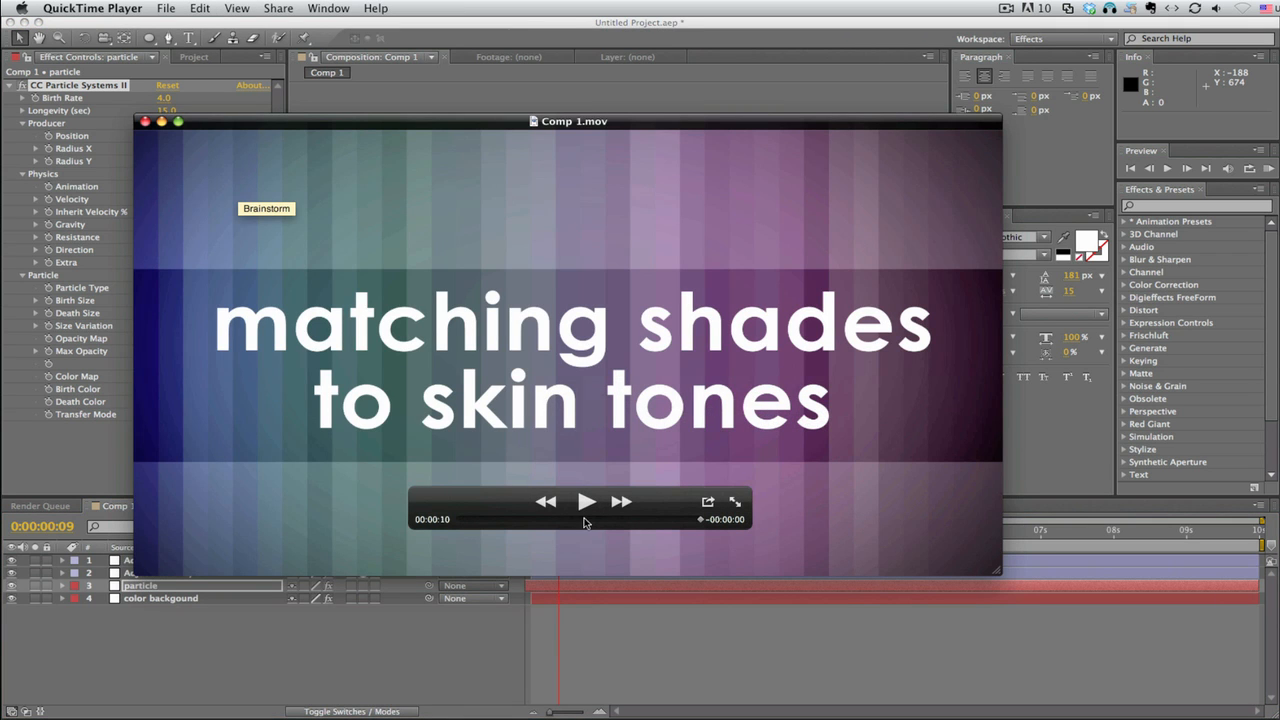
Play the reference movie in QuickTime Player, then pause it.
left_click(586, 502)
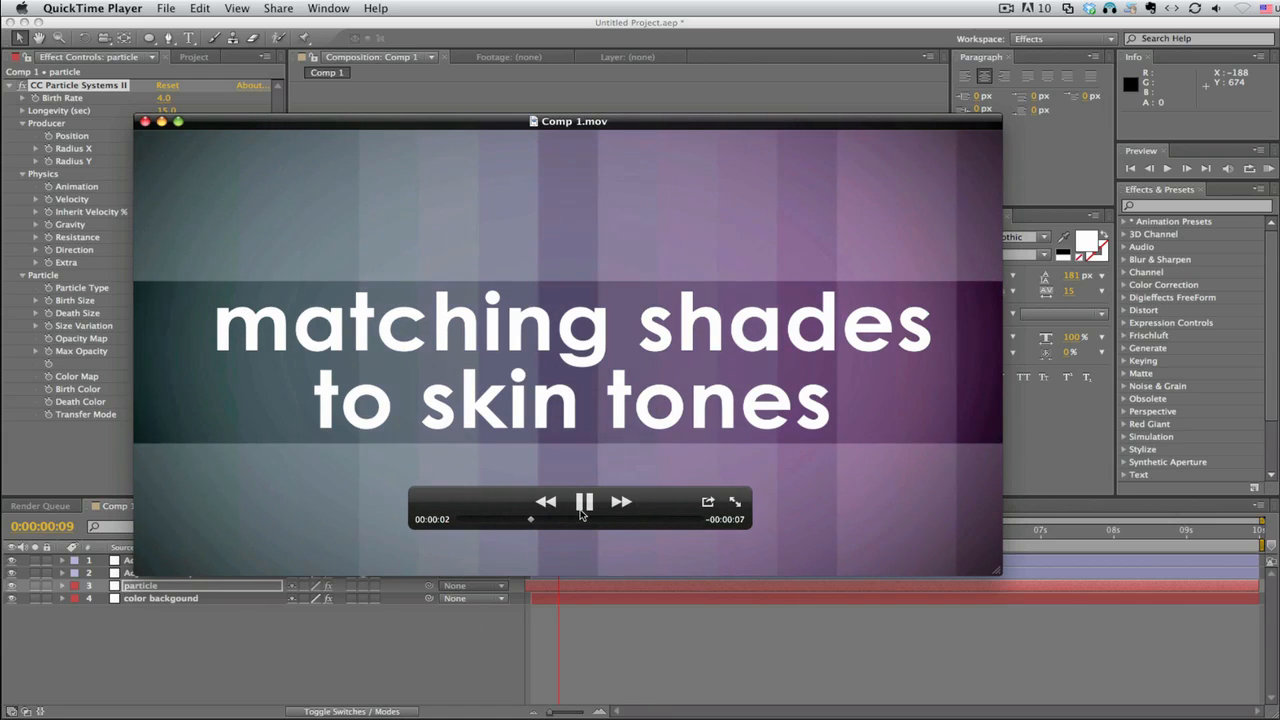
left_click(585, 502)
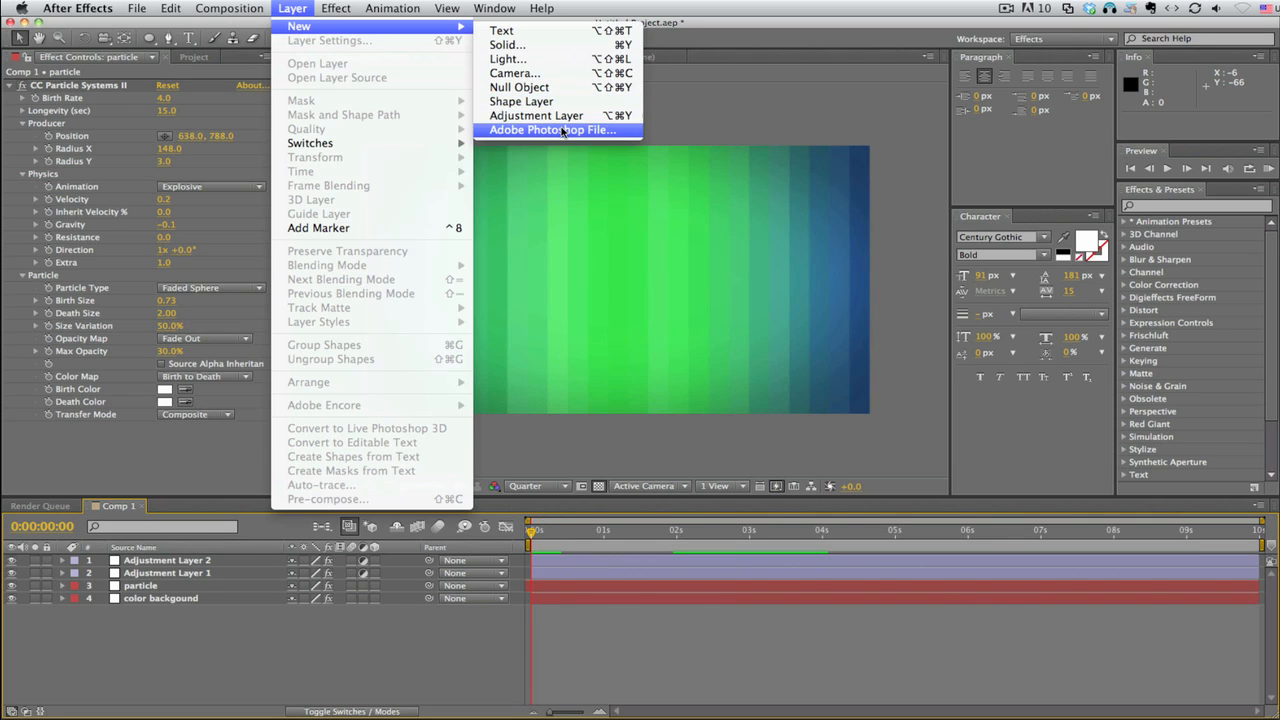
Create Adjustment Layer 3 with an Exposure effect set to -1.37.
left_click(536, 115)
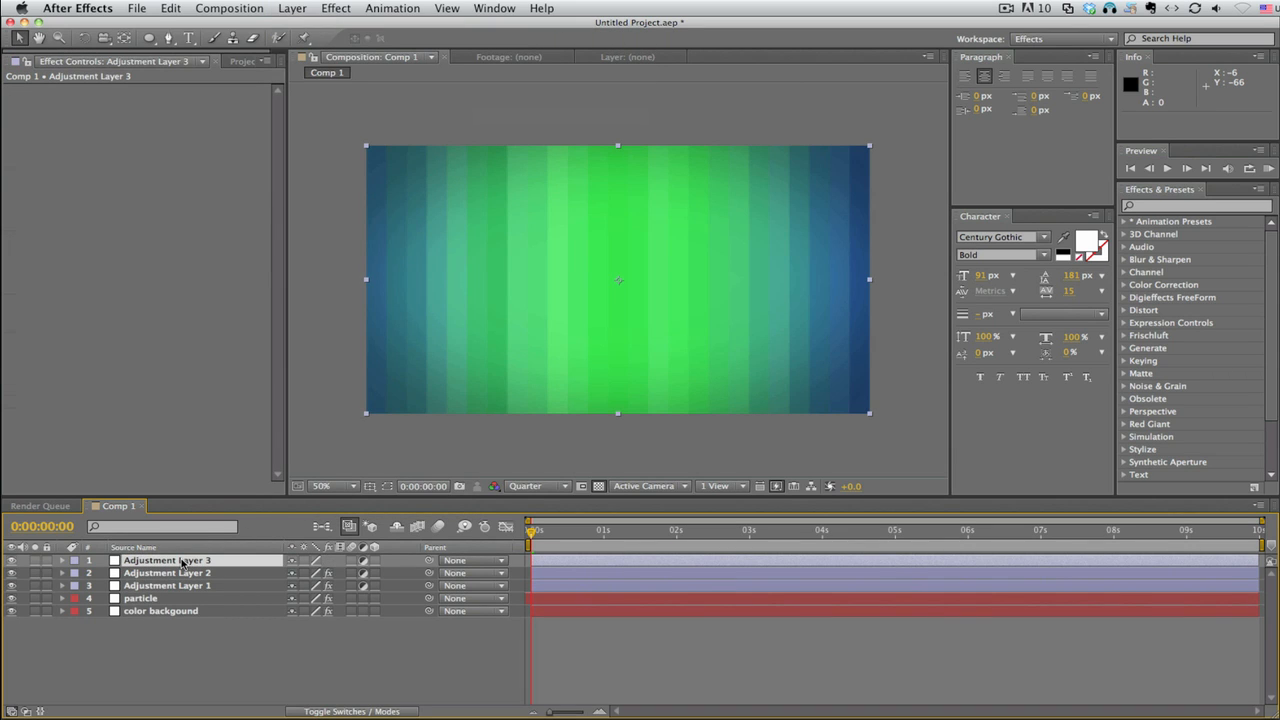
mouse_move(149, 38)
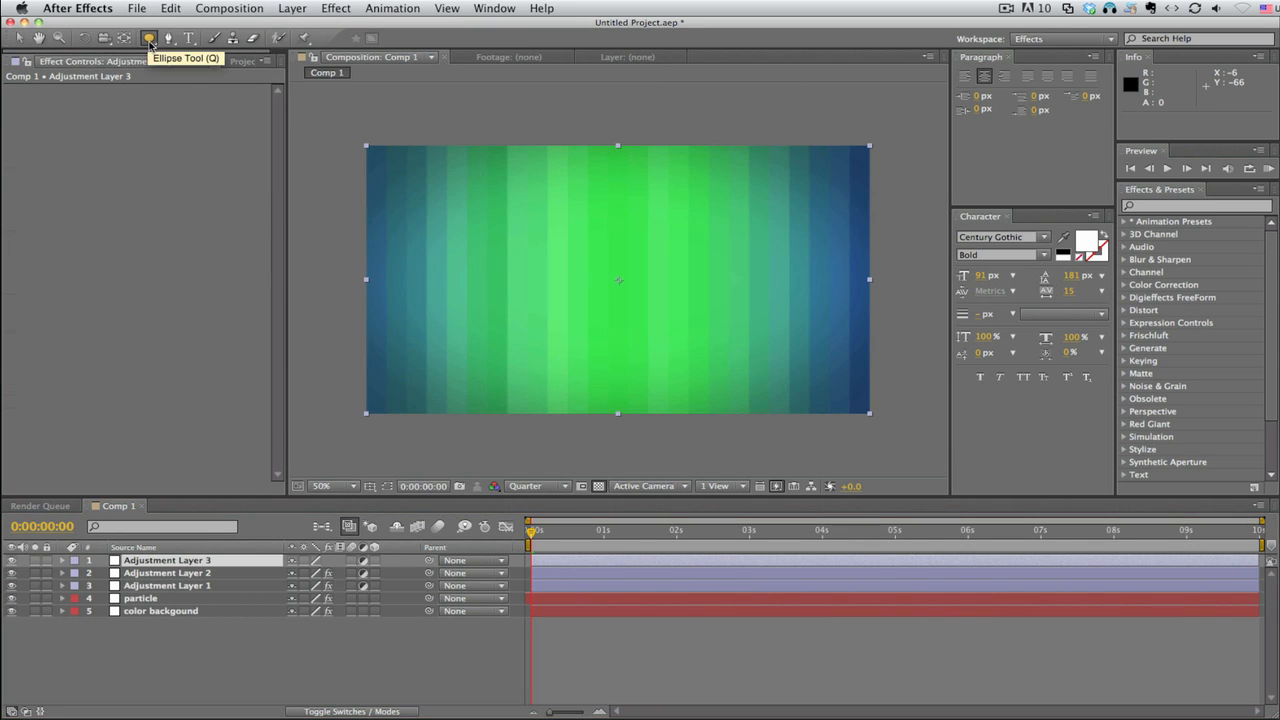
mouse_move(354, 244)
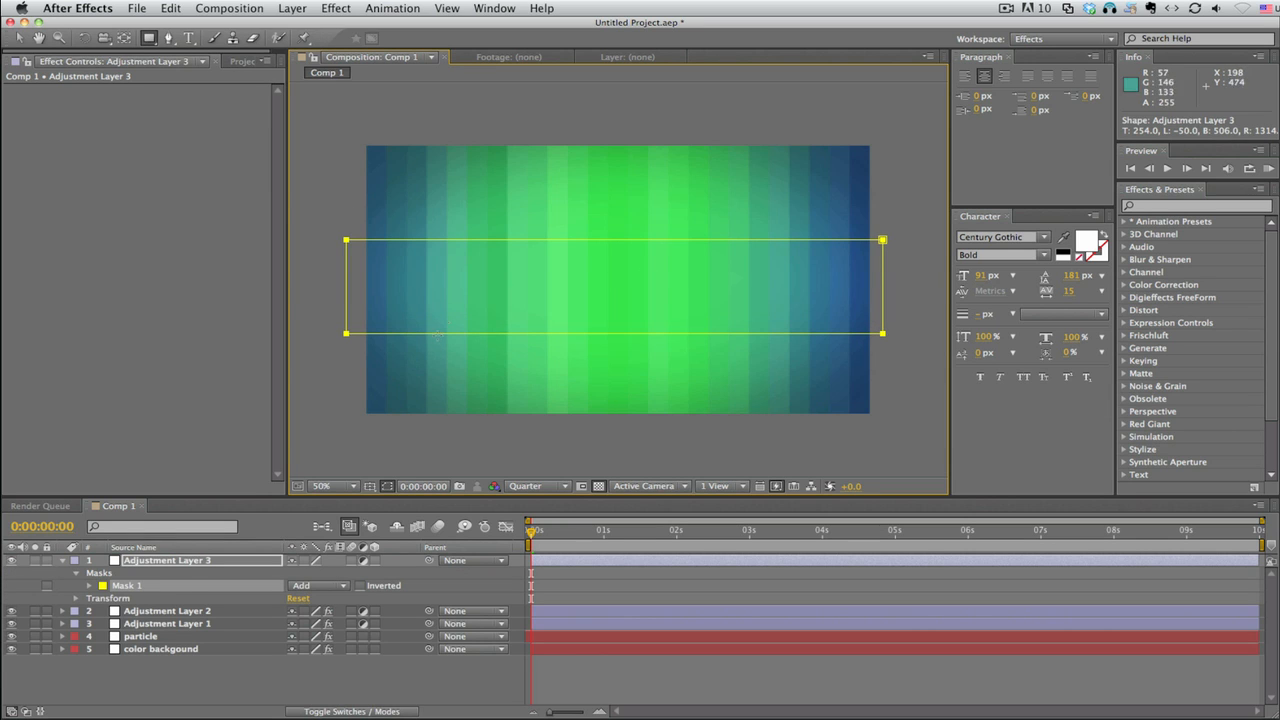
left_click(335, 8)
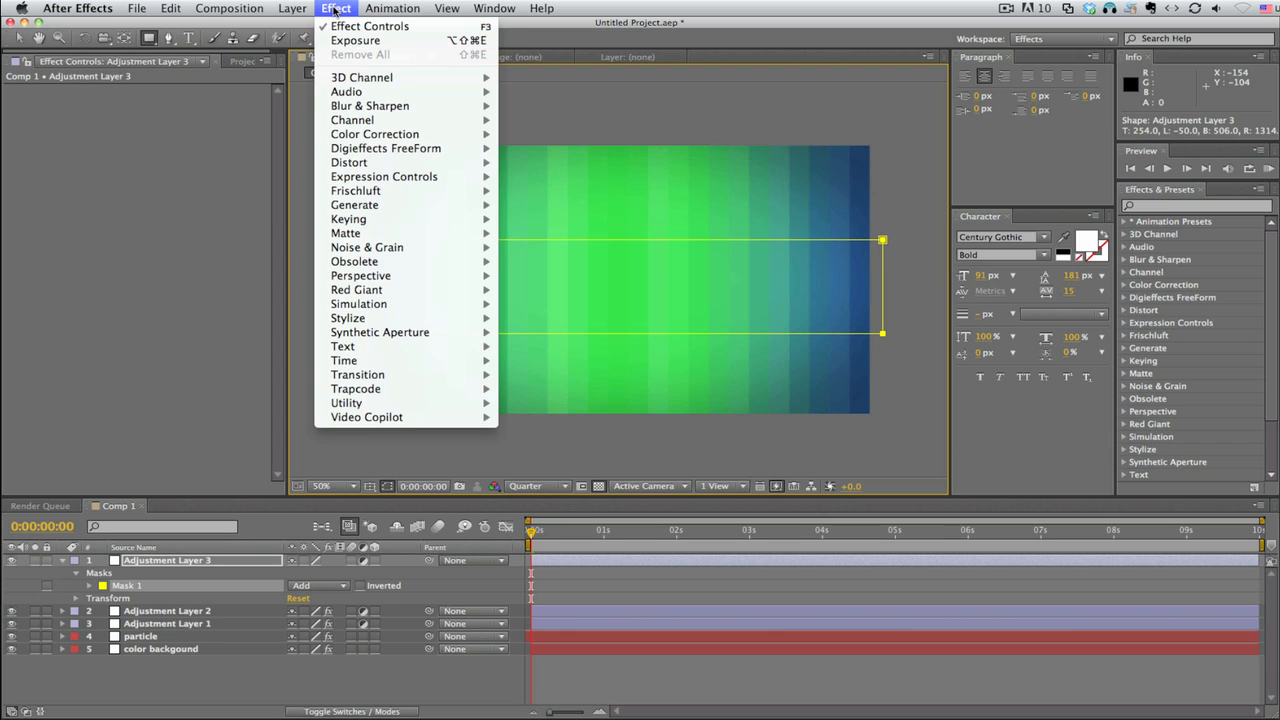
left_click(355, 40)
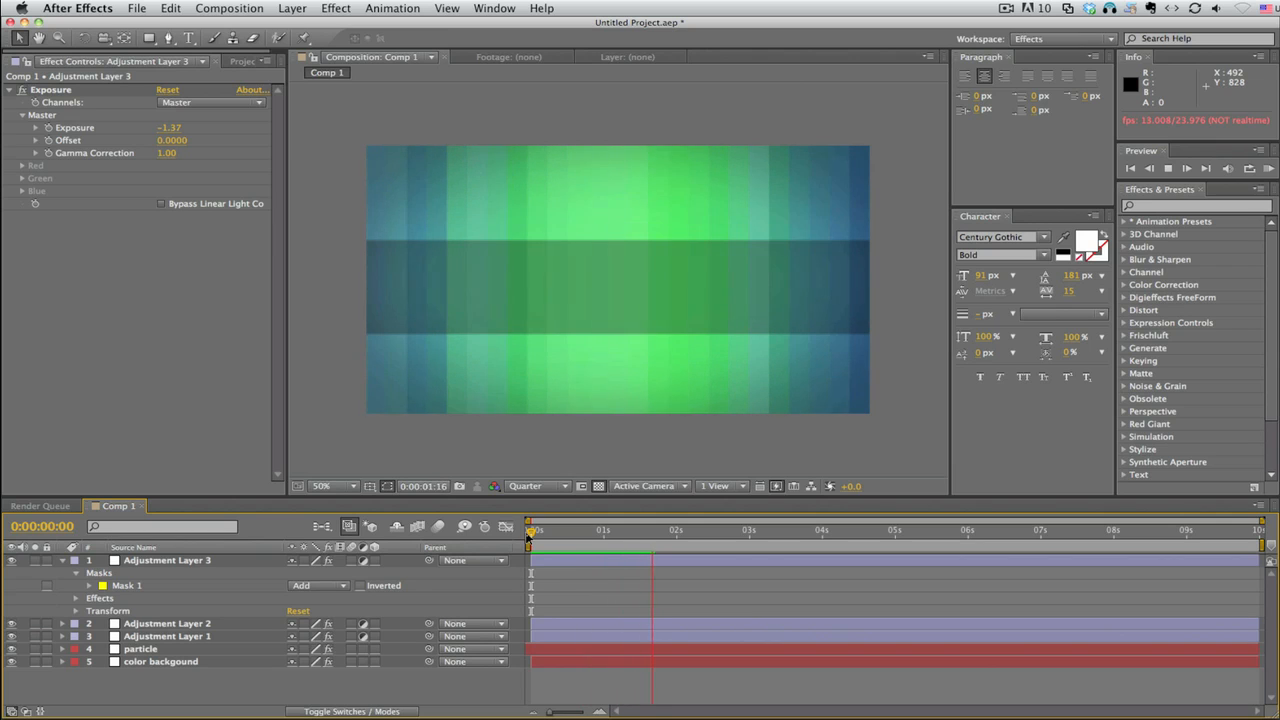
left_click_drag(531, 530, 625, 530)
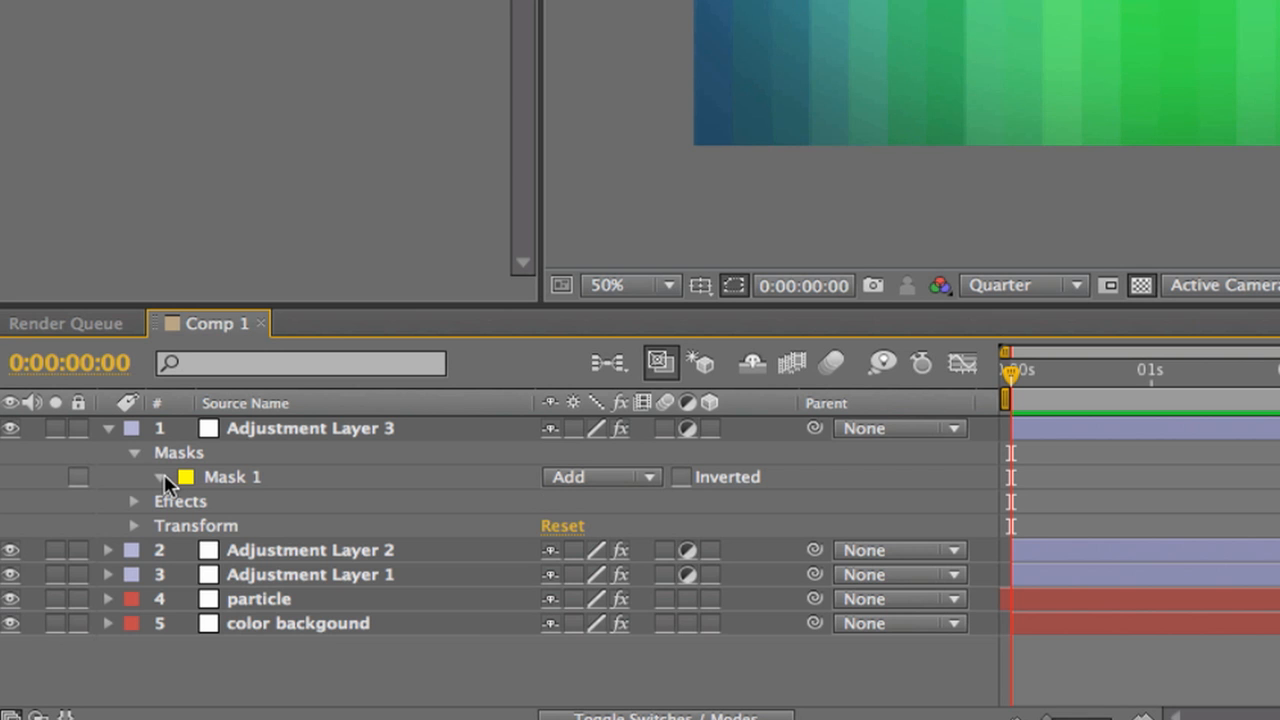
Expand Mask 1 and keyframe its path so the band starts as a thin line.
left_click(159, 477)
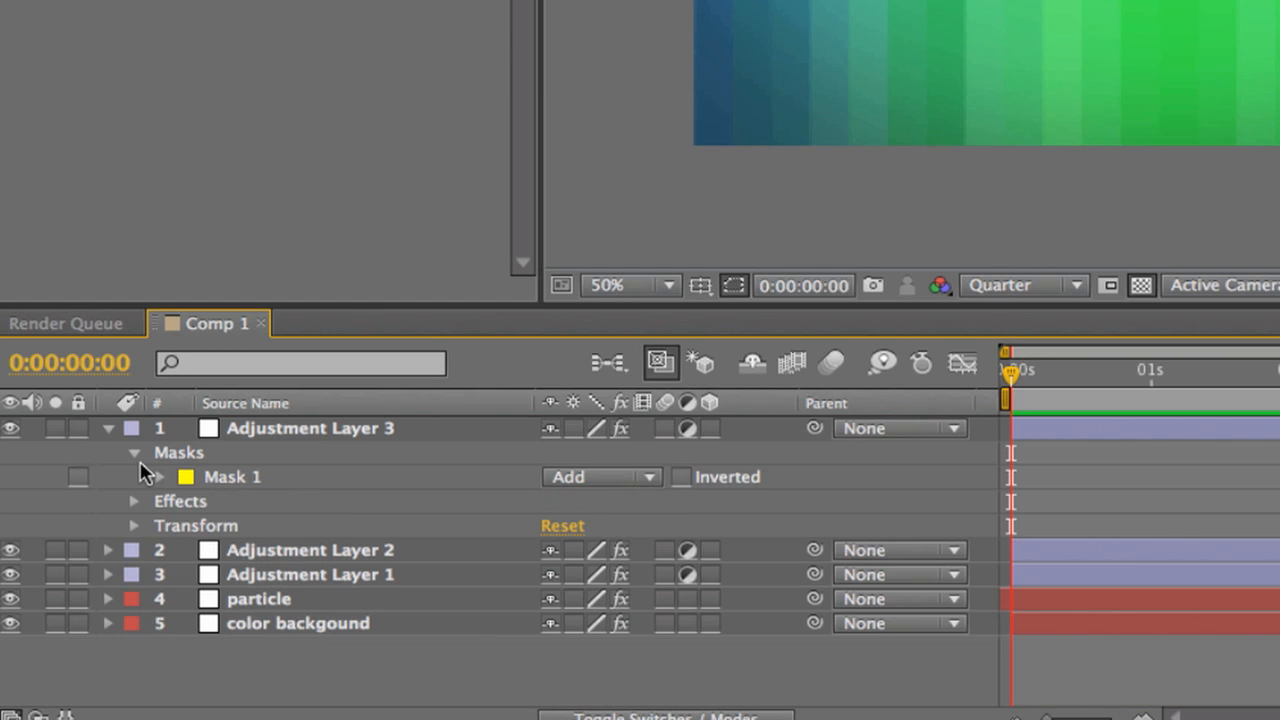
mouse_move(183, 472)
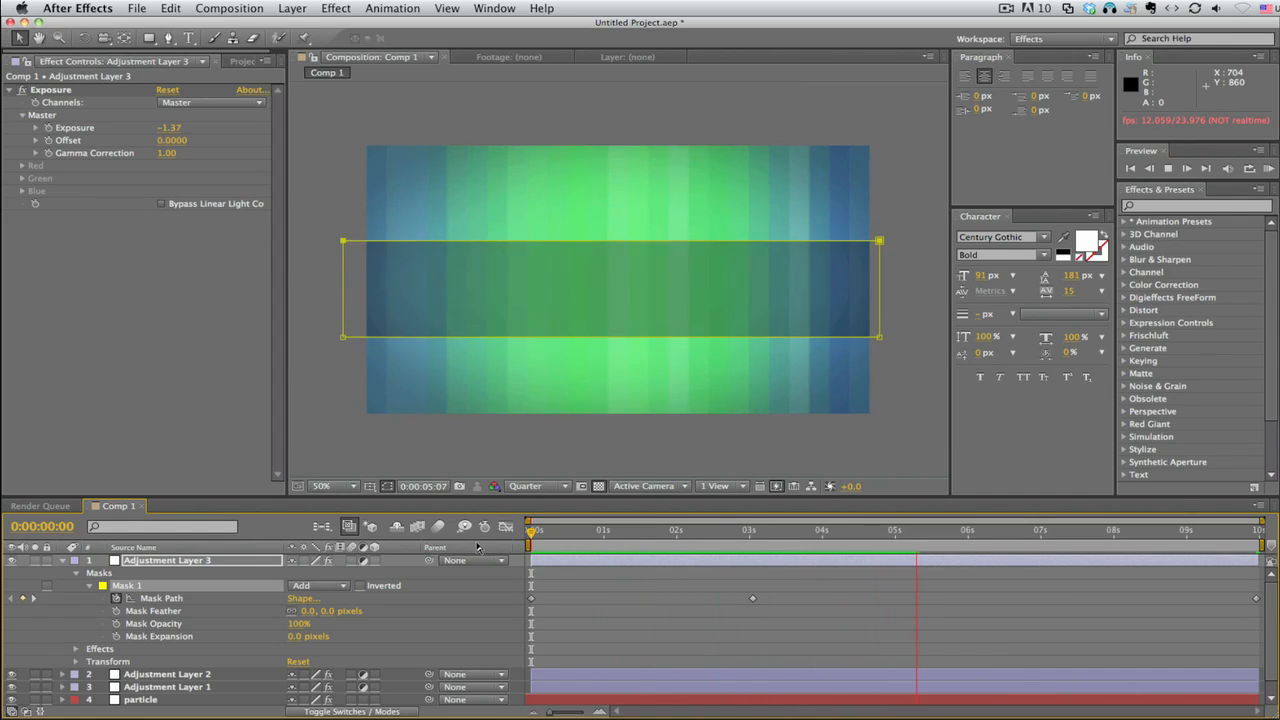
left_click(635, 530)
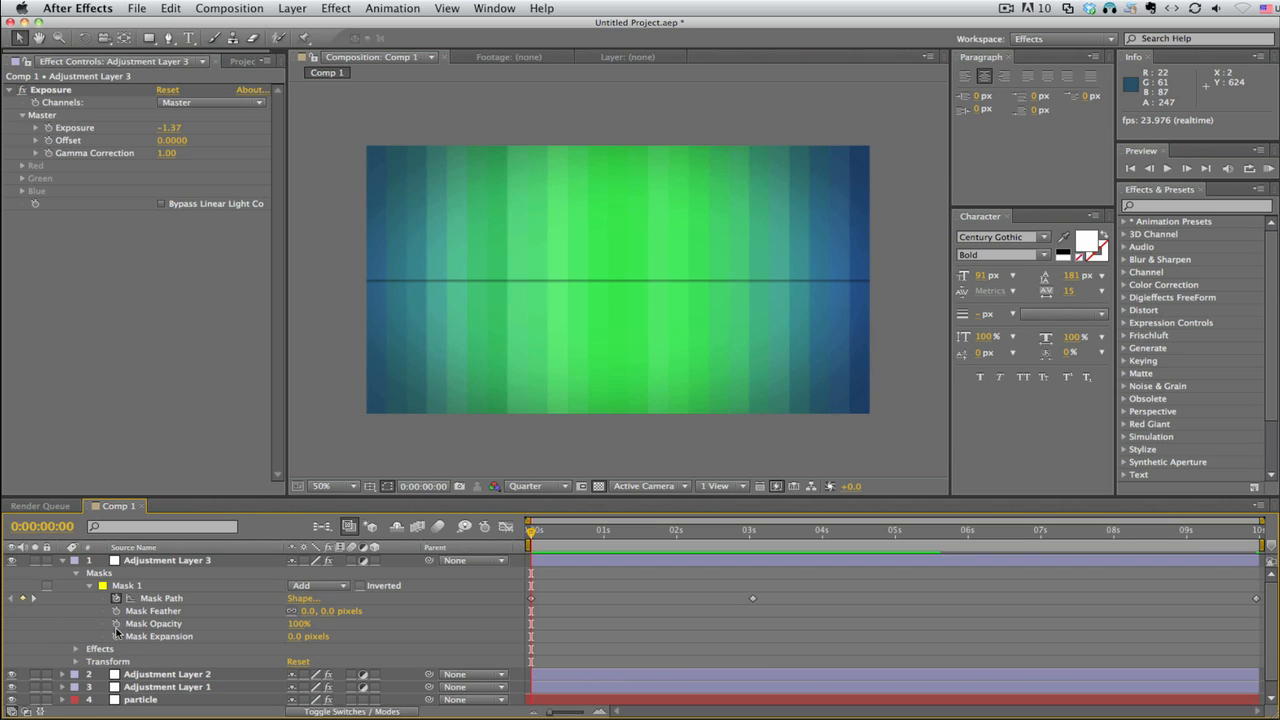
mouse_move(155, 565)
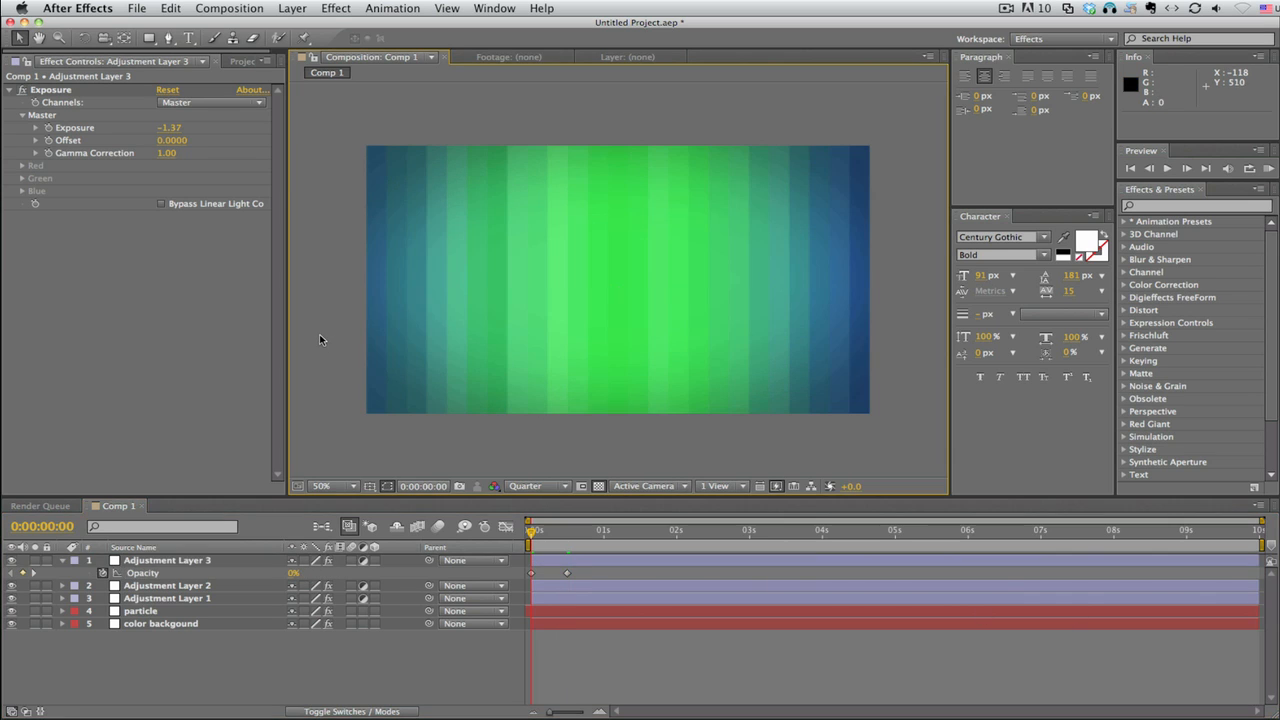
RAM preview the band's 0% to 100% opacity fade-in.
left_click(1186, 168)
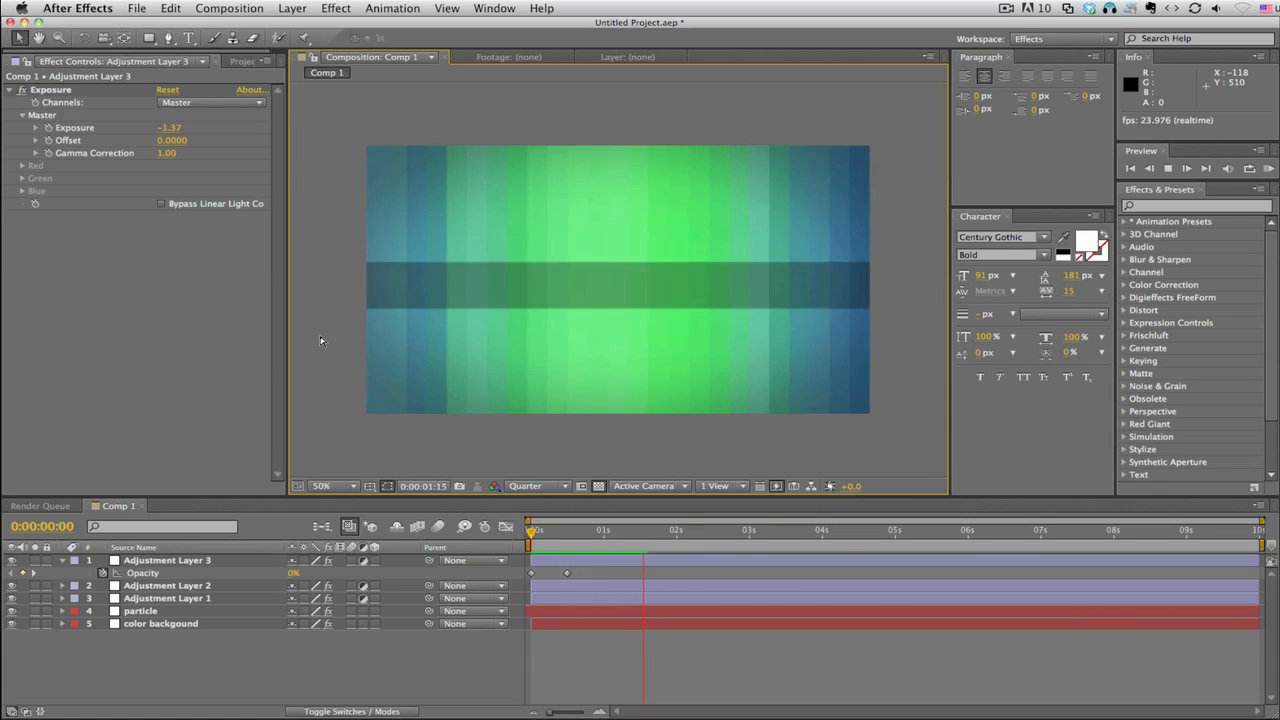
left_click(788, 530)
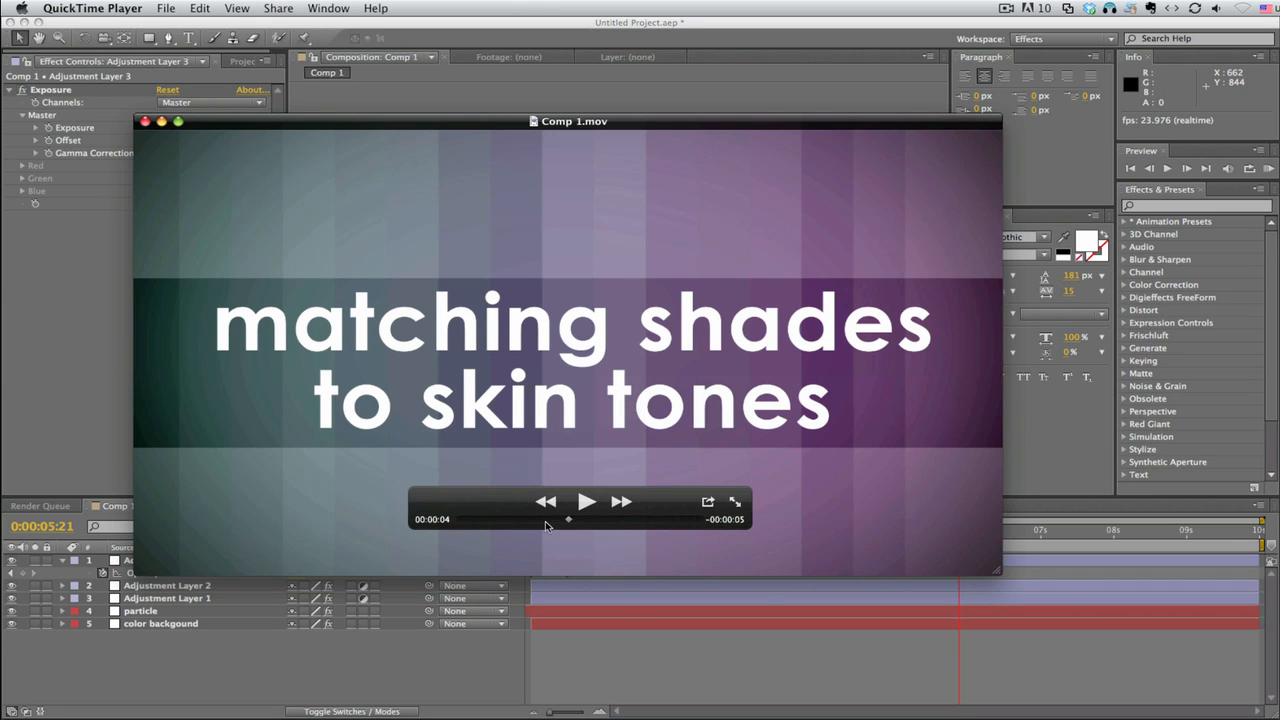
Rewind the QuickTime reference movie to its start, play it, and pause.
left_click_drag(568, 519, 459, 519)
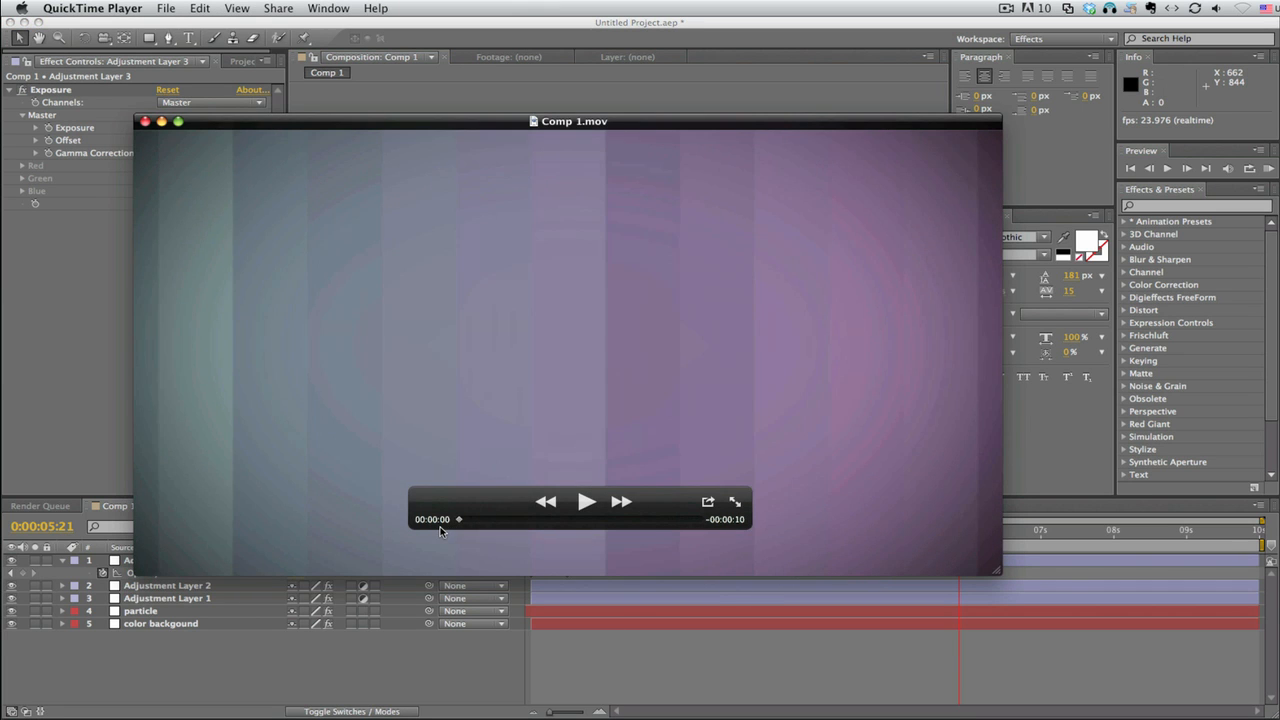
left_click(586, 502)
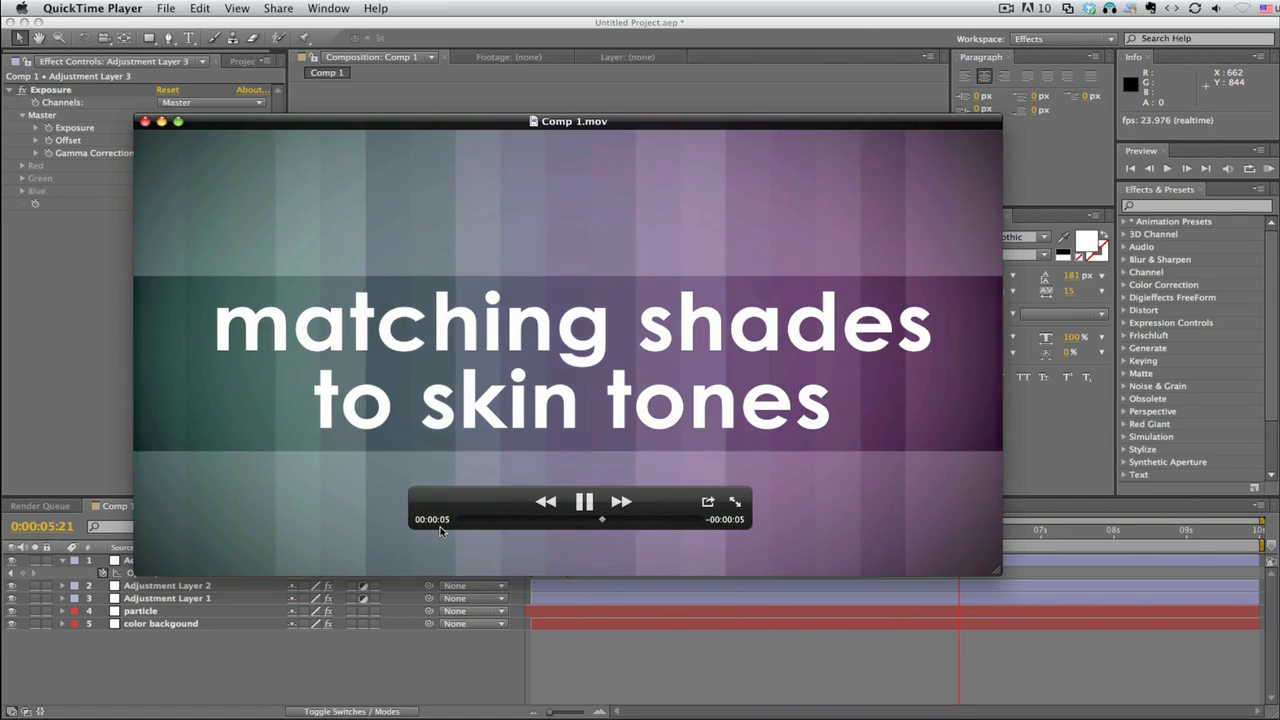
left_click(585, 502)
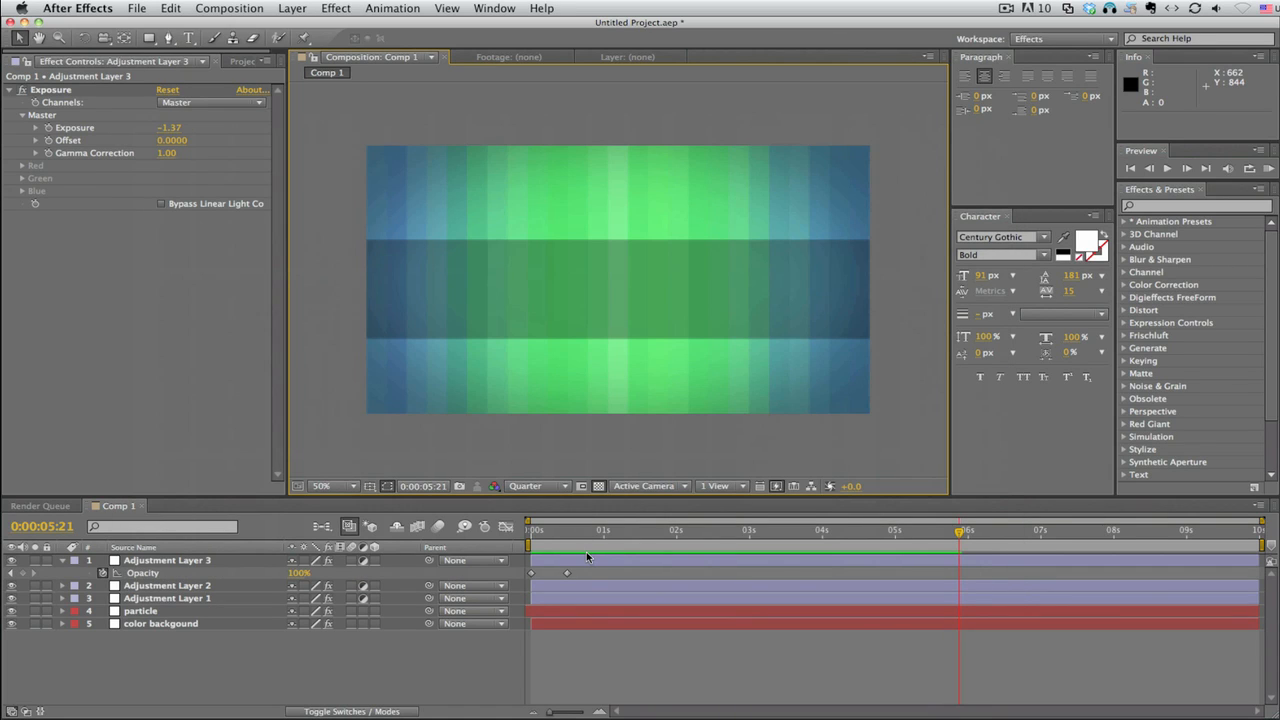
Pre-compose Adjustment Layer 1, particle and color backgound into 'background'.
left_click(141, 610)
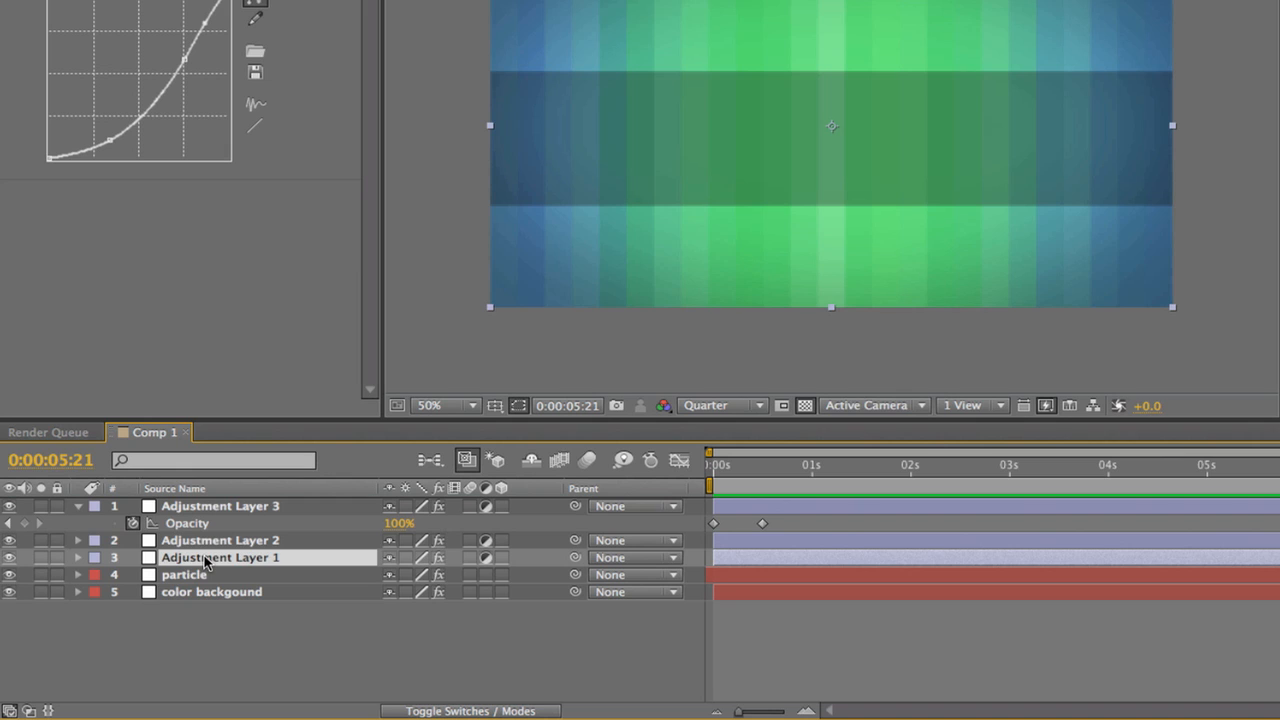
mouse_move(254, 574)
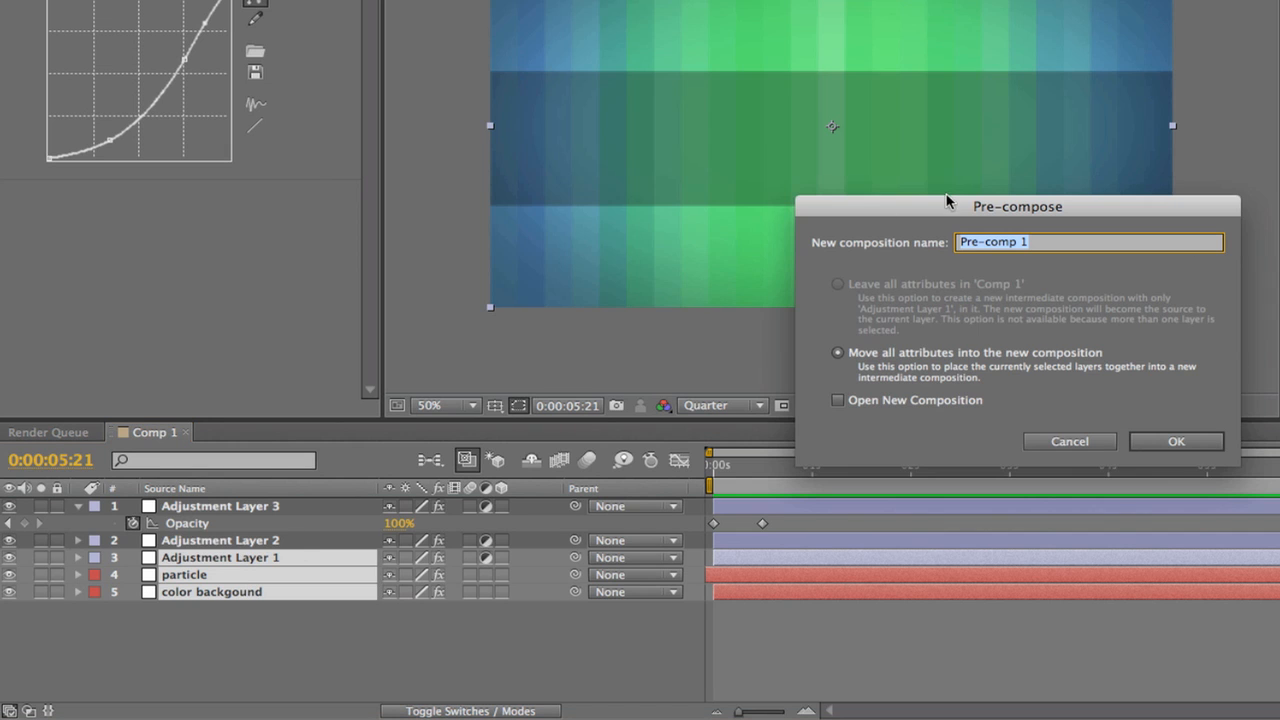
type("bad")
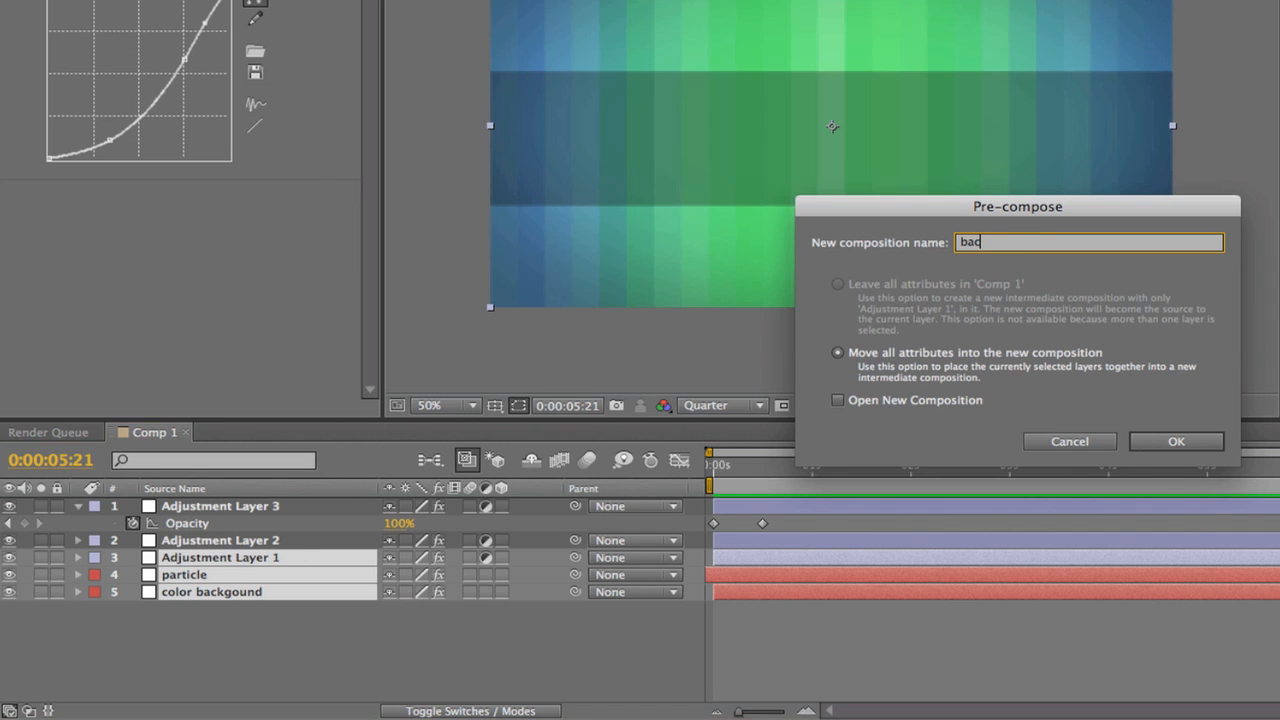
left_click(1176, 441)
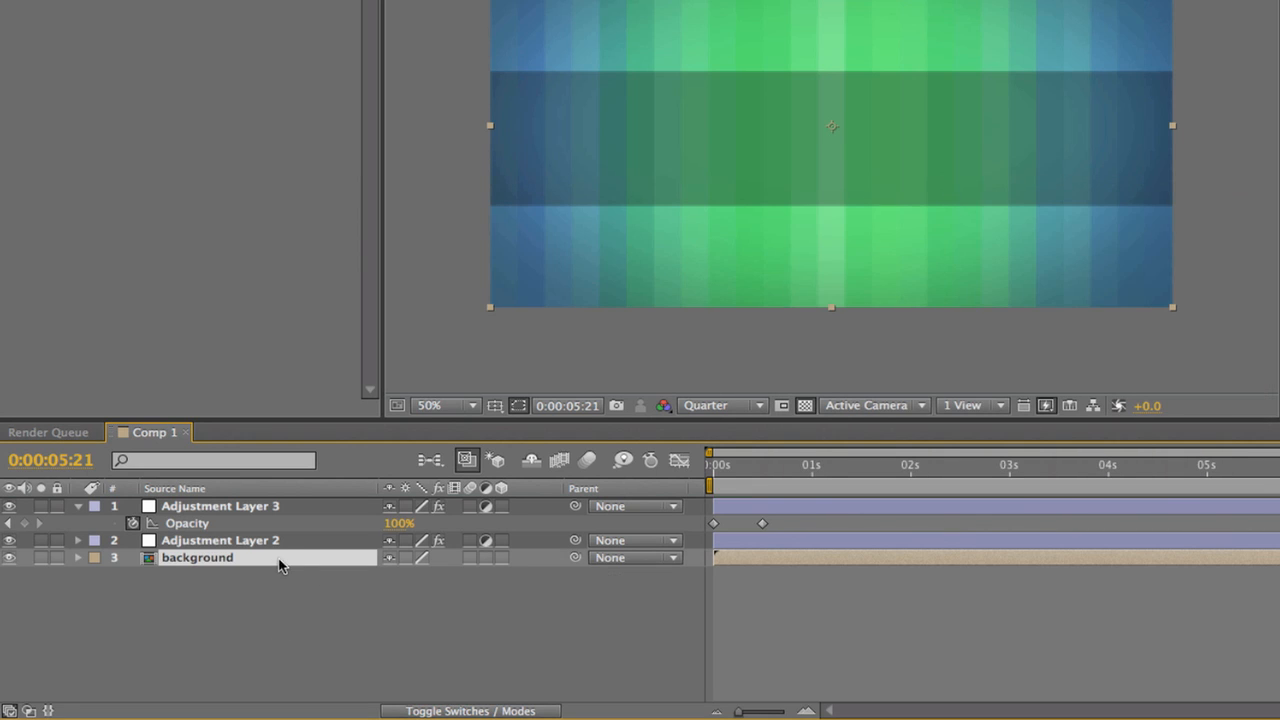
mouse_move(843, 477)
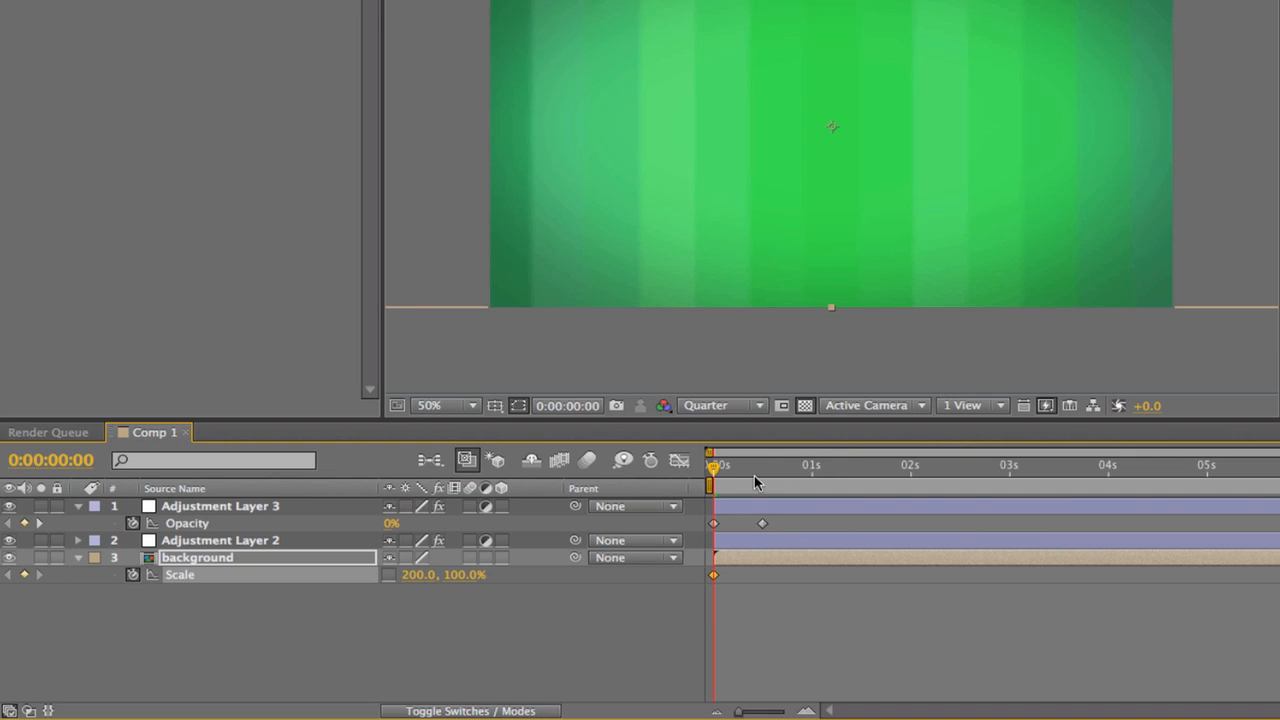
mouse_move(697, 481)
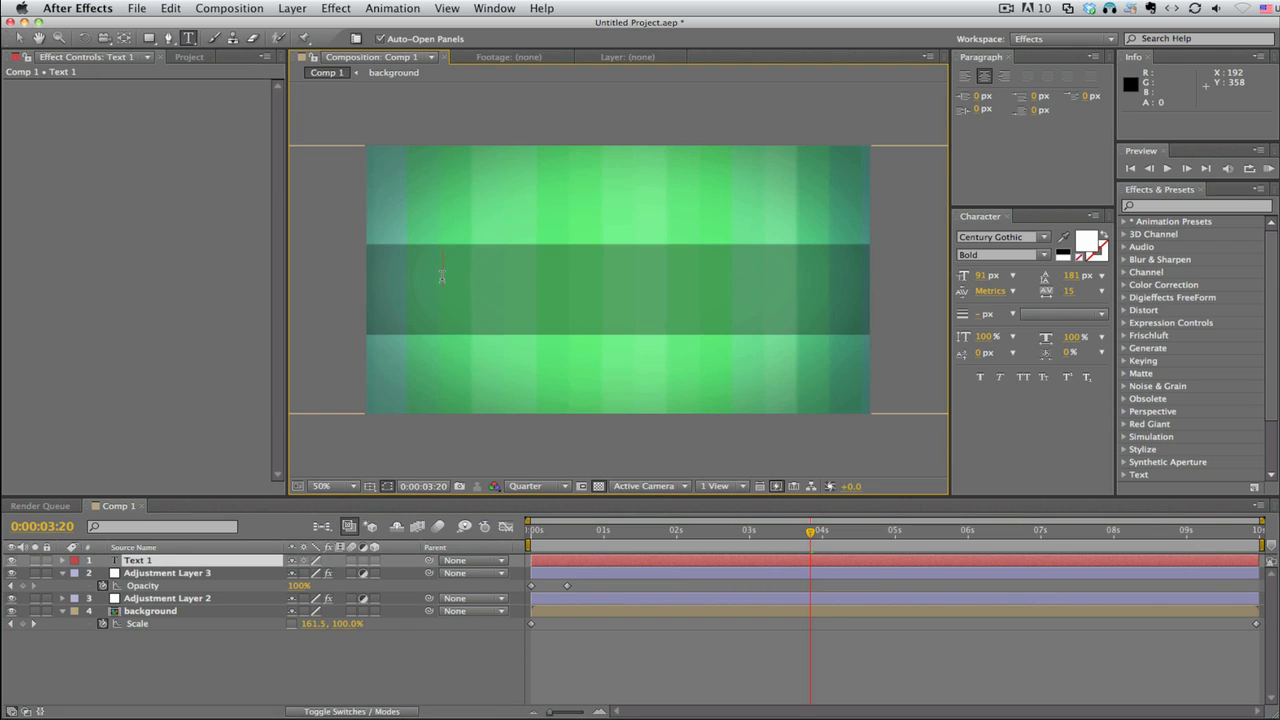
type("Cool")
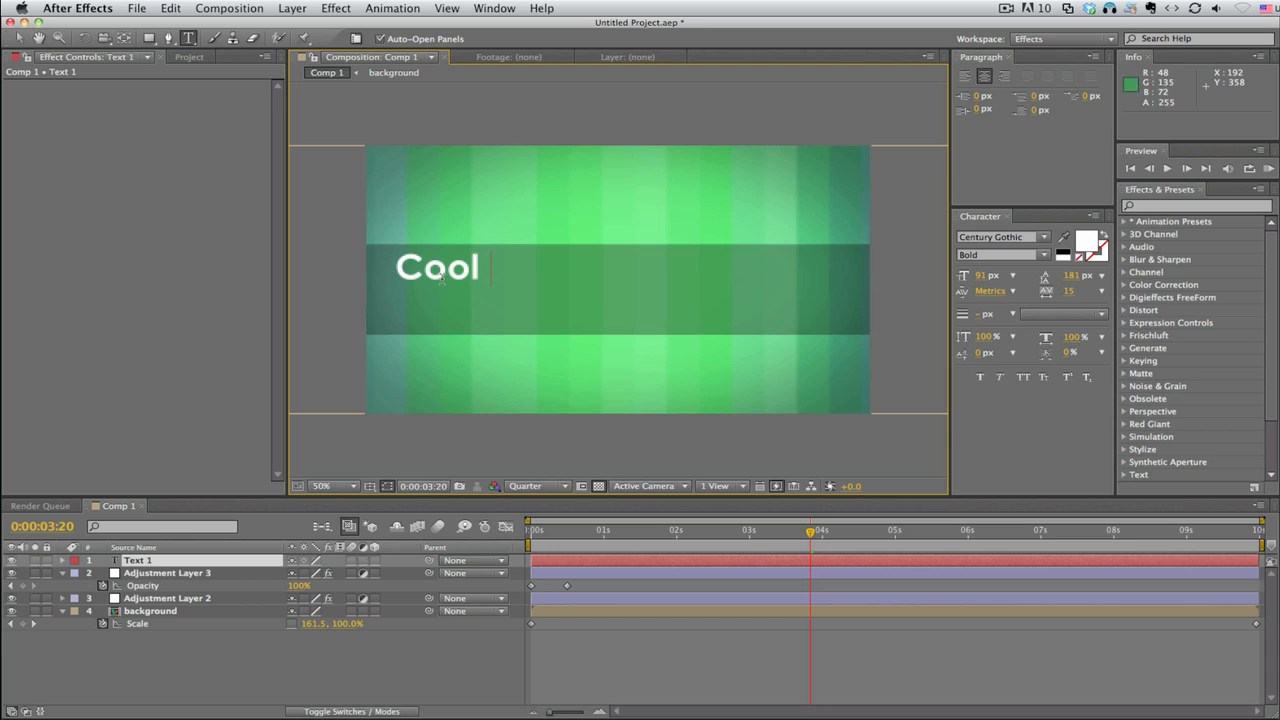
type("Tapes")
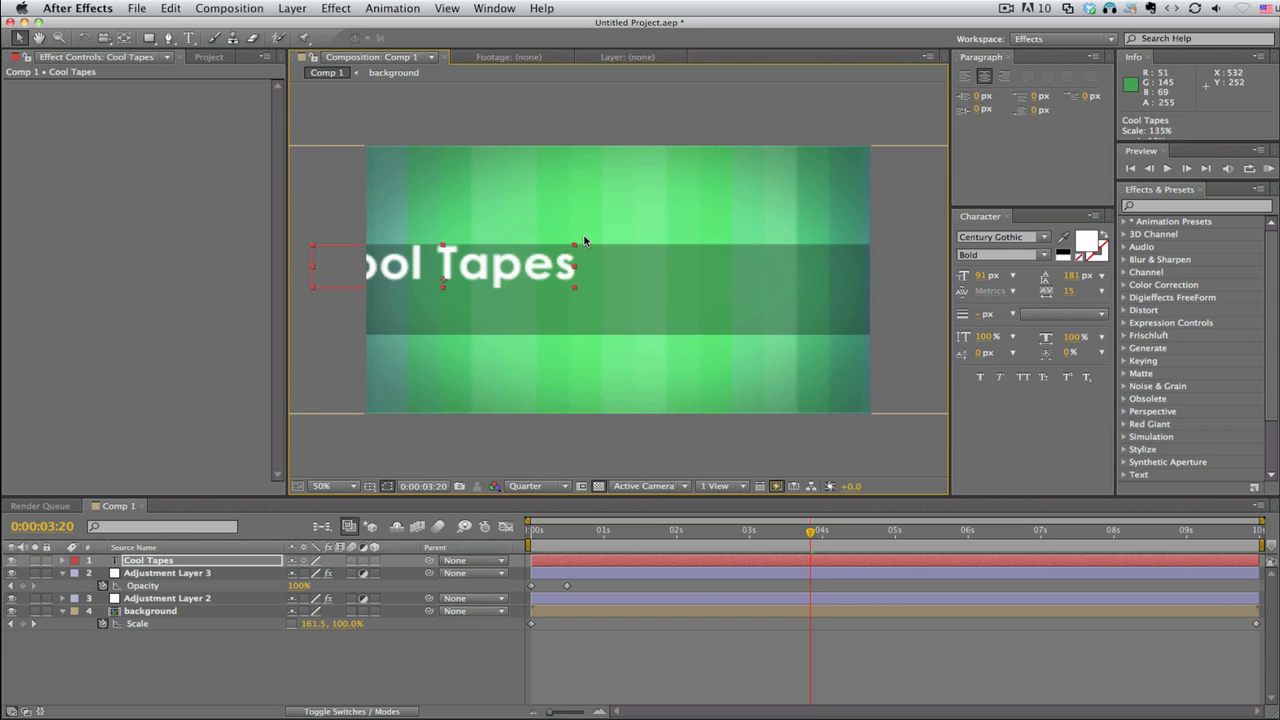
left_click_drag(445, 265, 605, 285)
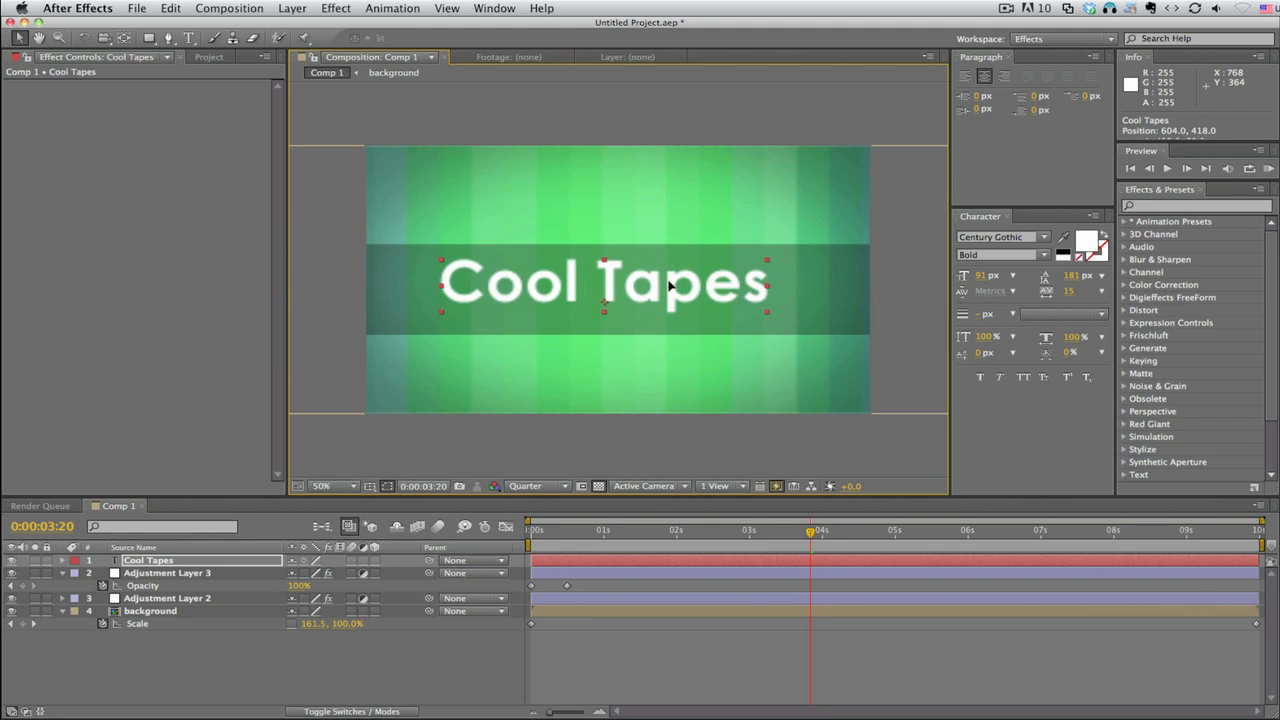
left_click_drag(670, 283, 675, 288)
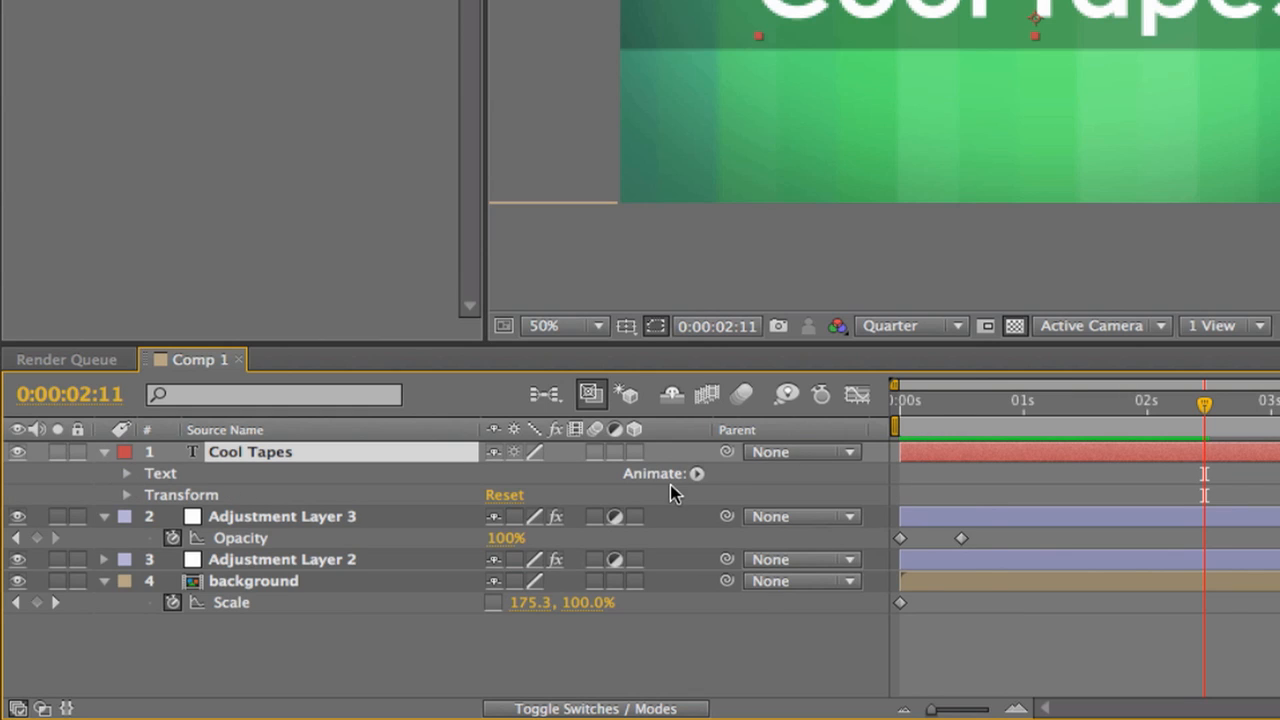
Enable per-character 3D on the title and push the letters back to Z -1102.
left_click(697, 473)
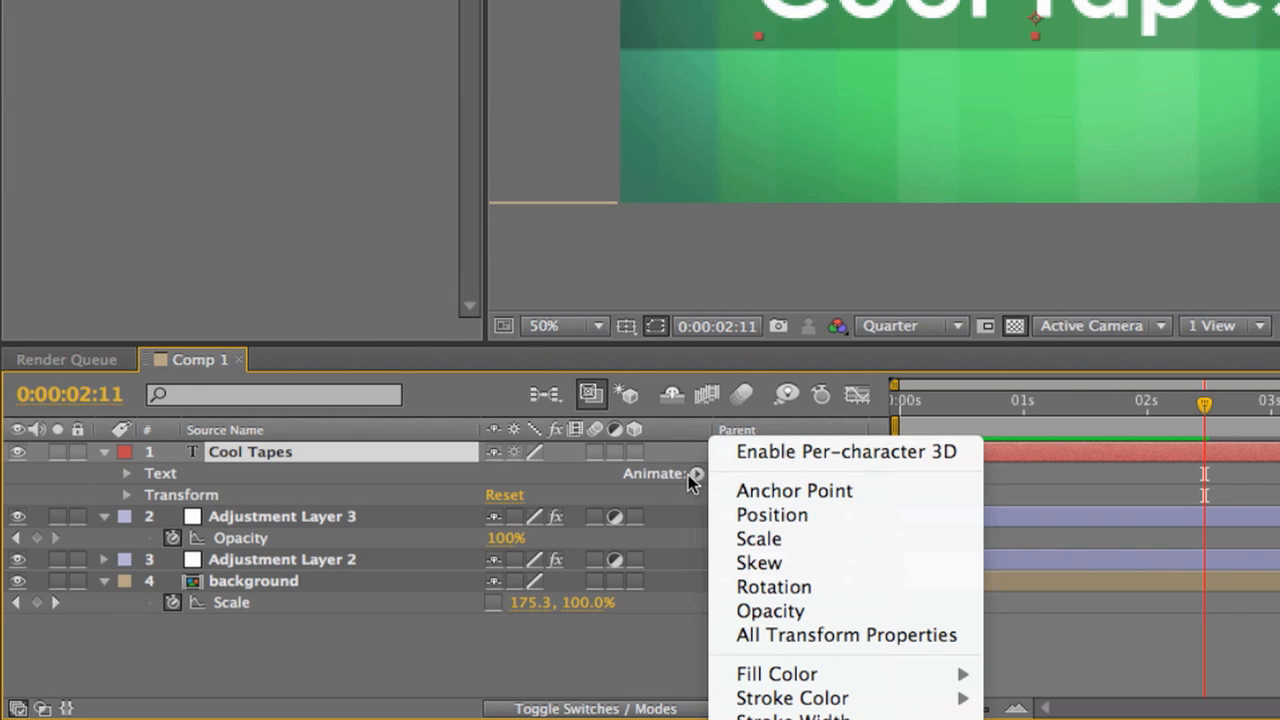
mouse_move(780, 465)
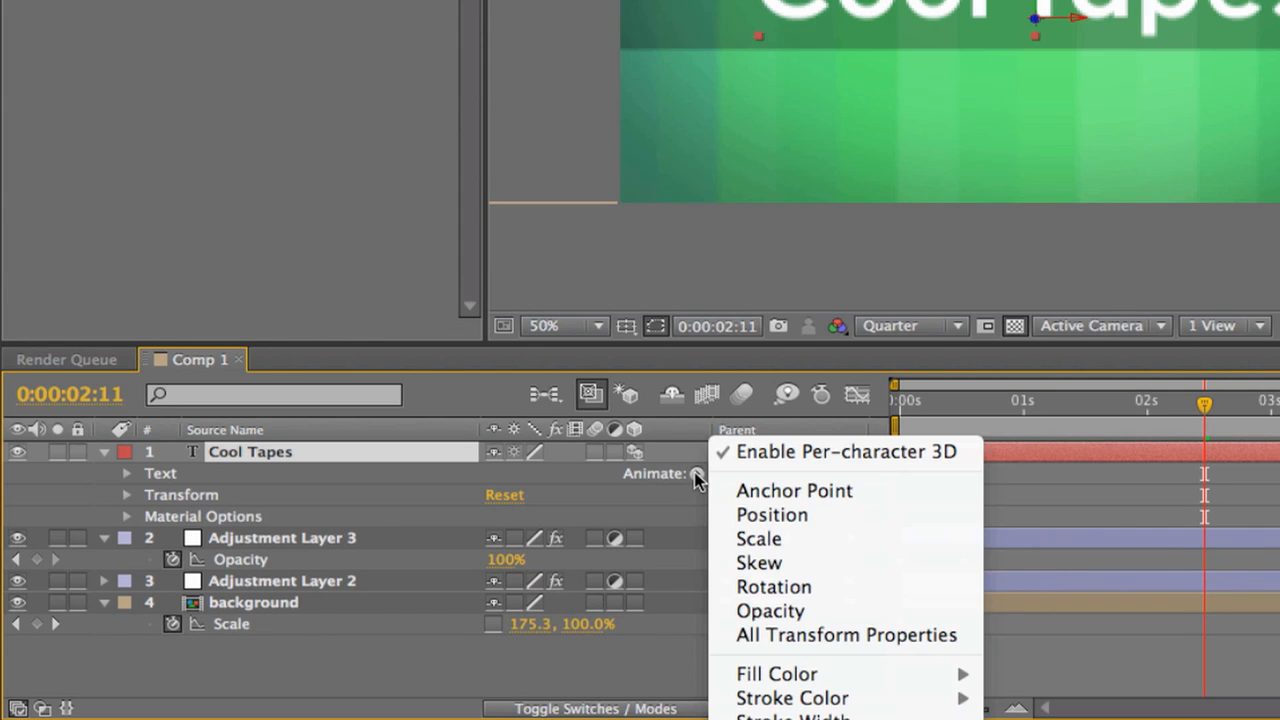
left_click(771, 514)
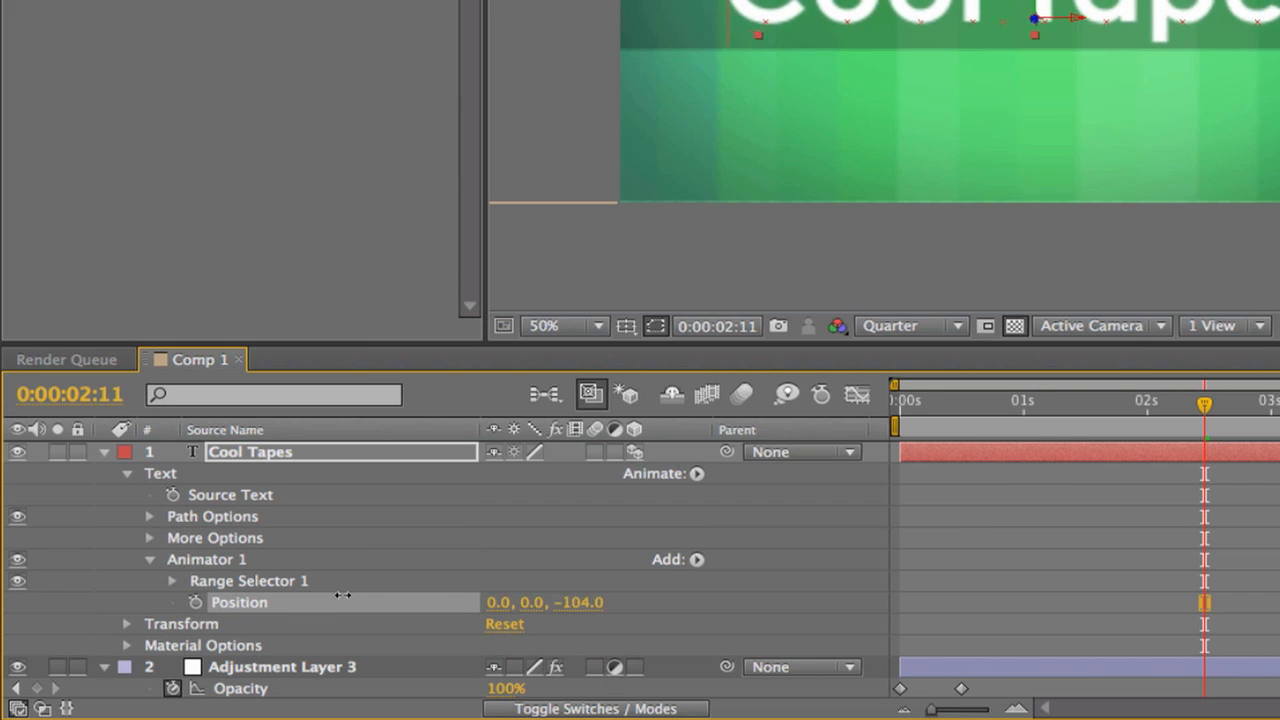
left_click_drag(545, 602, 585, 602)
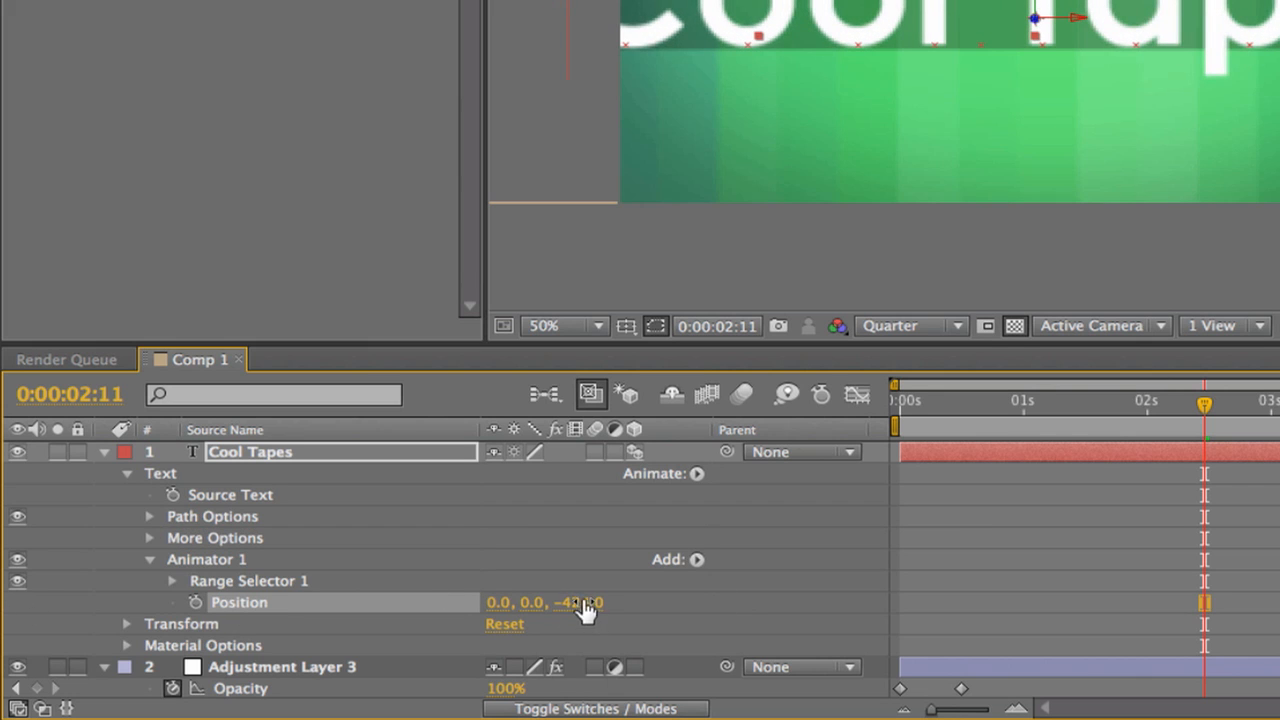
left_click_drag(560, 602, 590, 602)
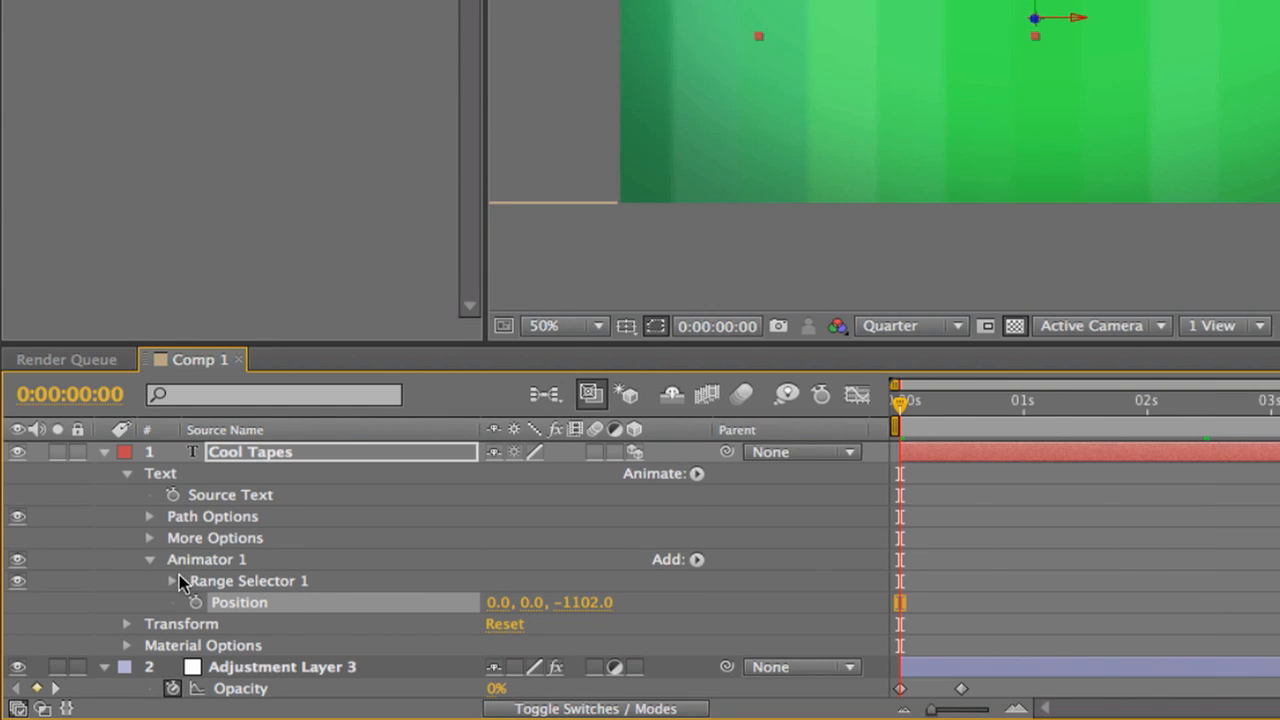
Set a starting Range Selector Start keyframe and move to a later time.
left_click(172, 581)
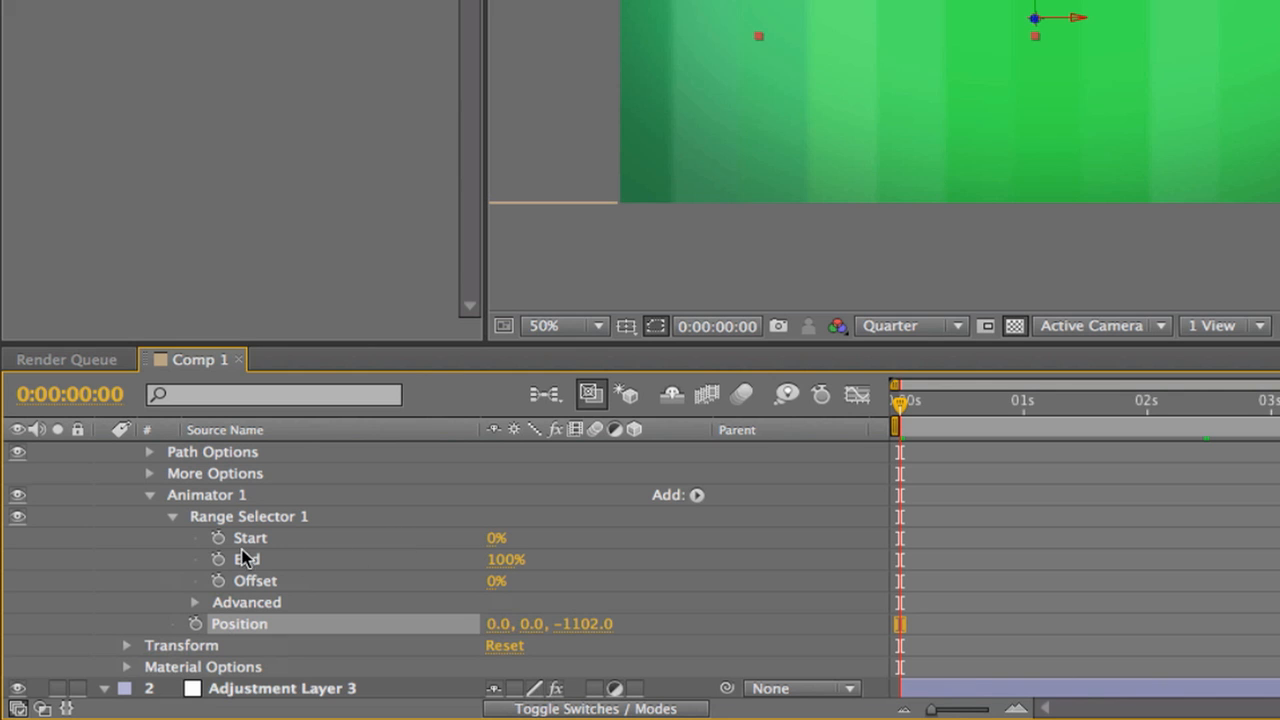
left_click(218, 538)
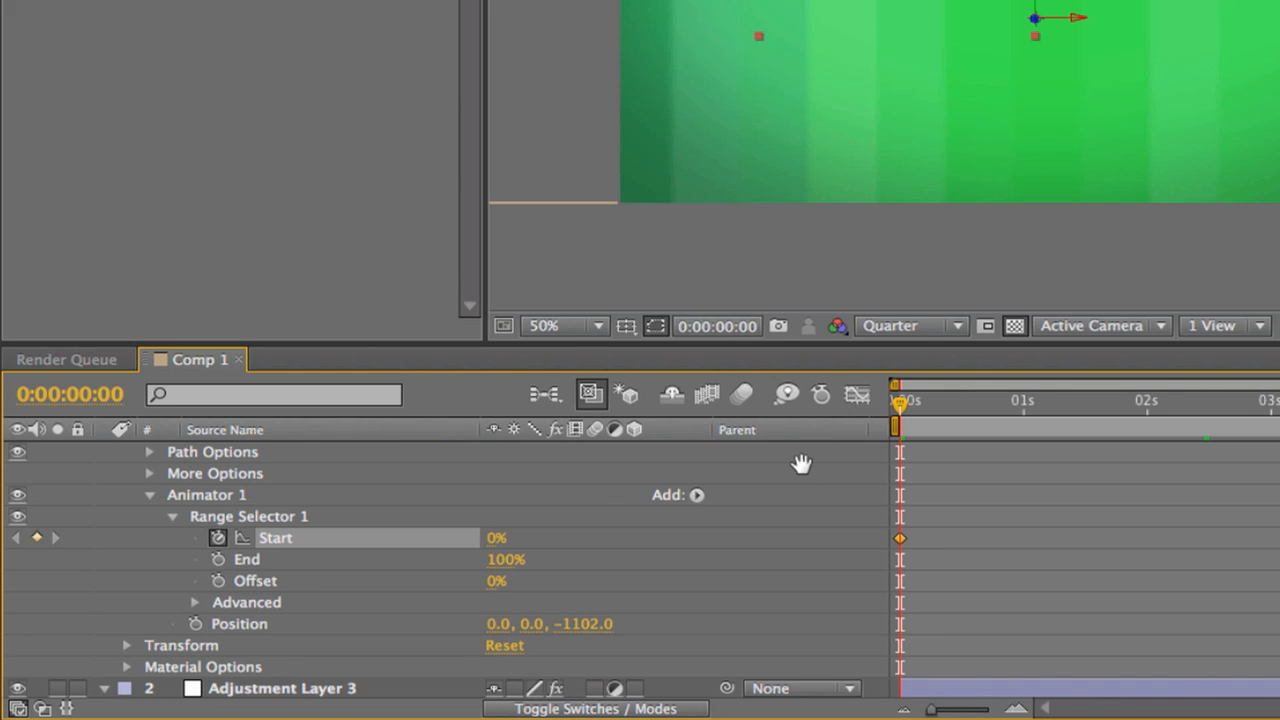
left_click_drag(900, 411, 1120, 411)
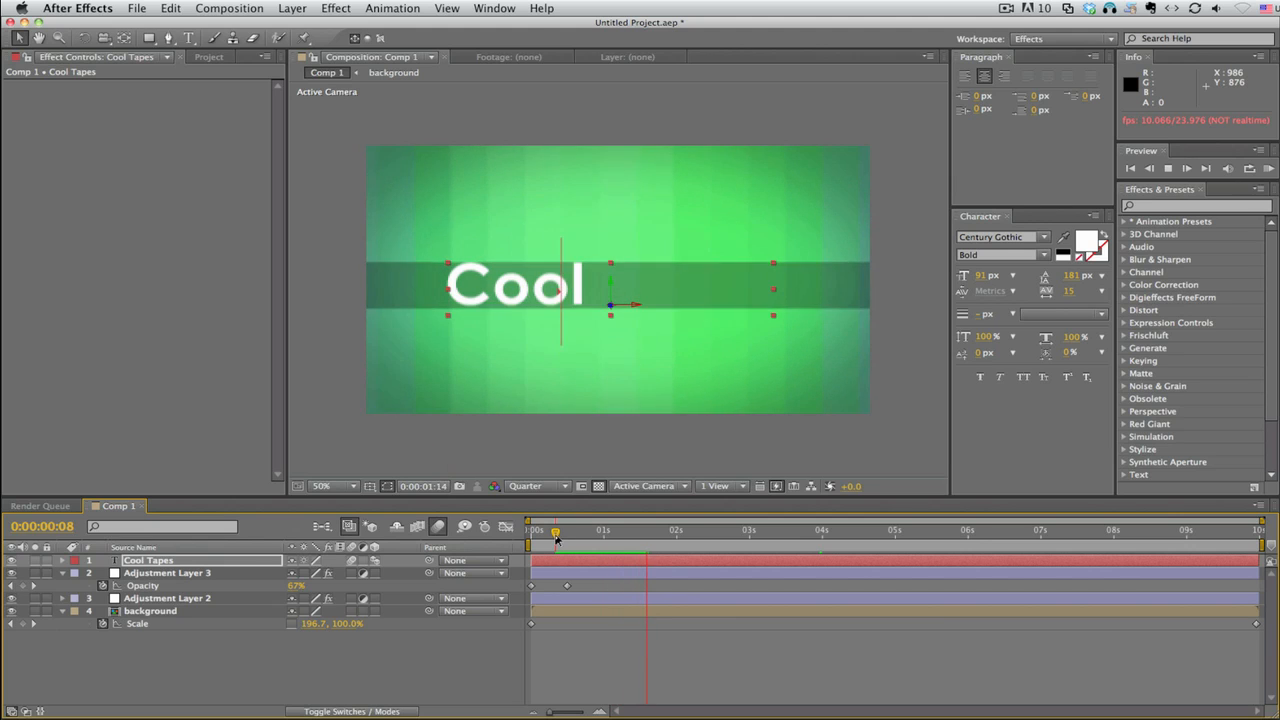
type("Ta")
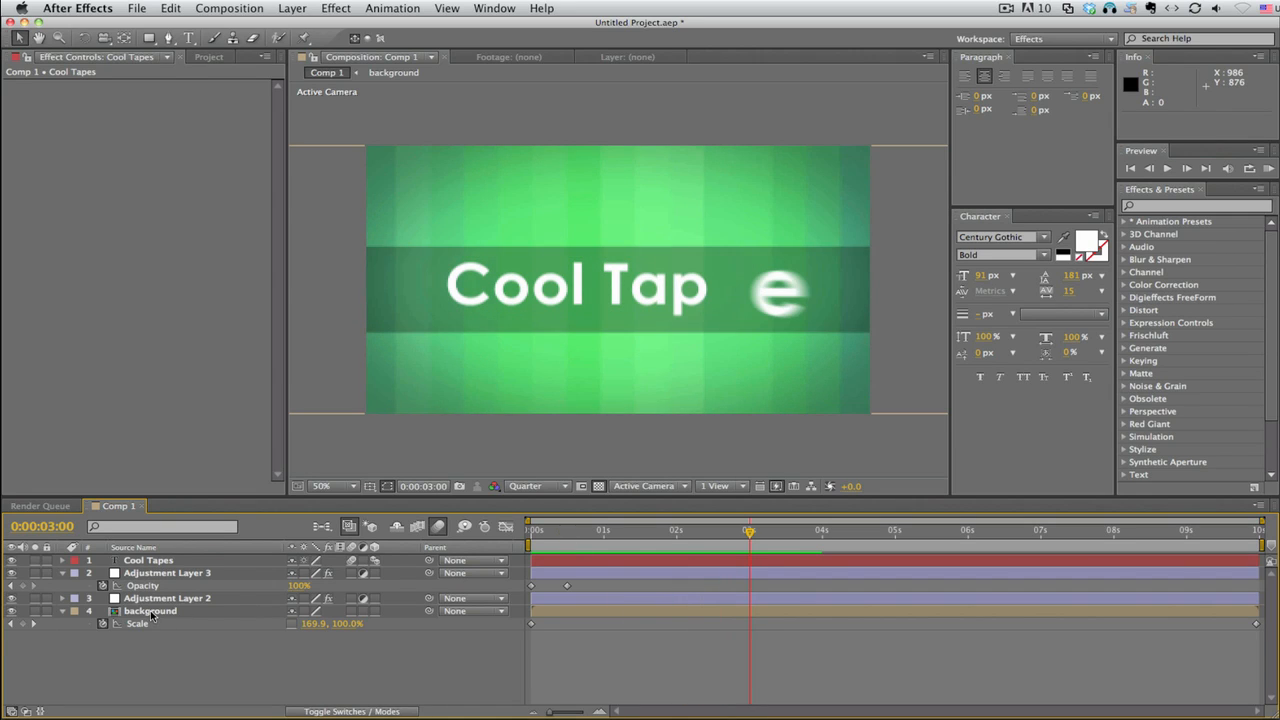
Inside the background precomp, set gradient Color 1 to a dull dark green.
double_click(150, 611)
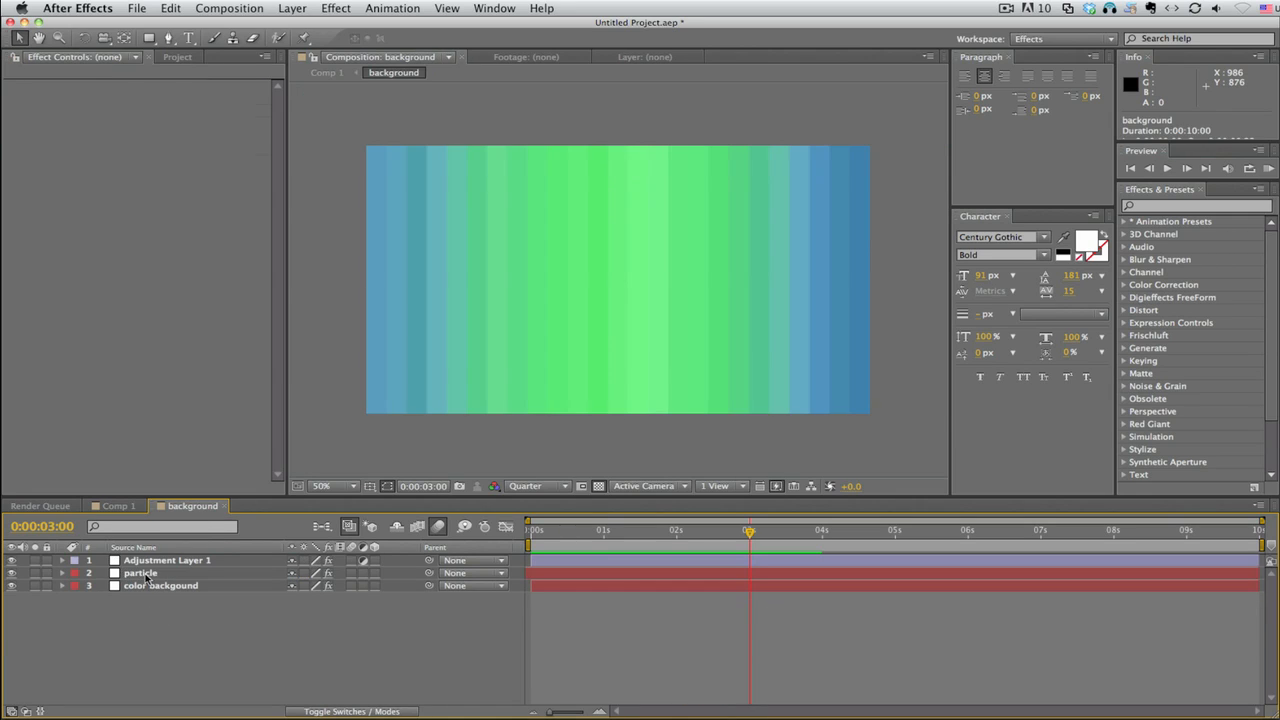
left_click(141, 572)
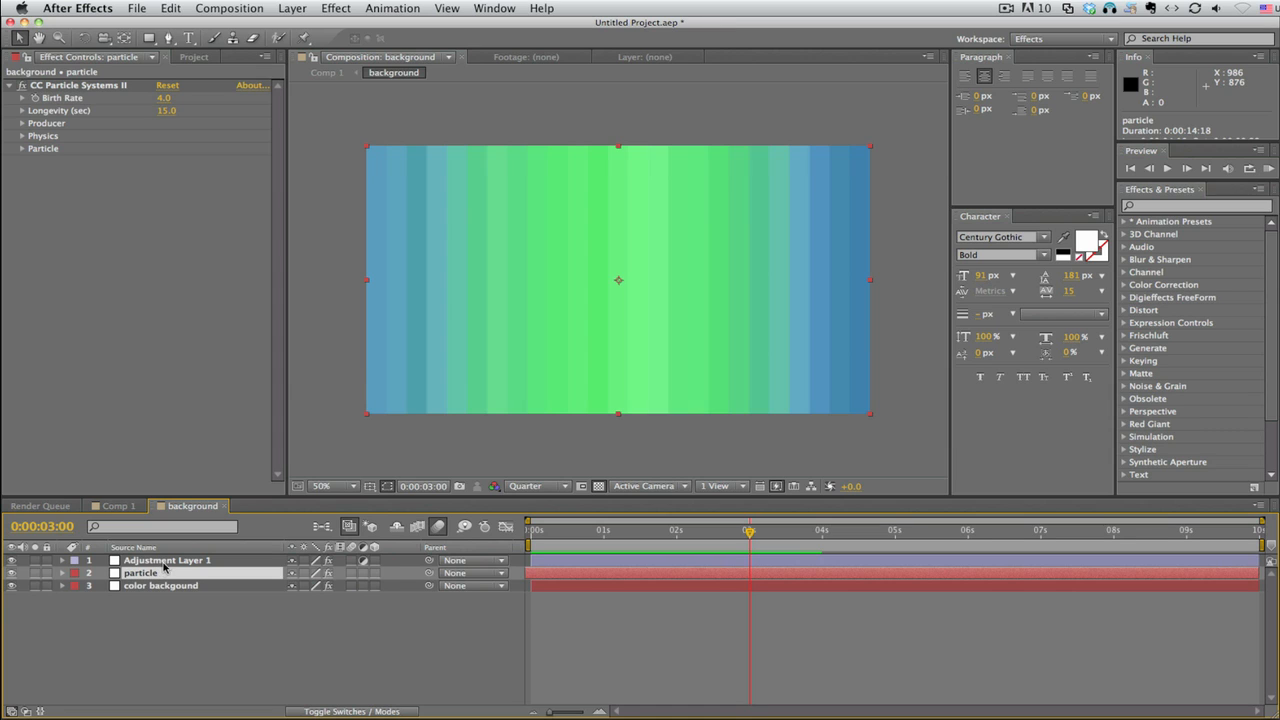
mouse_move(513, 550)
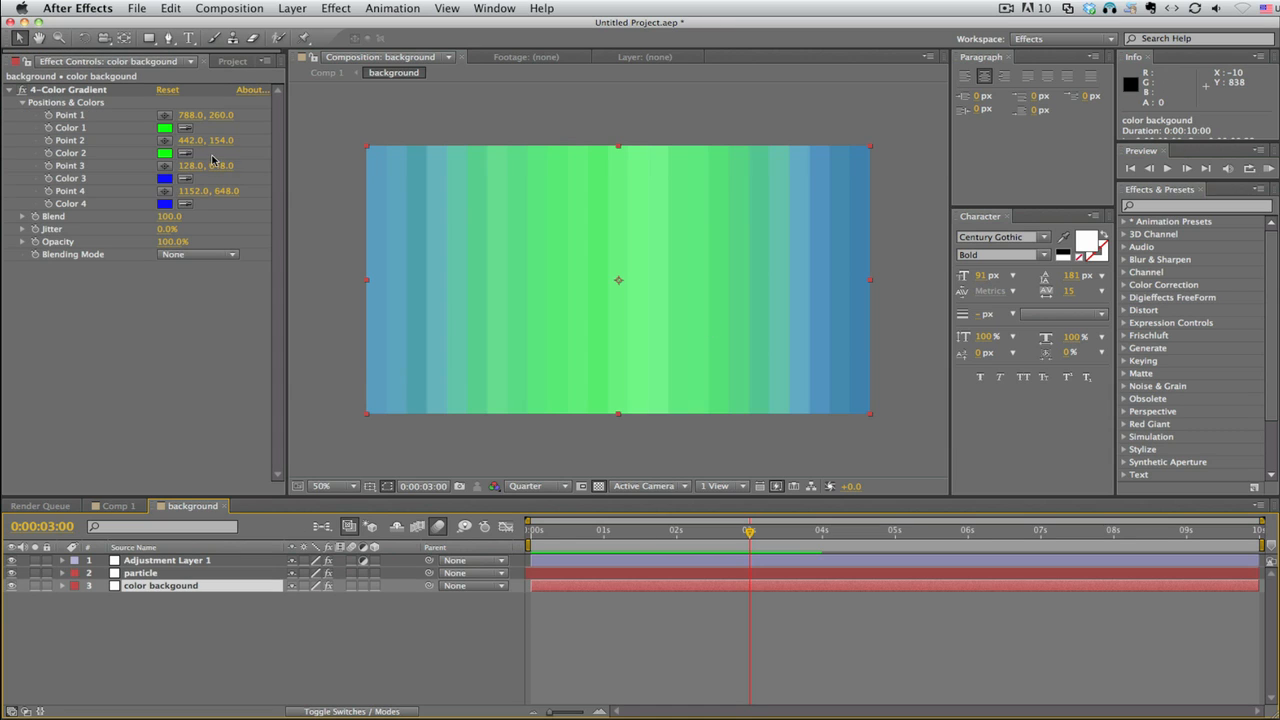
left_click(165, 127)
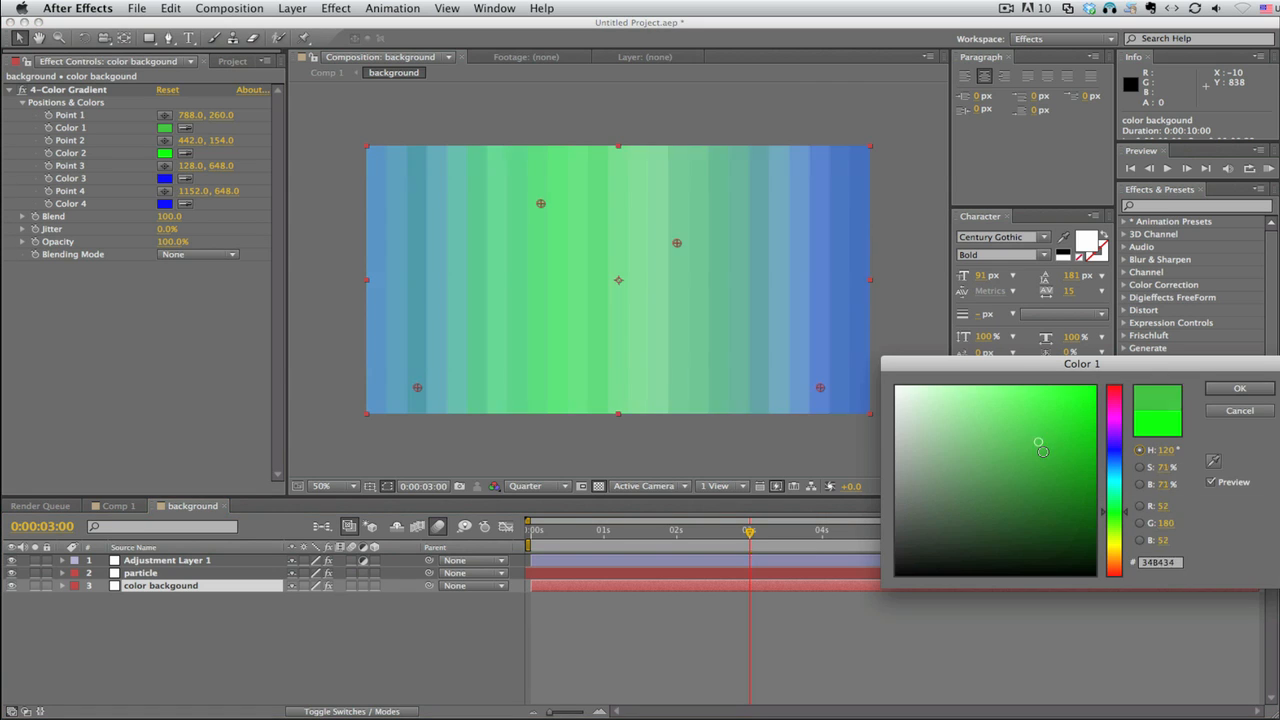
left_click_drag(1042, 451, 990, 519)
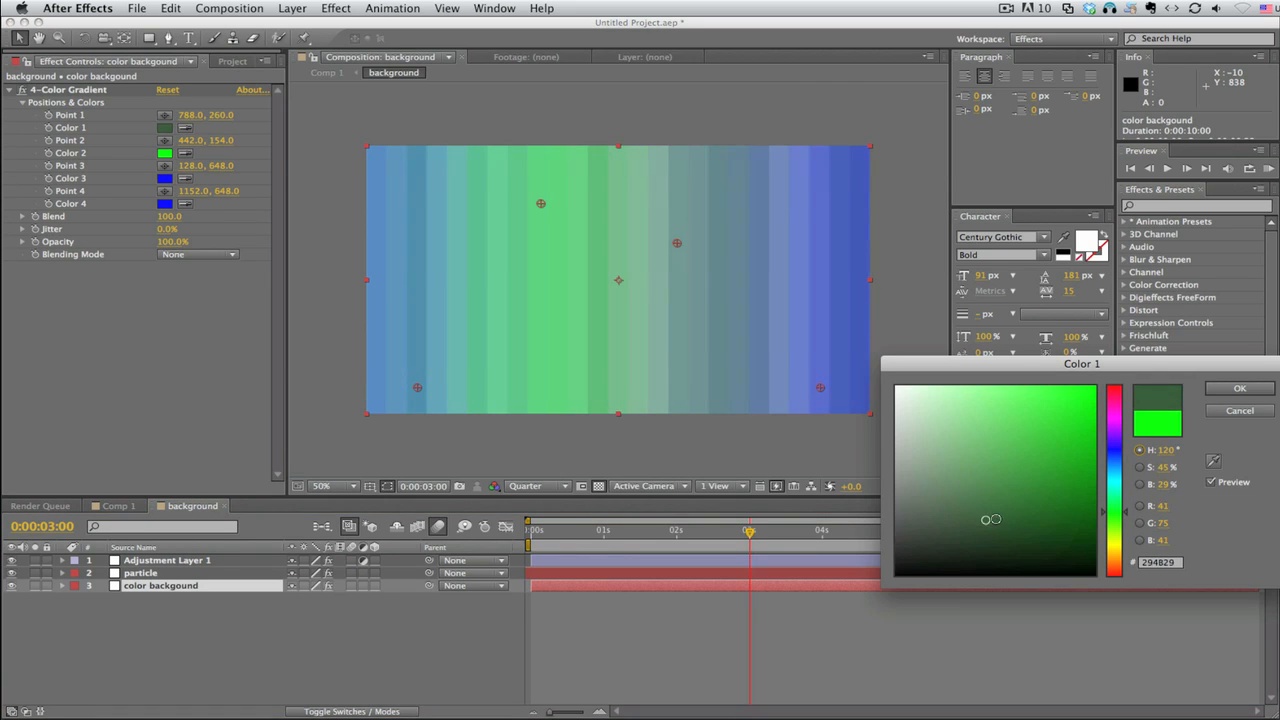
left_click_drag(990, 519, 1025, 493)
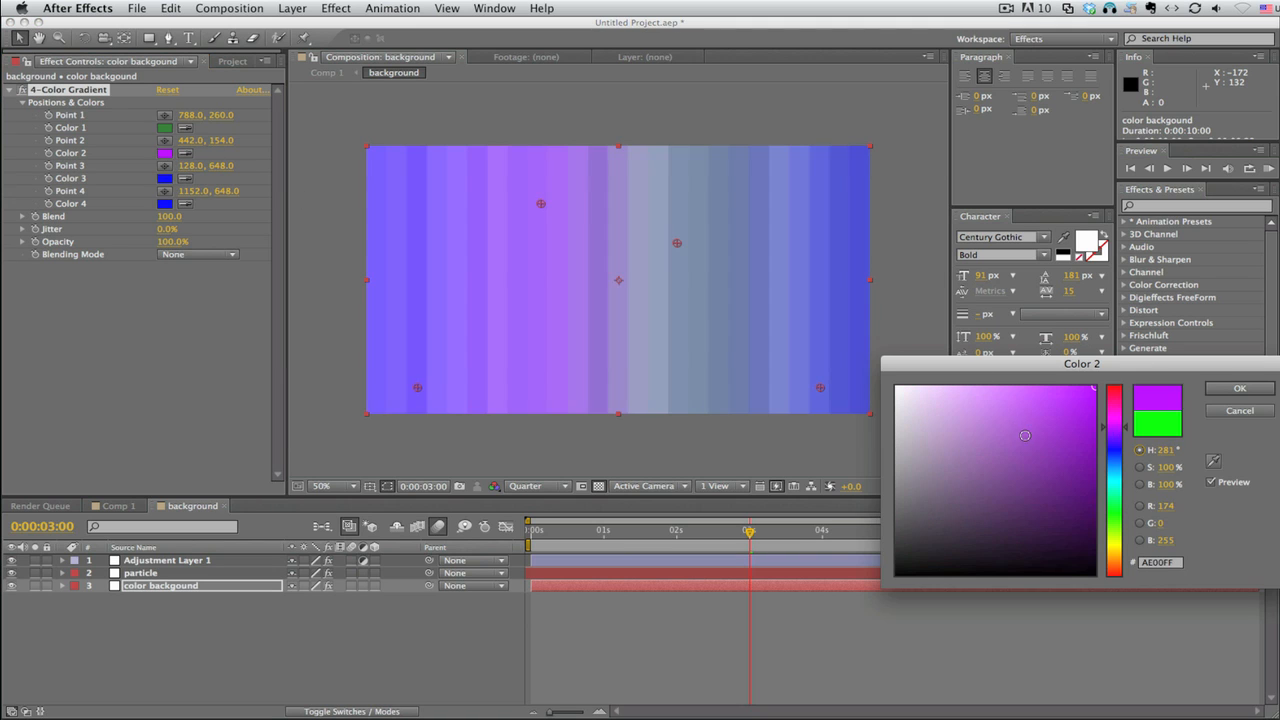
Set gradient Color 2 to purple and Color 3 to yellow-green, then return to Comp 1.
left_click_drag(1024, 435, 1024, 420)
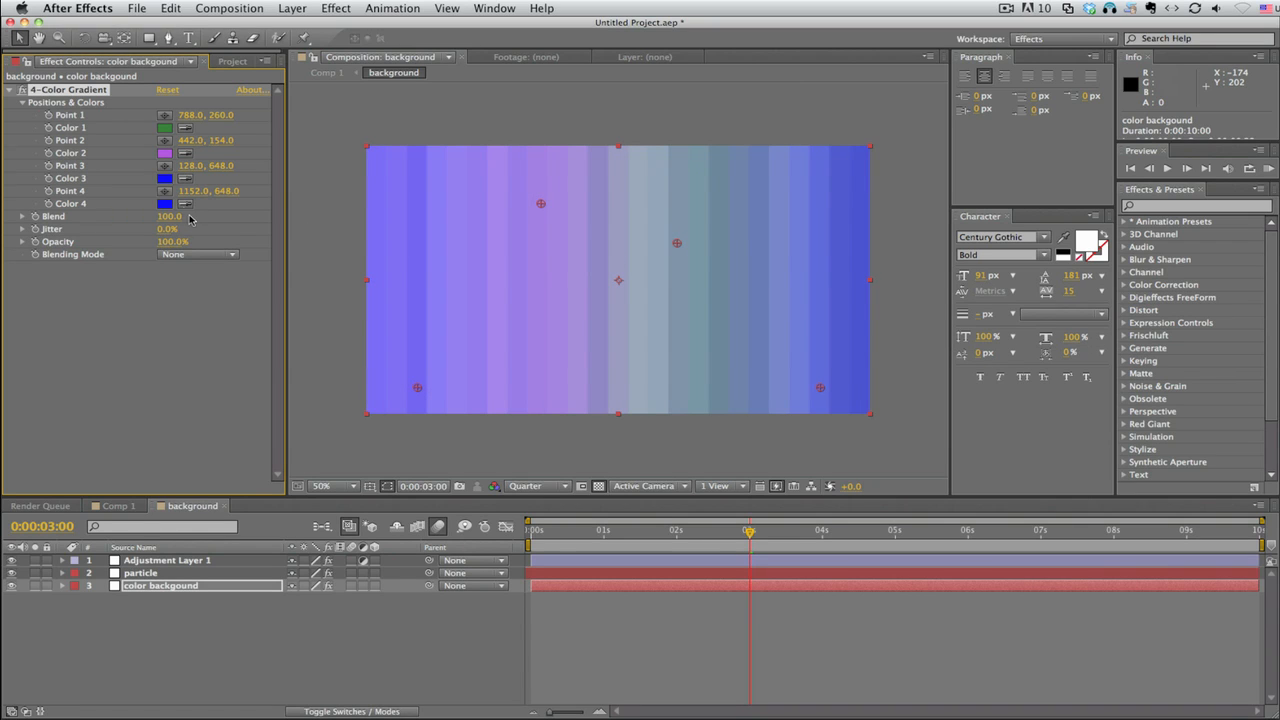
left_click(164, 178)
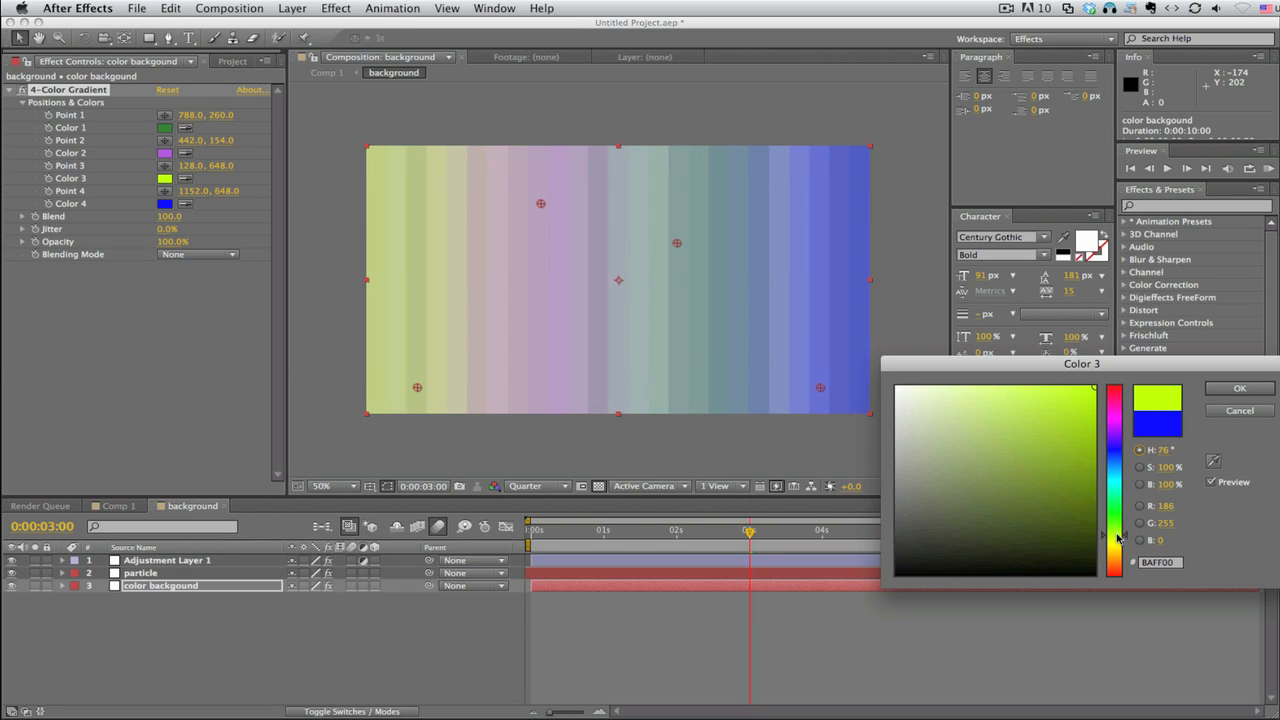
left_click(1084, 413)
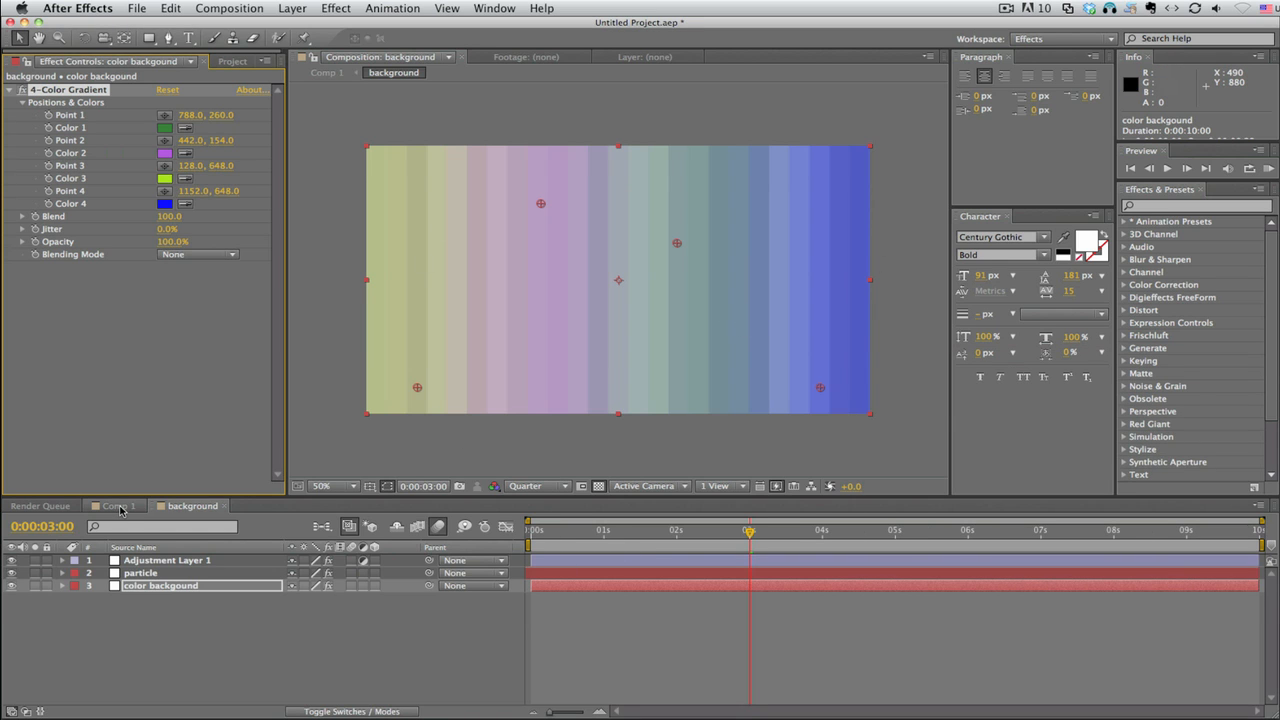
left_click(115, 505)
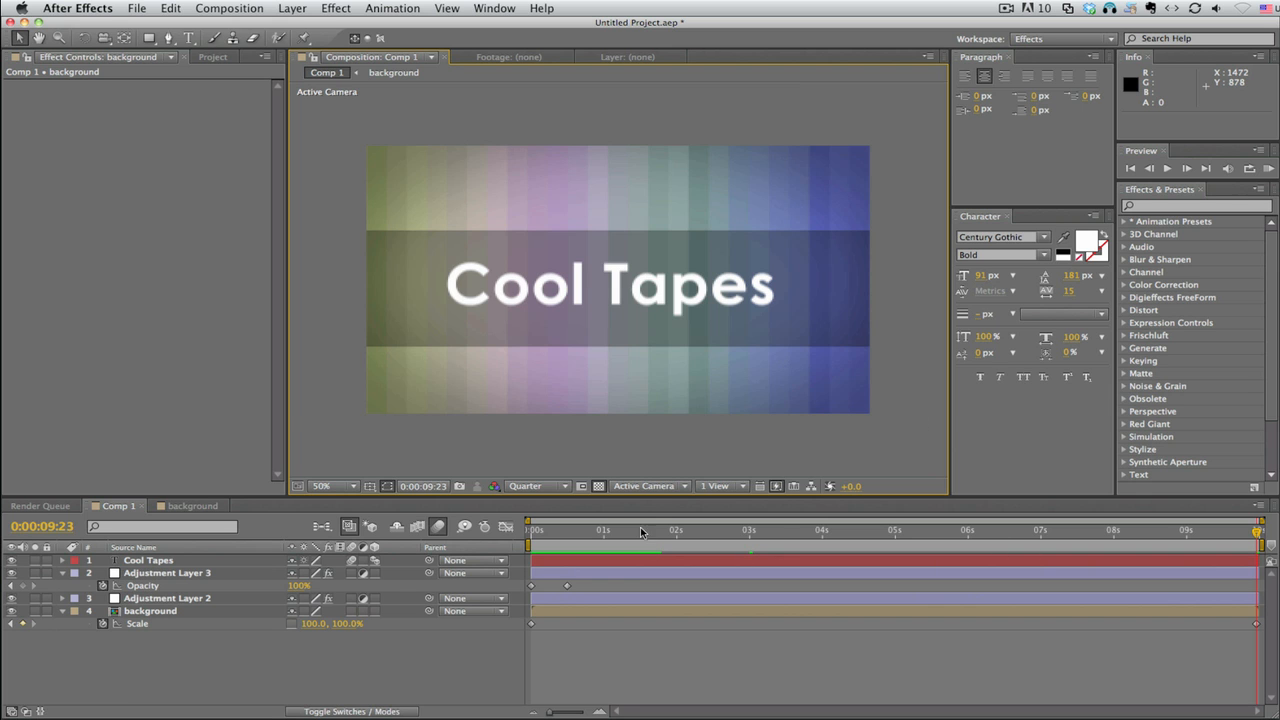
Add starting and ending Scale keyframes (166.8%) to the Cool Tapes title.
left_click(664, 530)
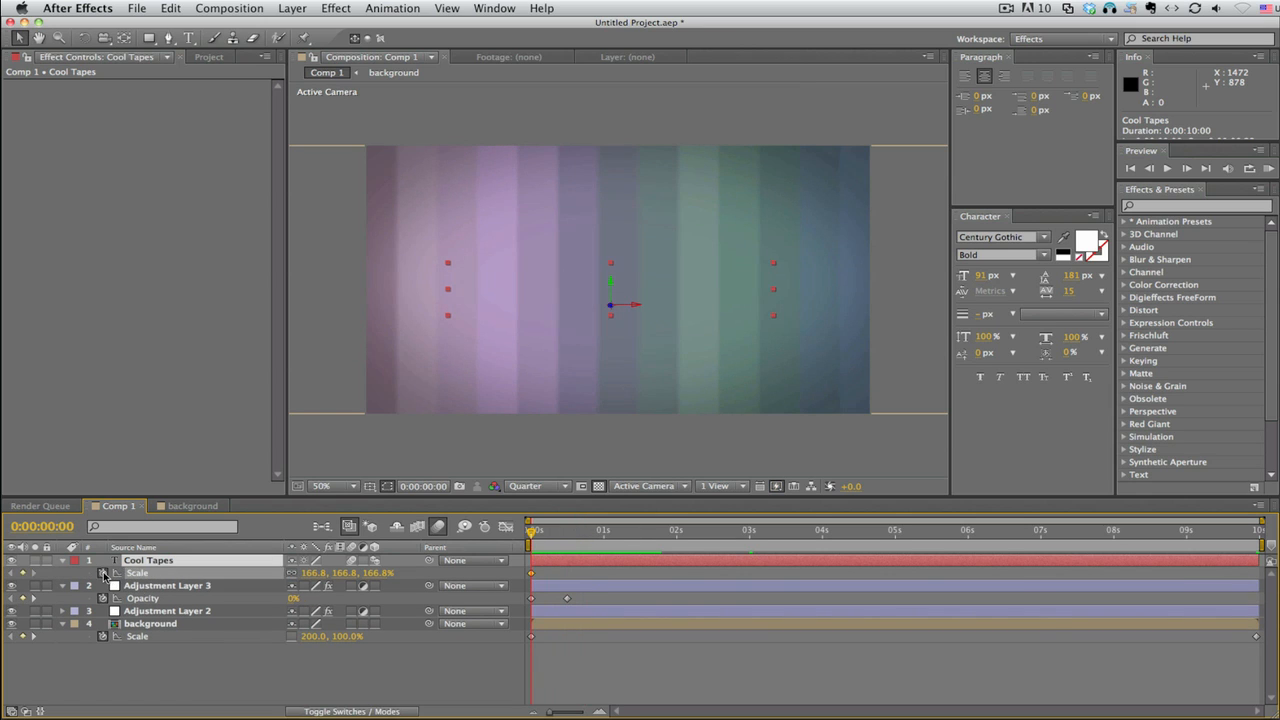
left_click(1185, 530)
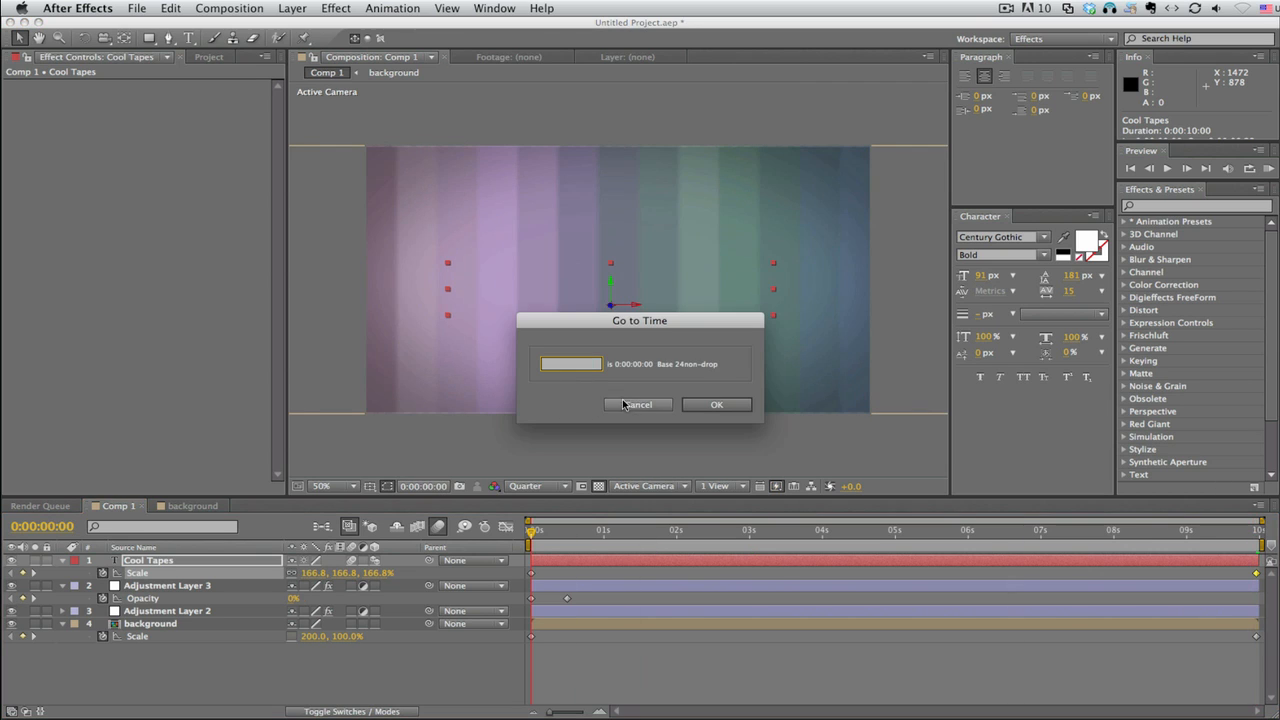
left_click(716, 404)
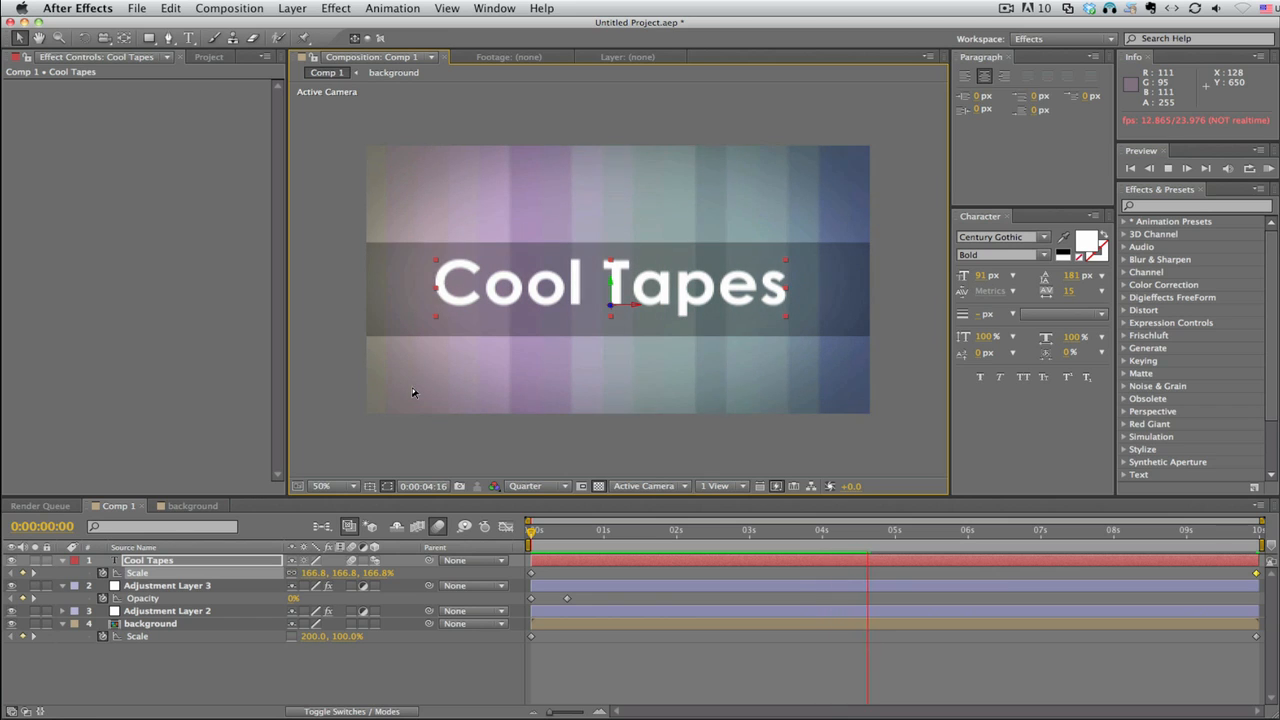
left_click(928, 529)
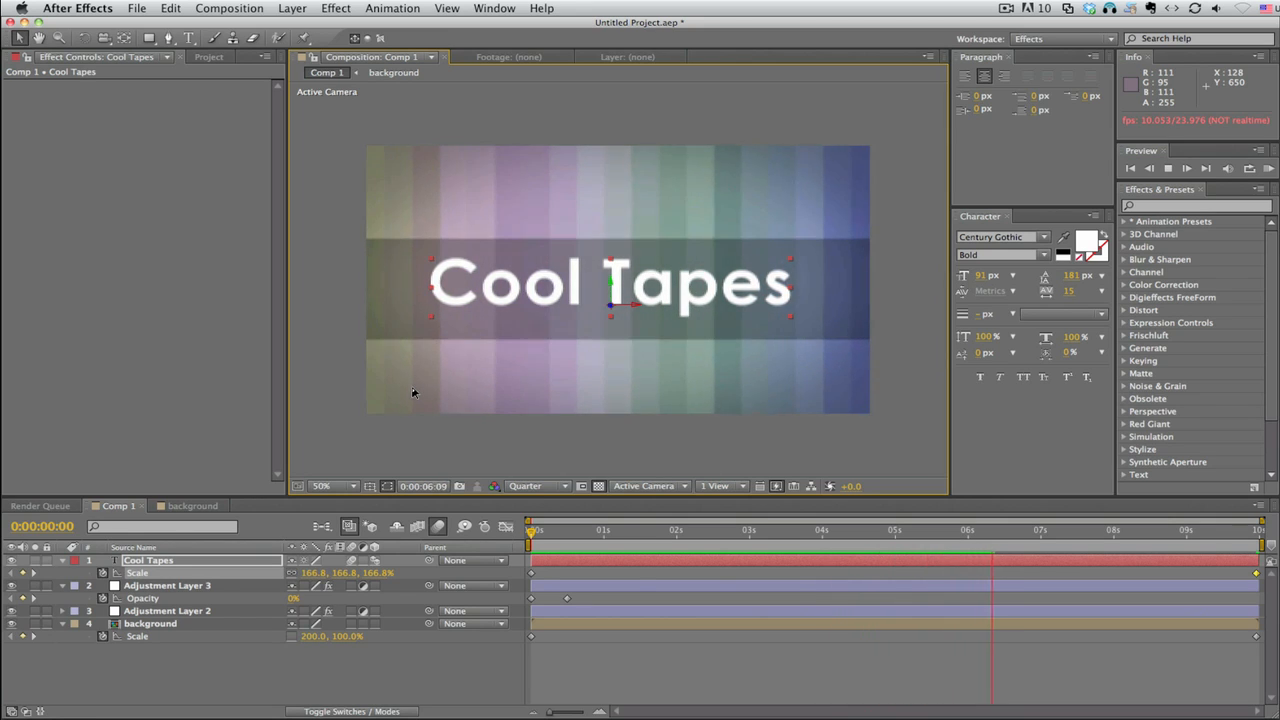
left_click(1053, 530)
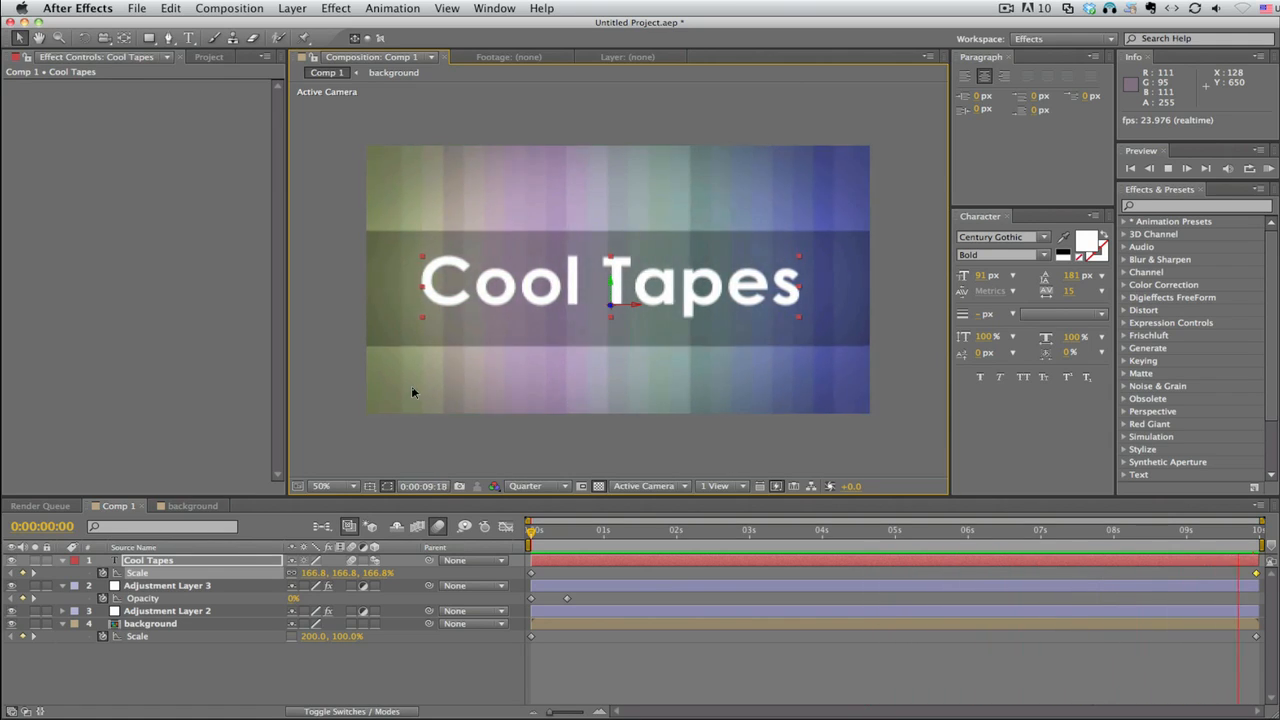
left_click(655, 530)
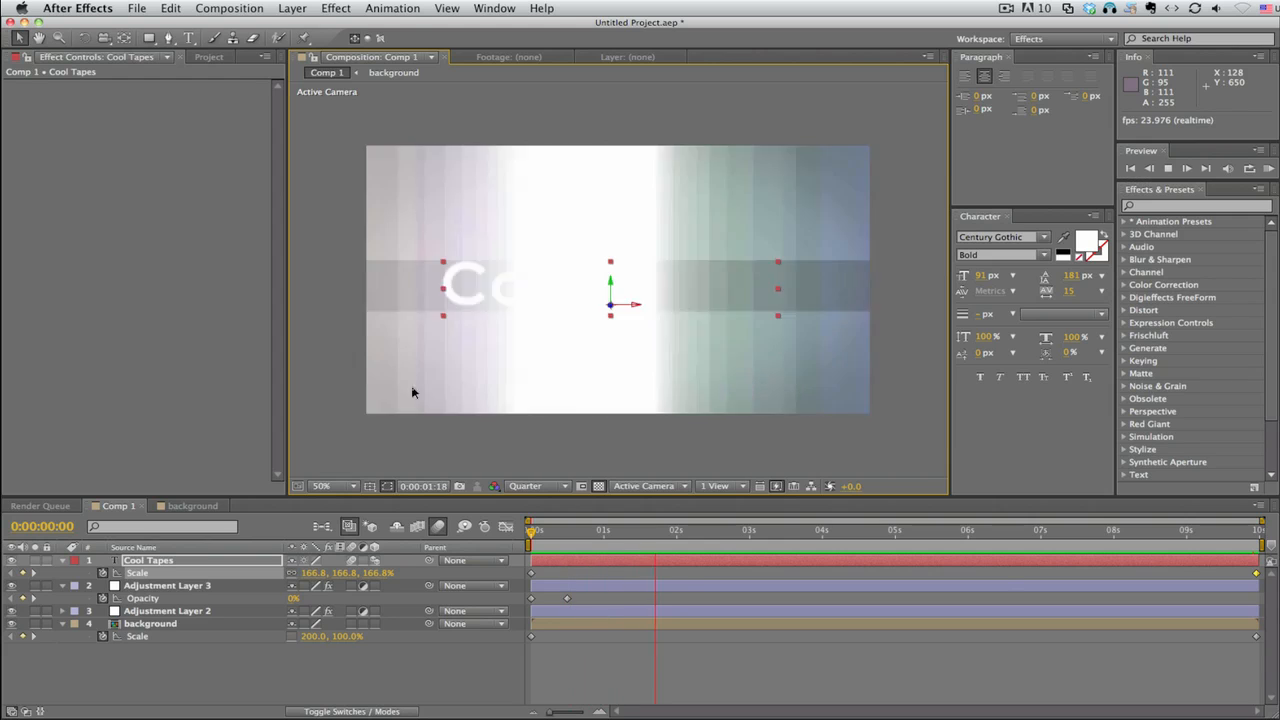